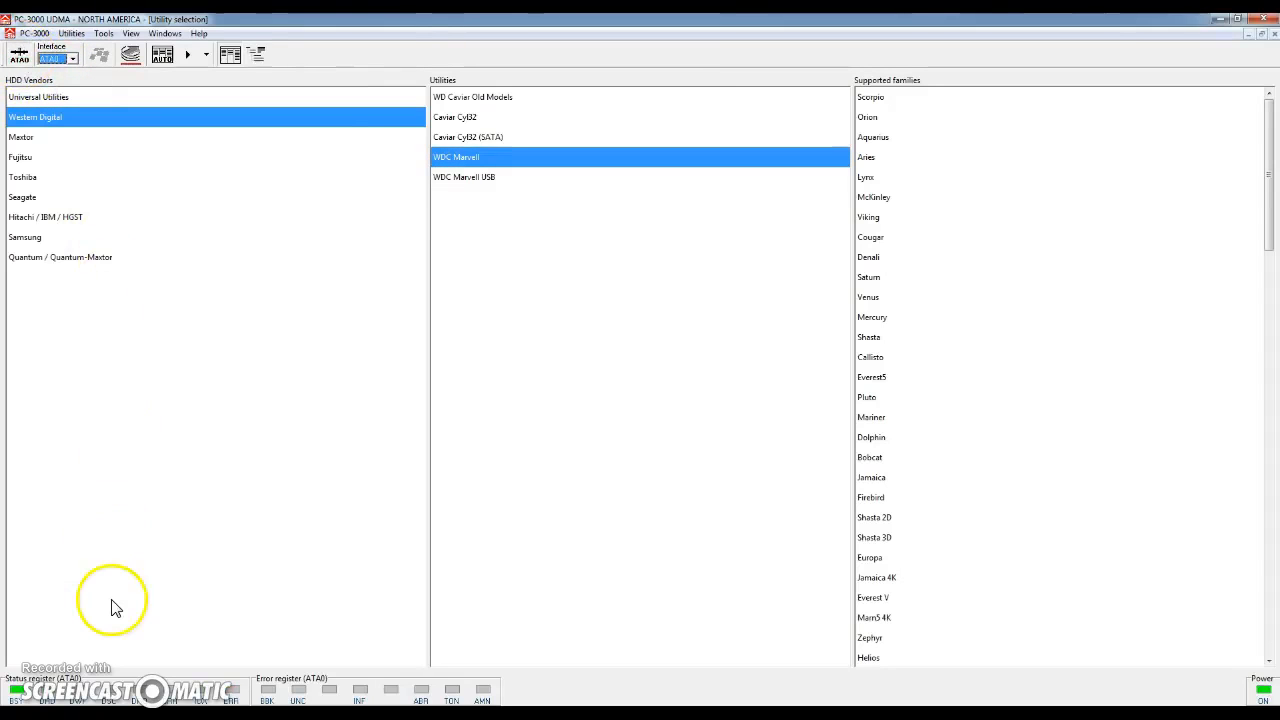
mouse_move(60, 700)
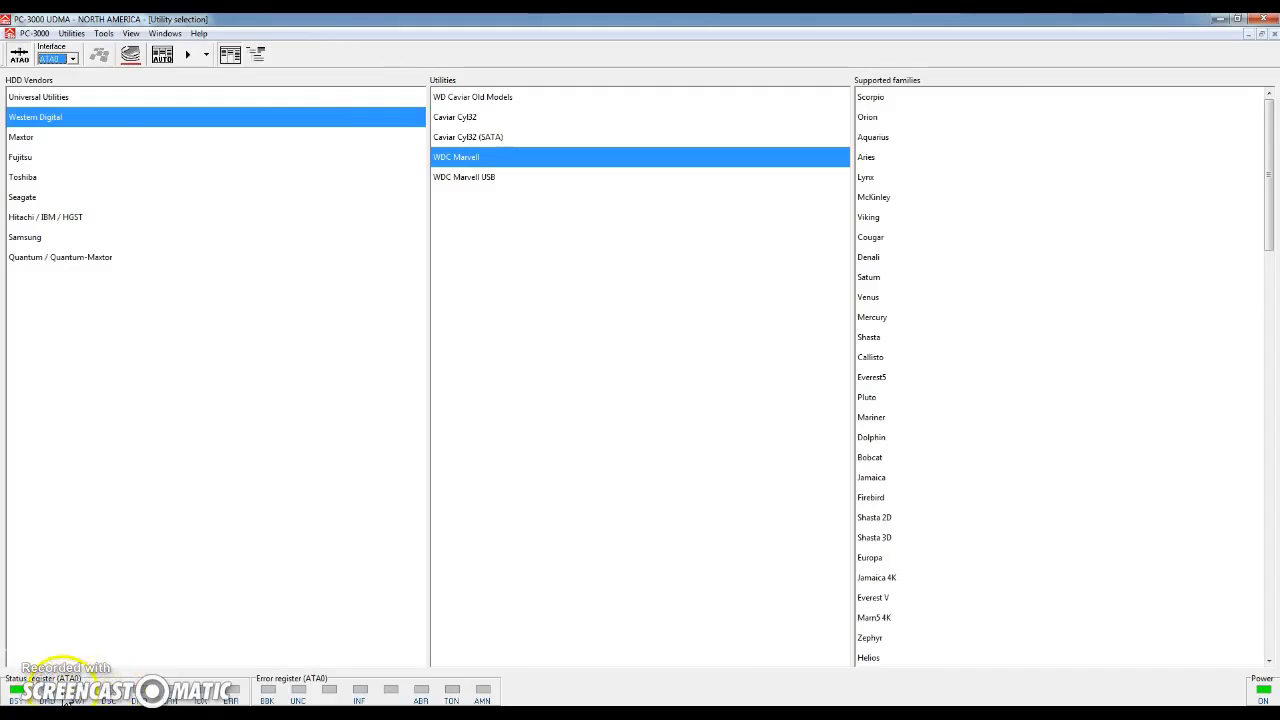
mouse_move(77, 580)
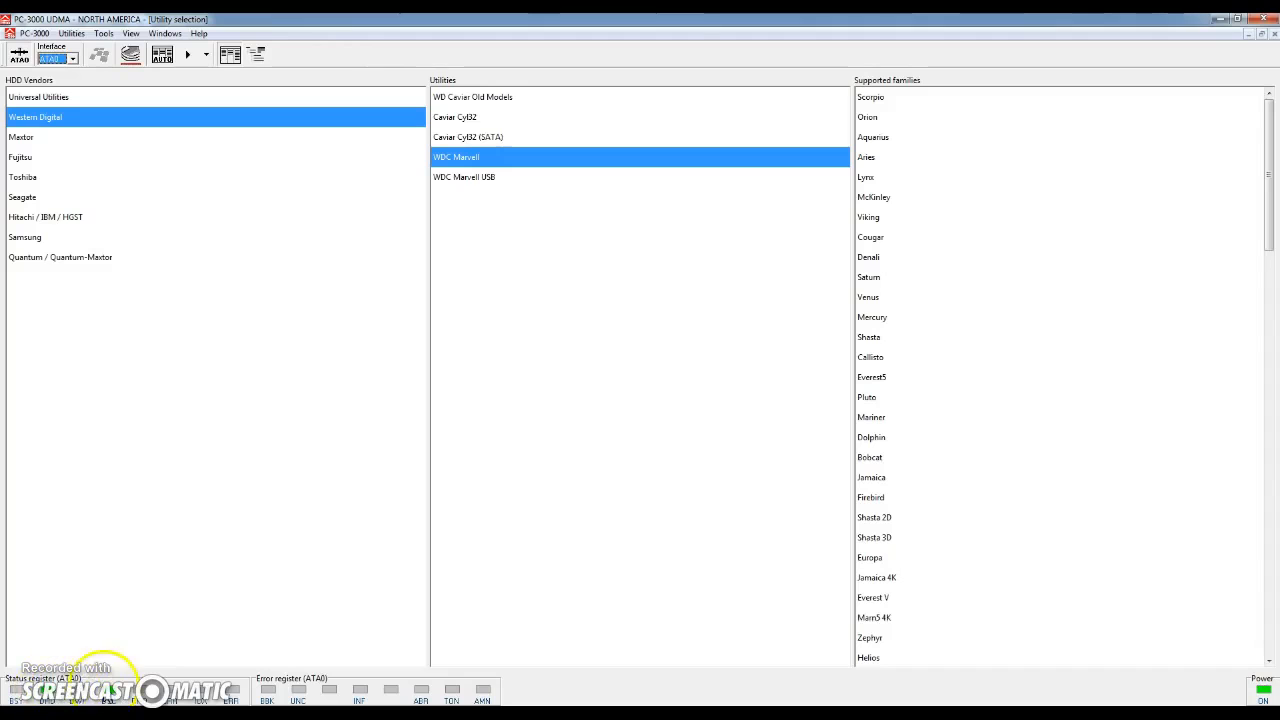
mouse_move(48, 607)
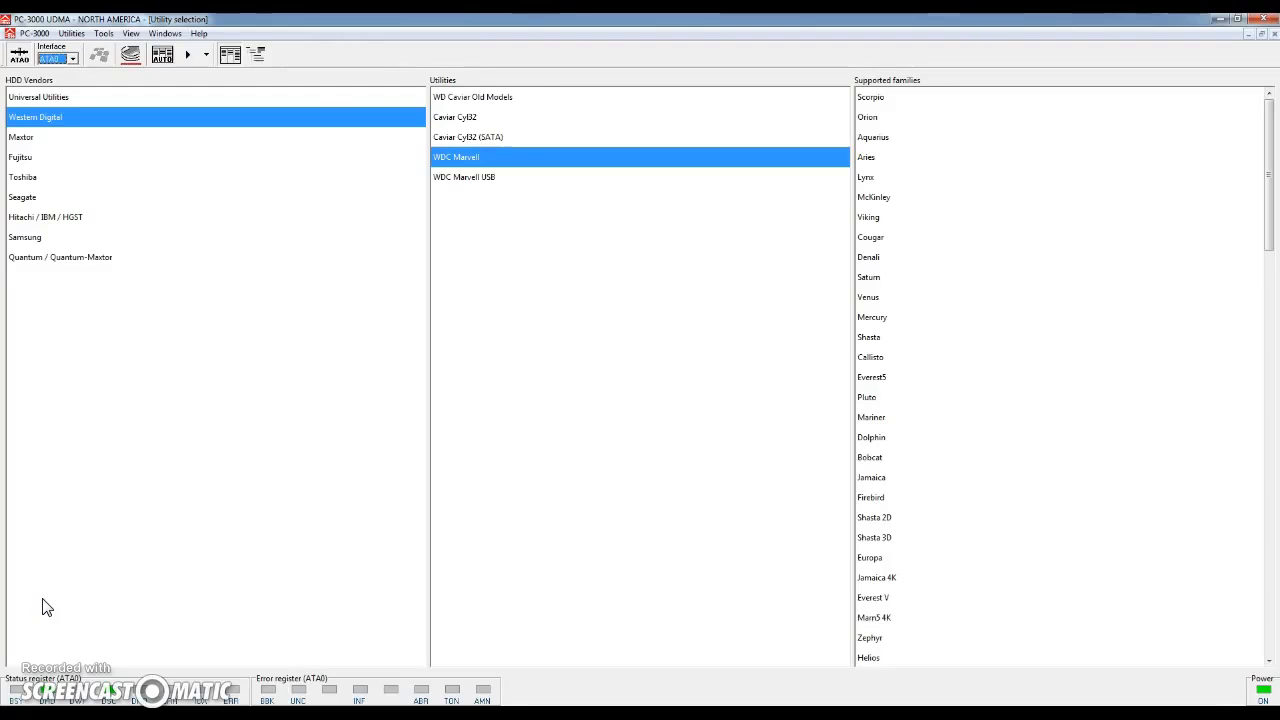
mouse_move(58, 160)
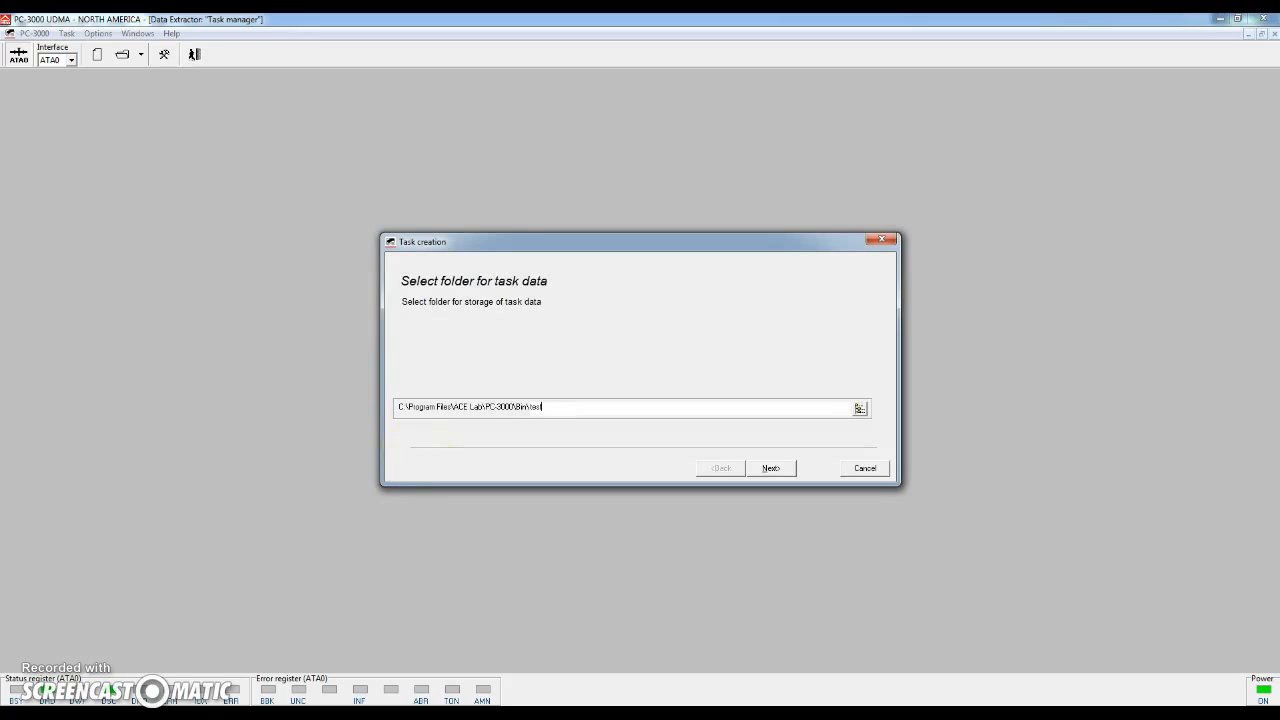
Step: Keep the default task folder and choose PC3000 ATA0 as the source drive
click(770, 468)
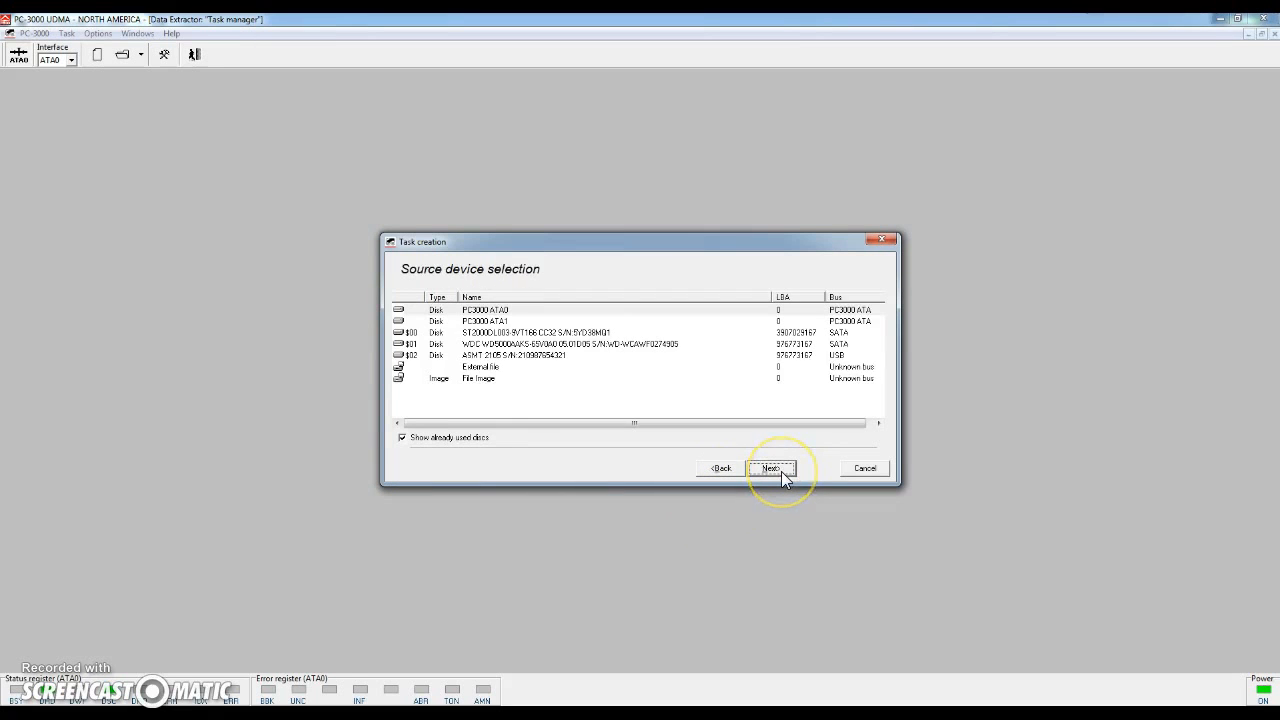
mouse_move(495, 310)
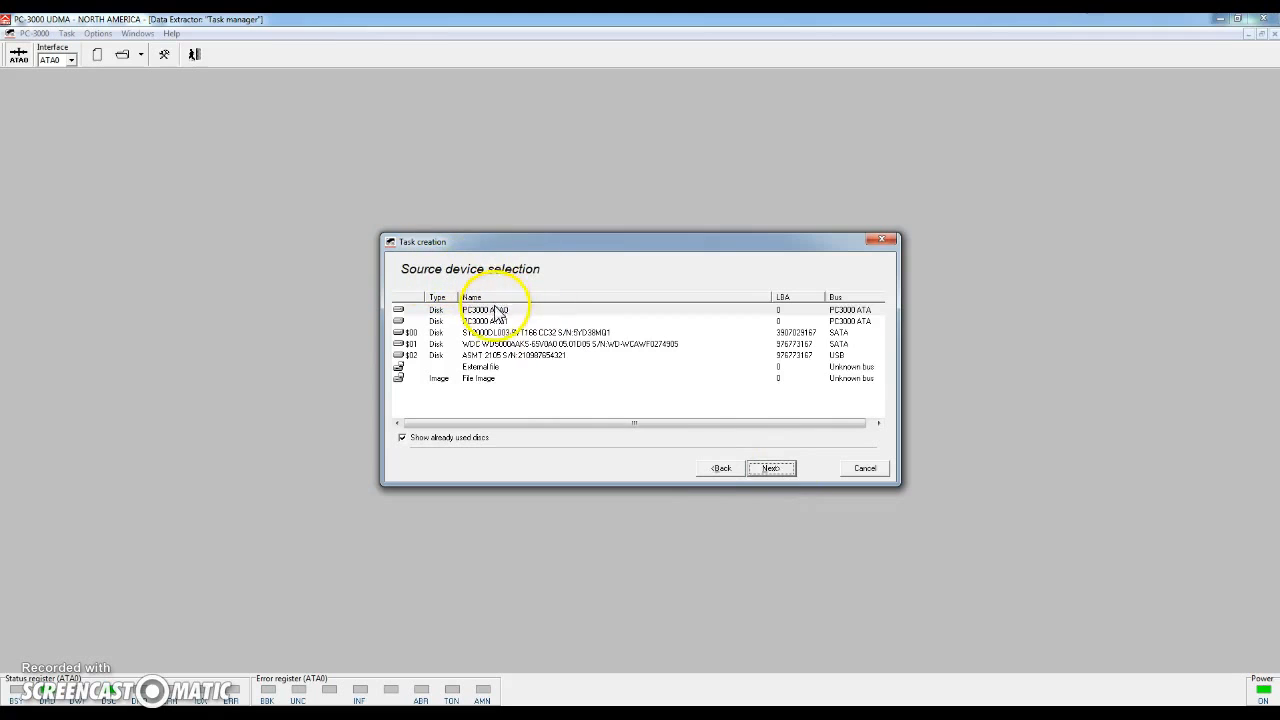
click(485, 309)
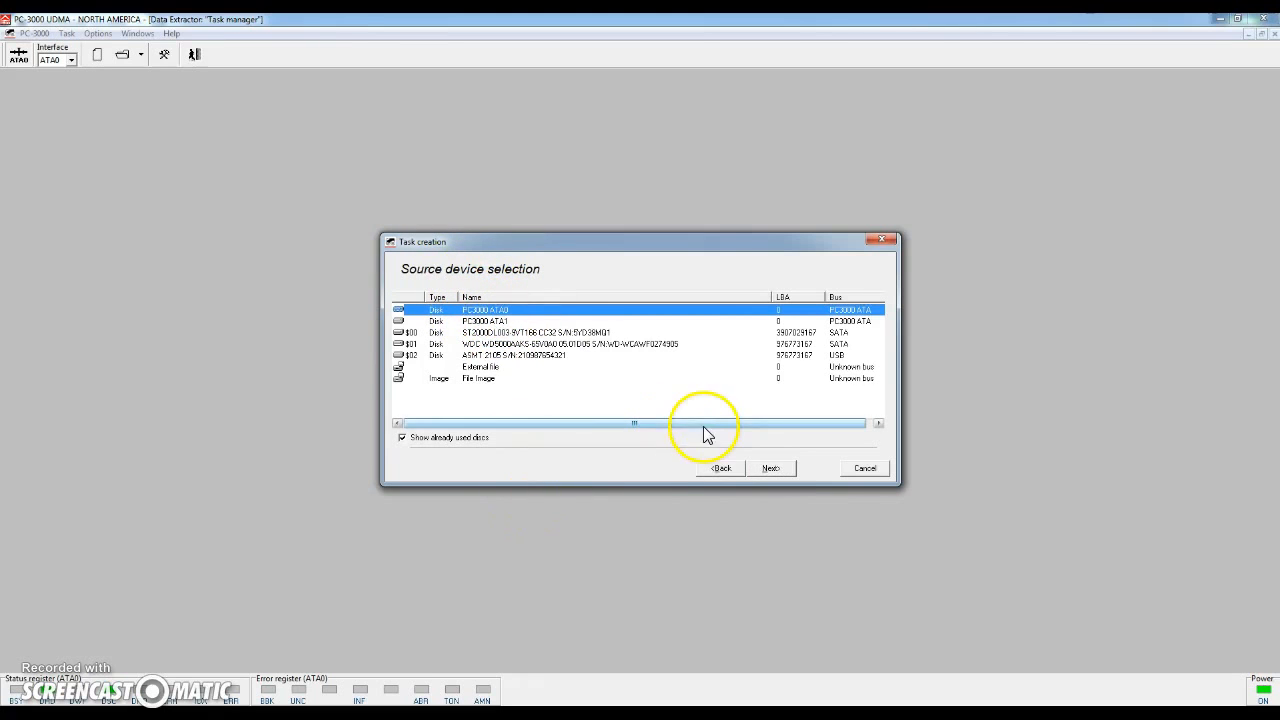
click(770, 468)
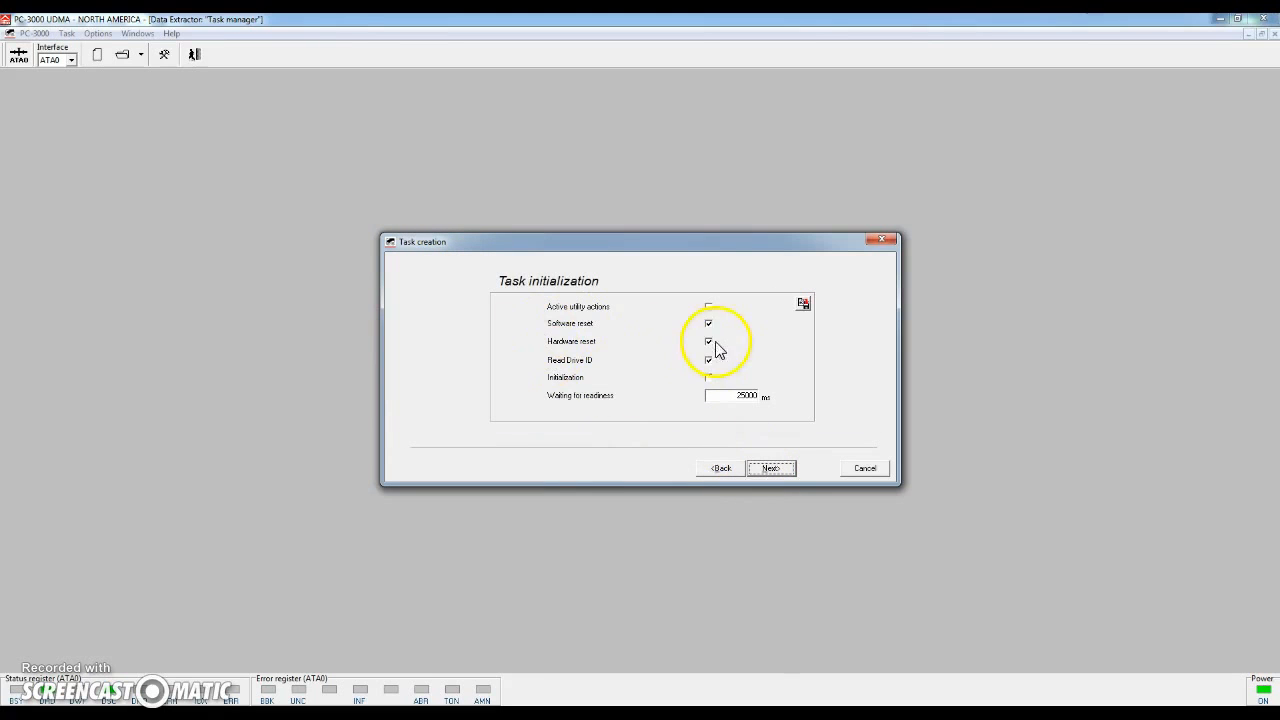
Step: Turn off hardware reset and enable Make data copy for the task
click(708, 341)
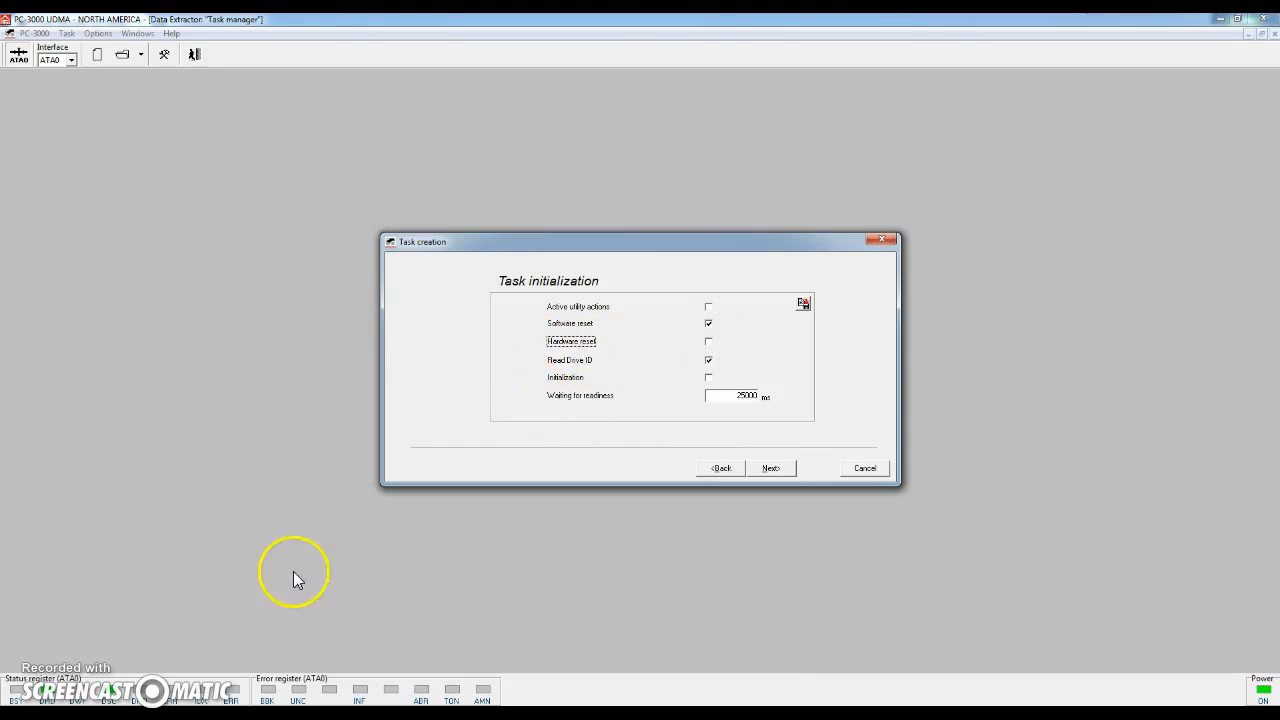
mouse_move(620, 360)
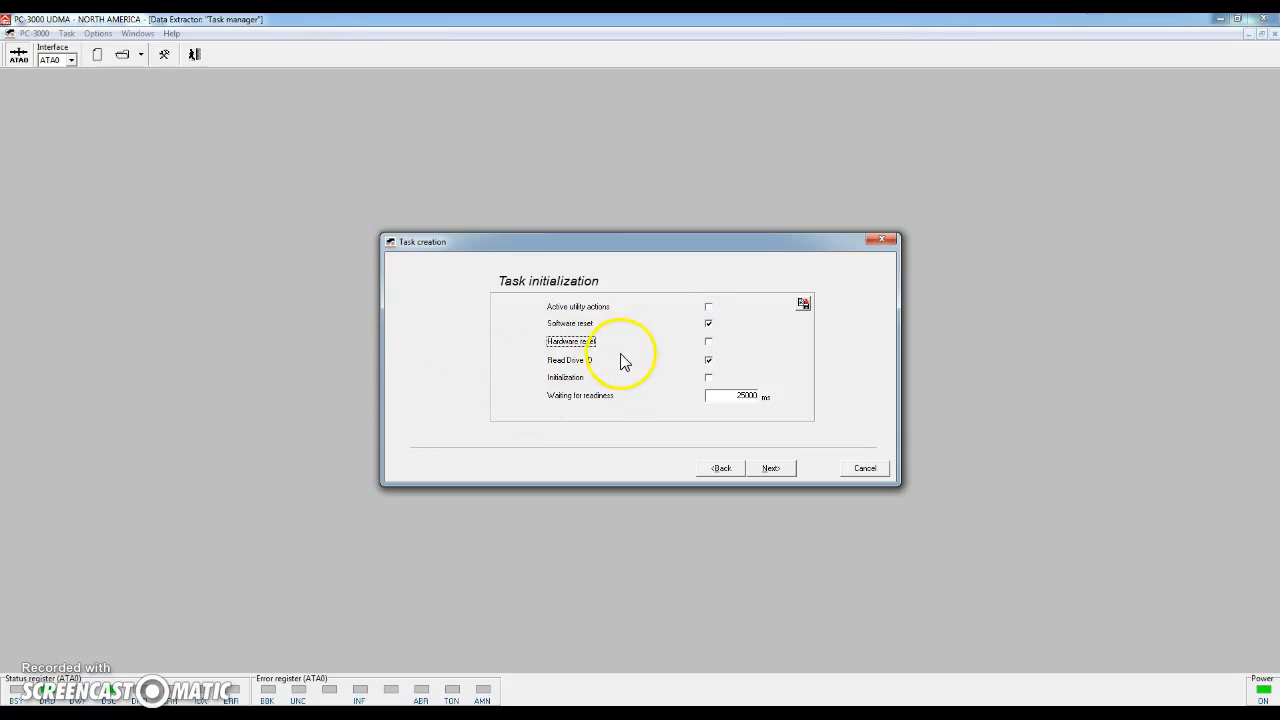
mouse_move(730, 463)
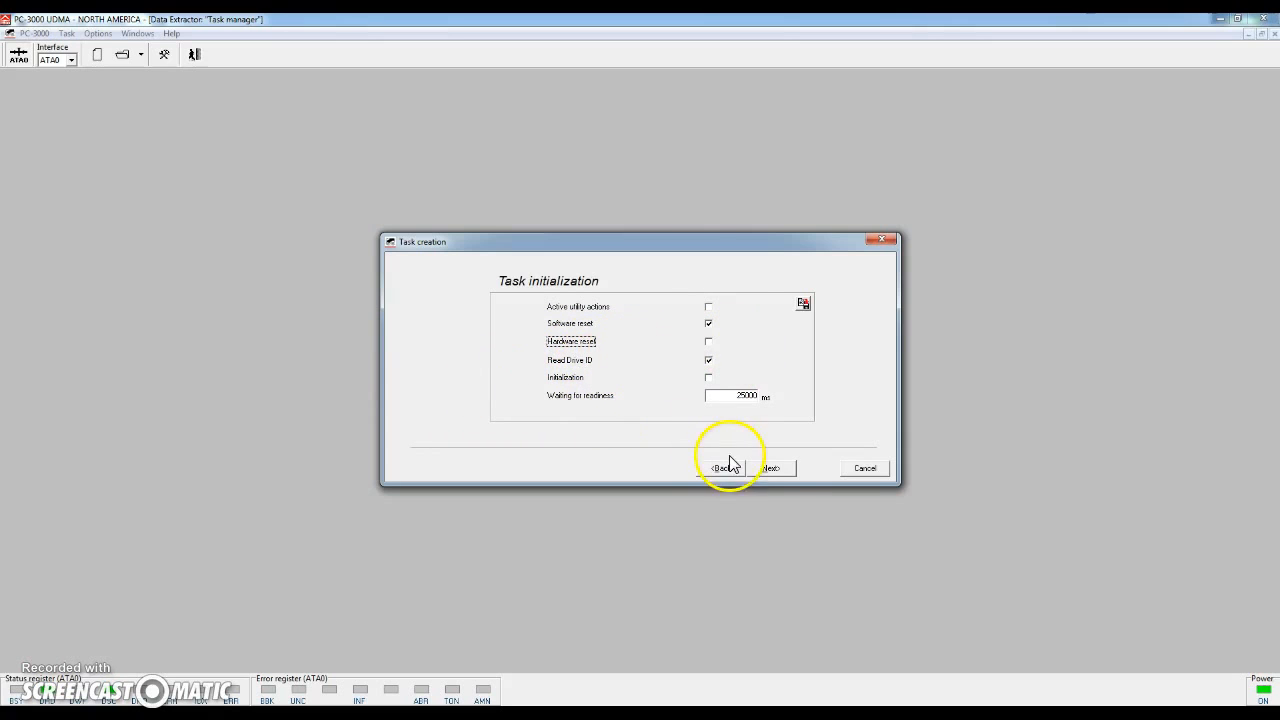
click(770, 468)
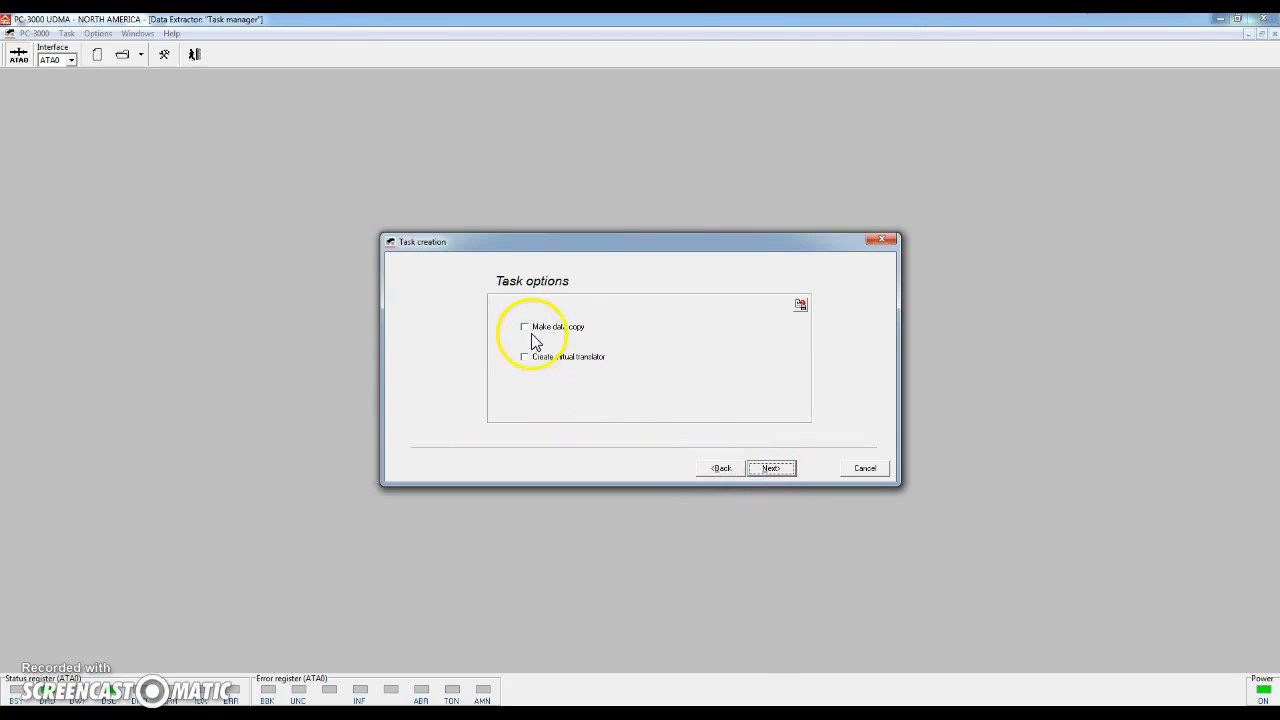
click(524, 326)
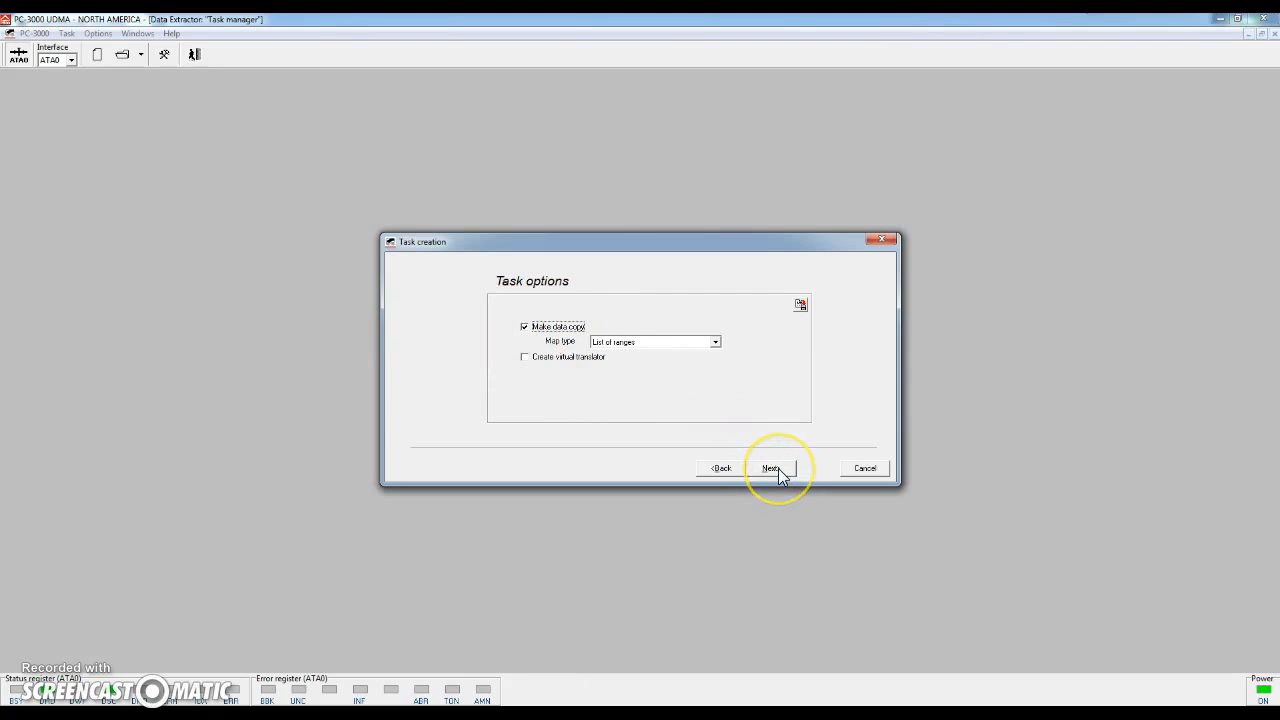
click(770, 468)
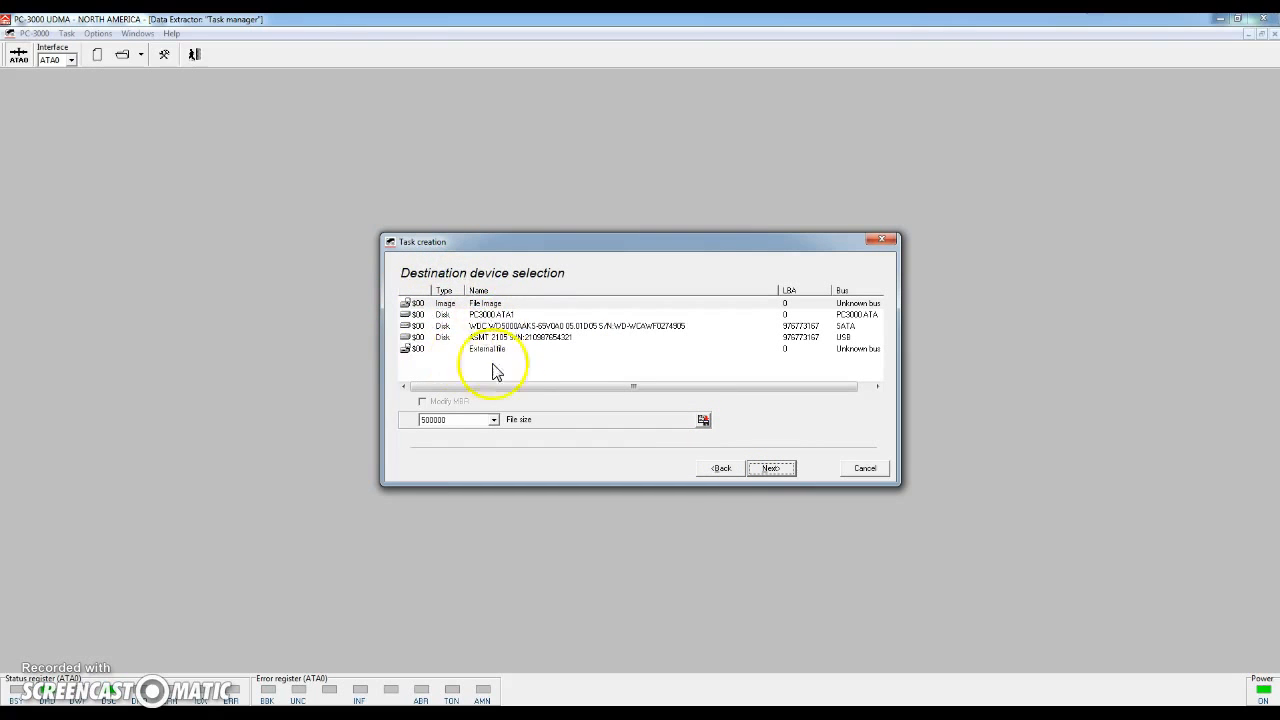
Step: Pick the WDC WD5000AAKS disk as destination and confirm the task summary
click(577, 325)
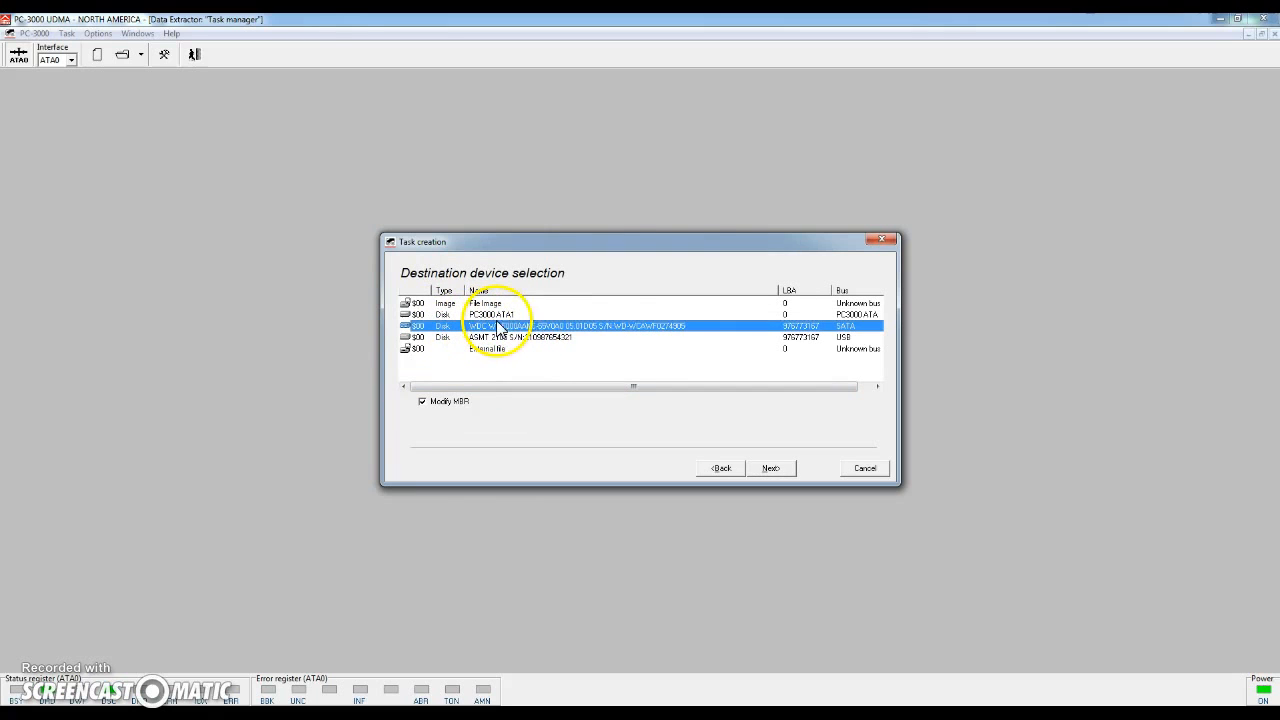
mouse_move(688, 347)
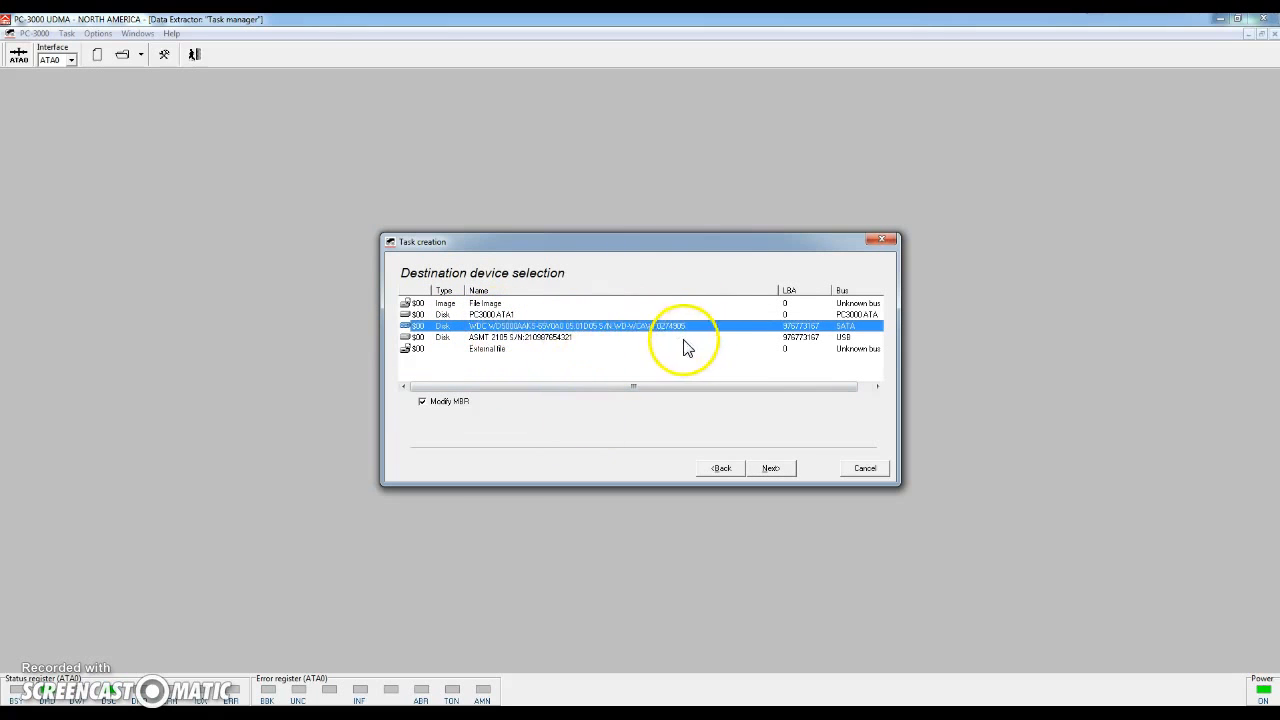
mouse_move(695, 332)
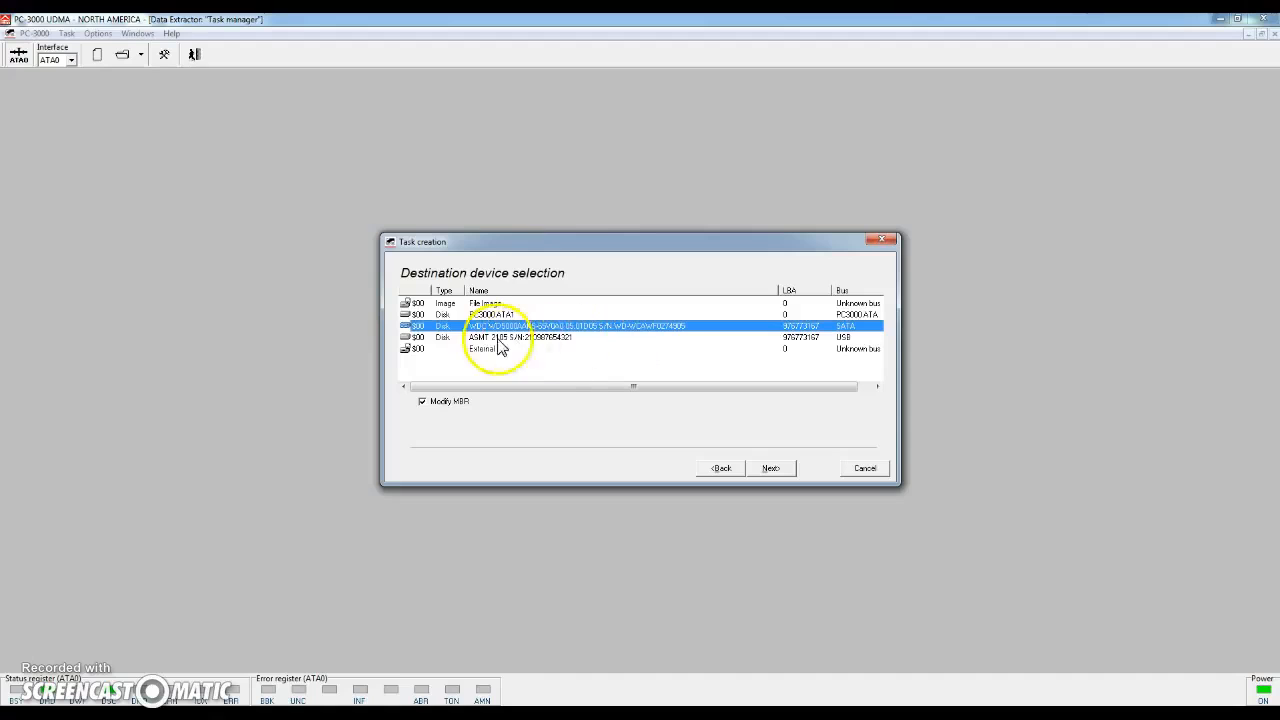
mouse_move(625, 345)
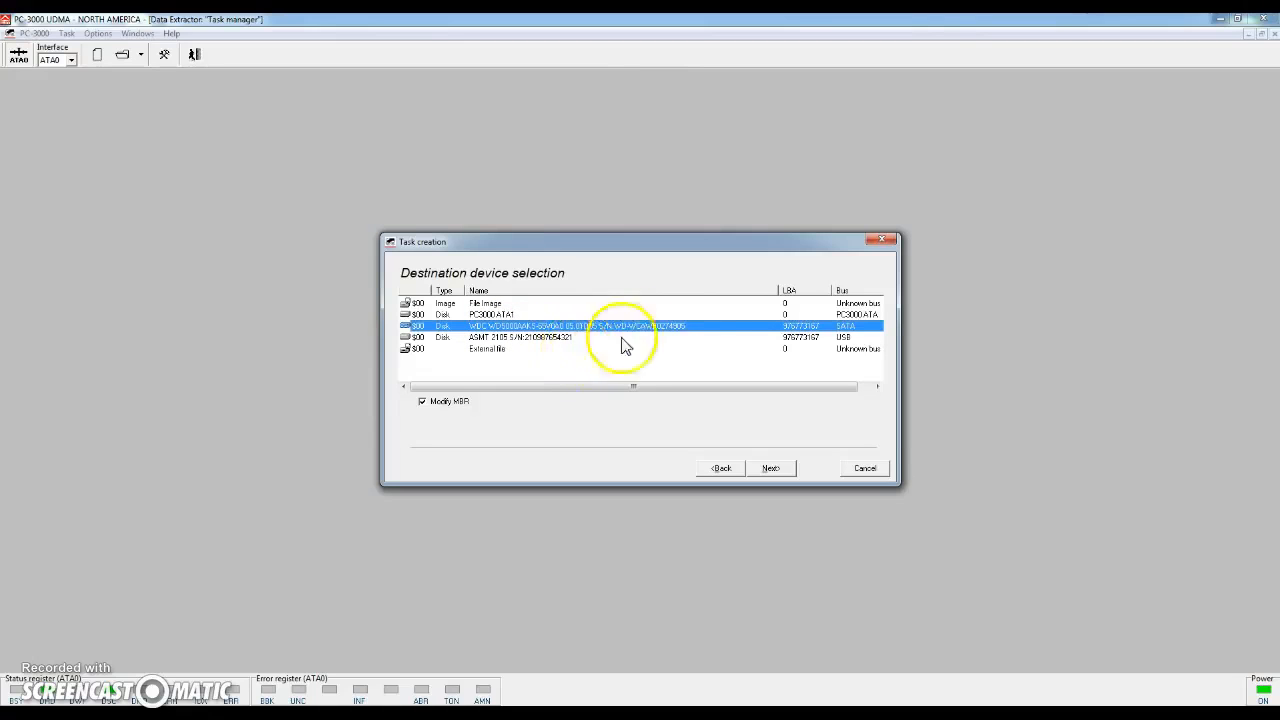
mouse_move(685, 337)
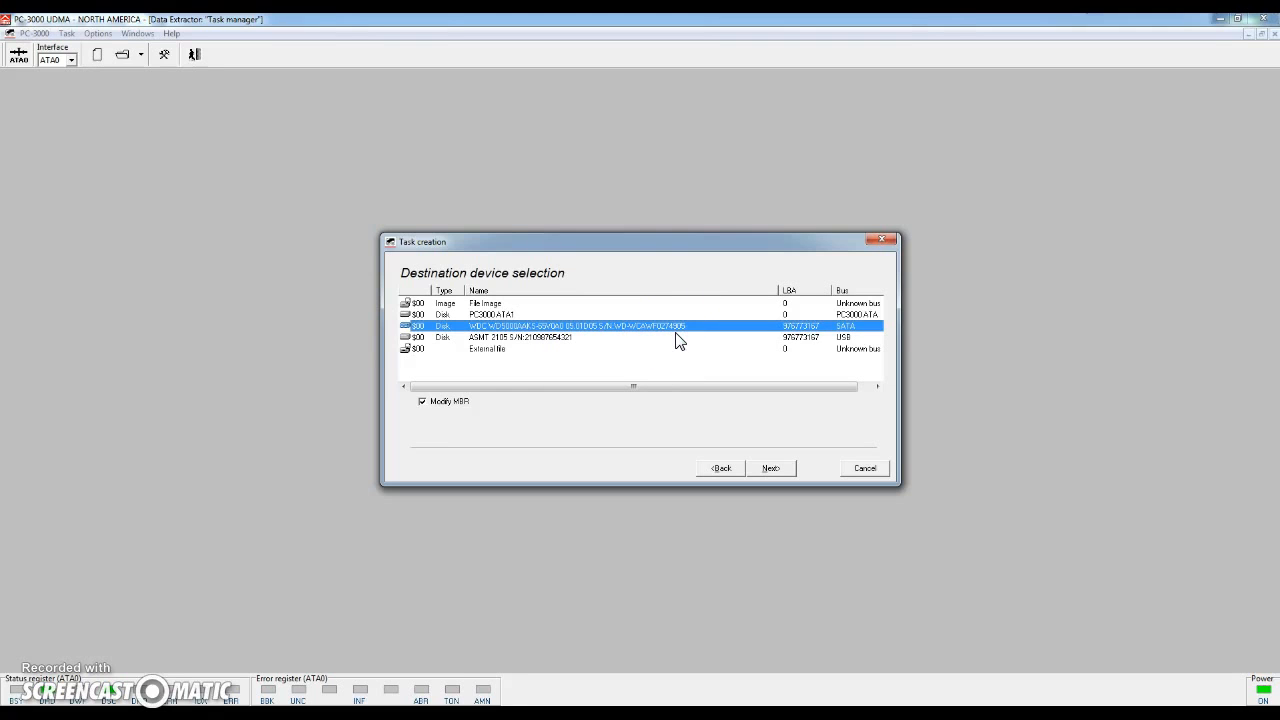
click(770, 468)
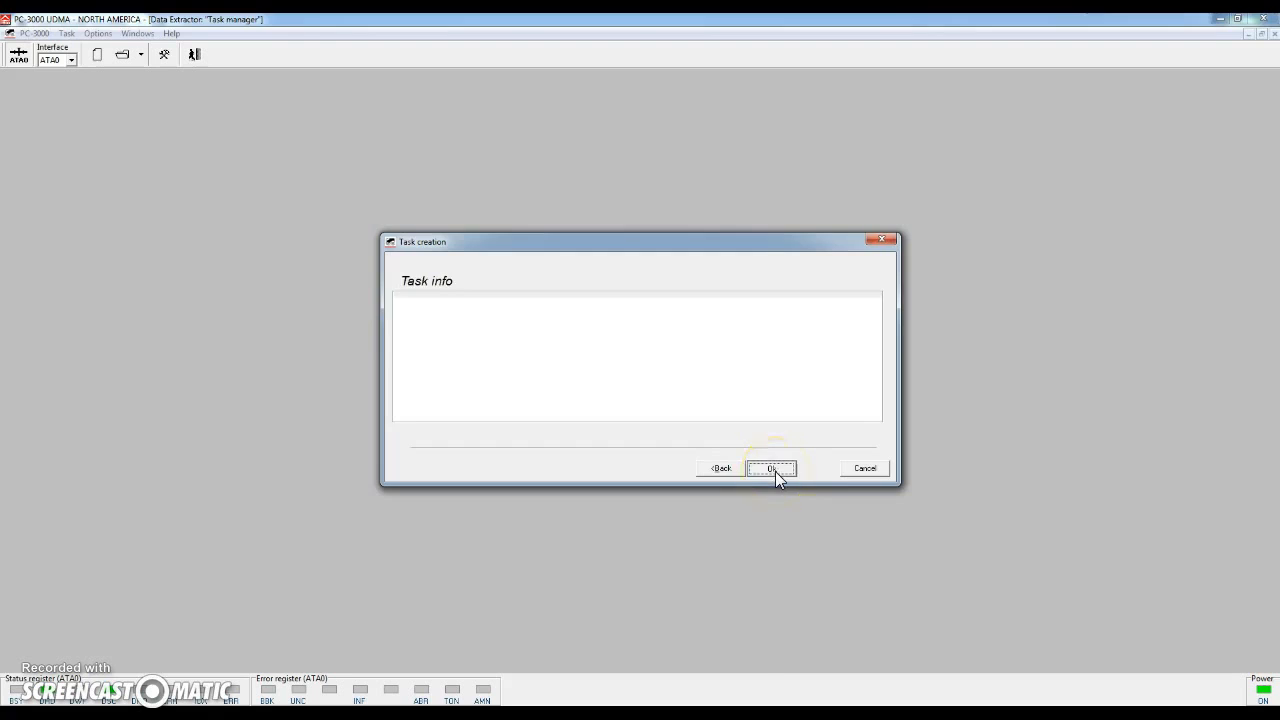
click(771, 468)
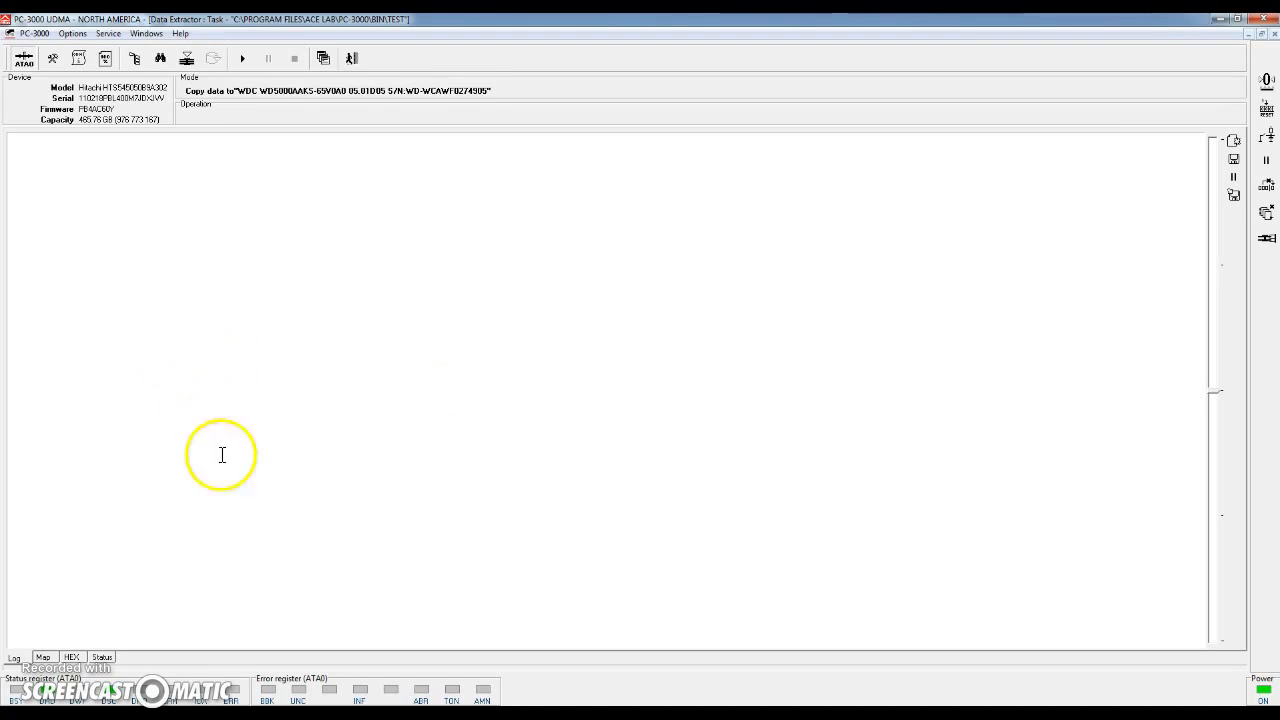
mouse_move(70, 527)
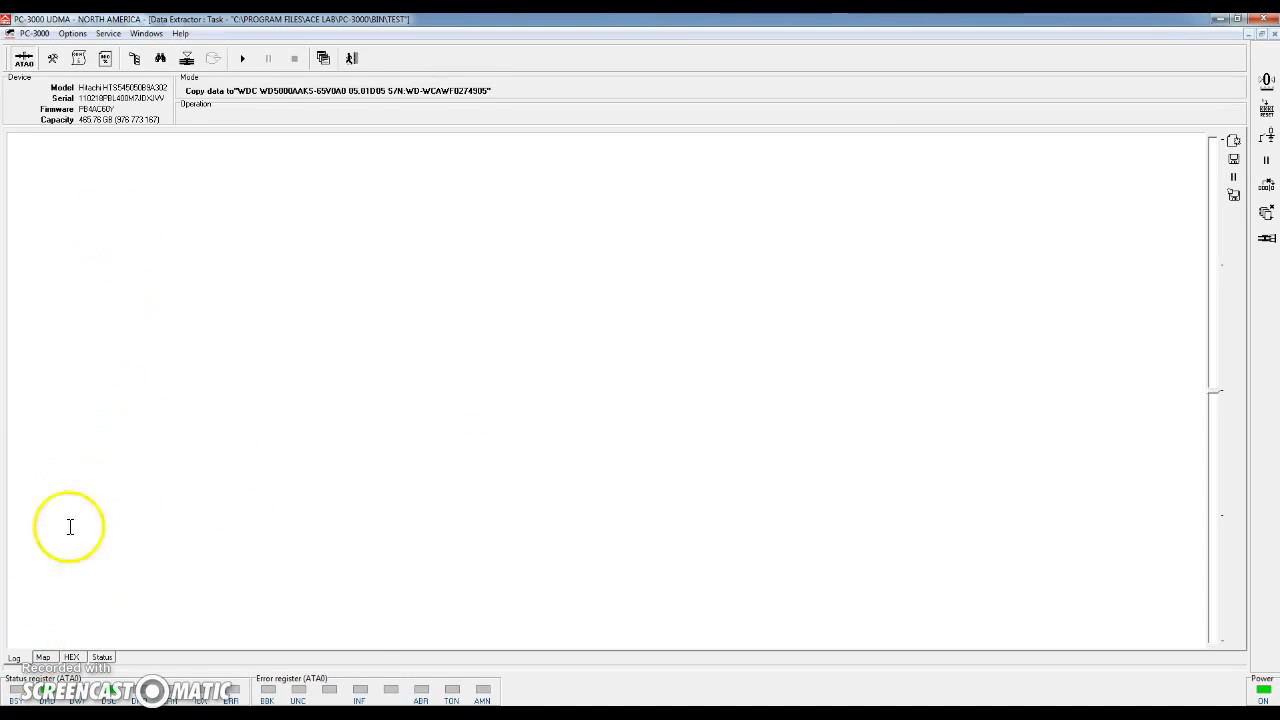
Step: Look through the HEX and Status views, ending on the LBA sector Map
click(71, 657)
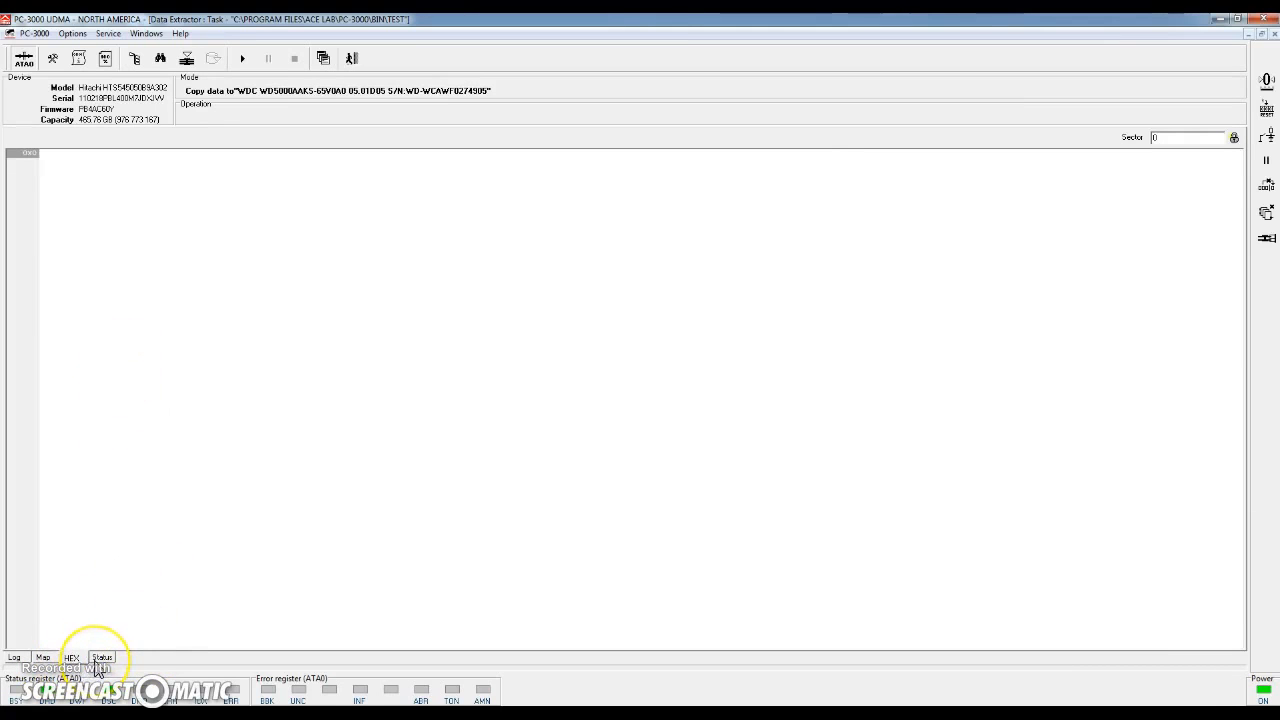
click(101, 657)
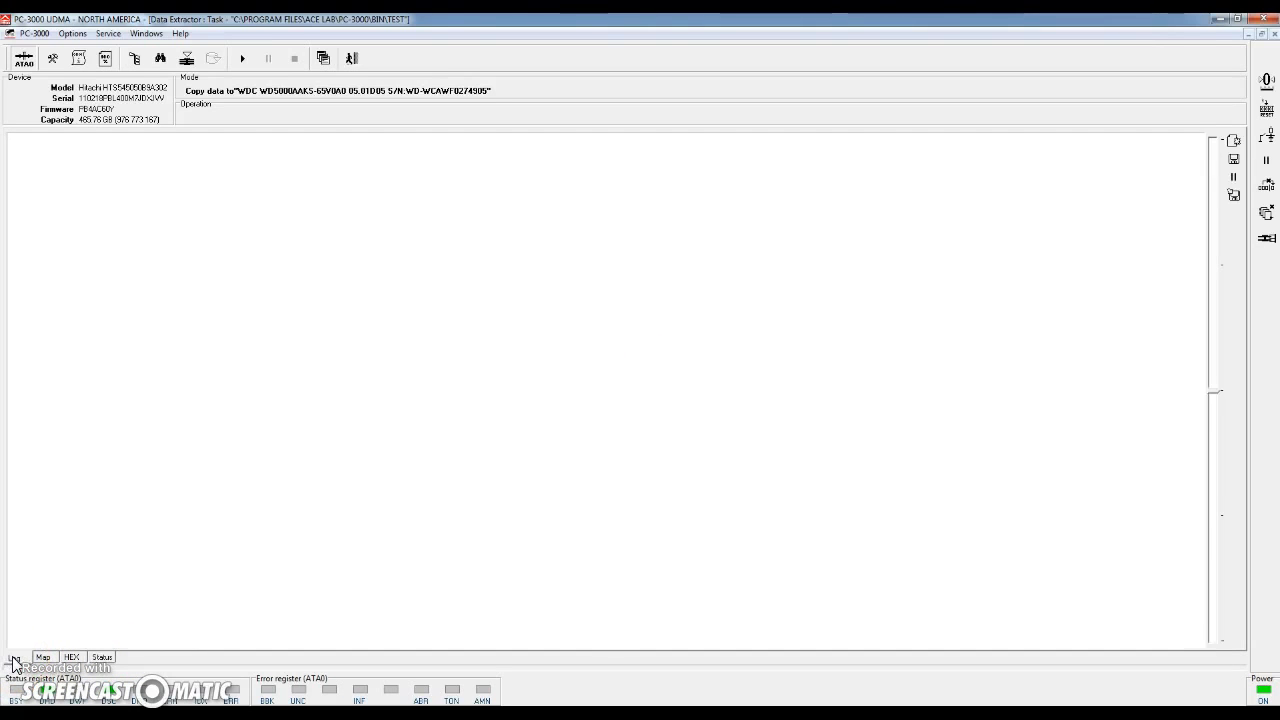
click(44, 657)
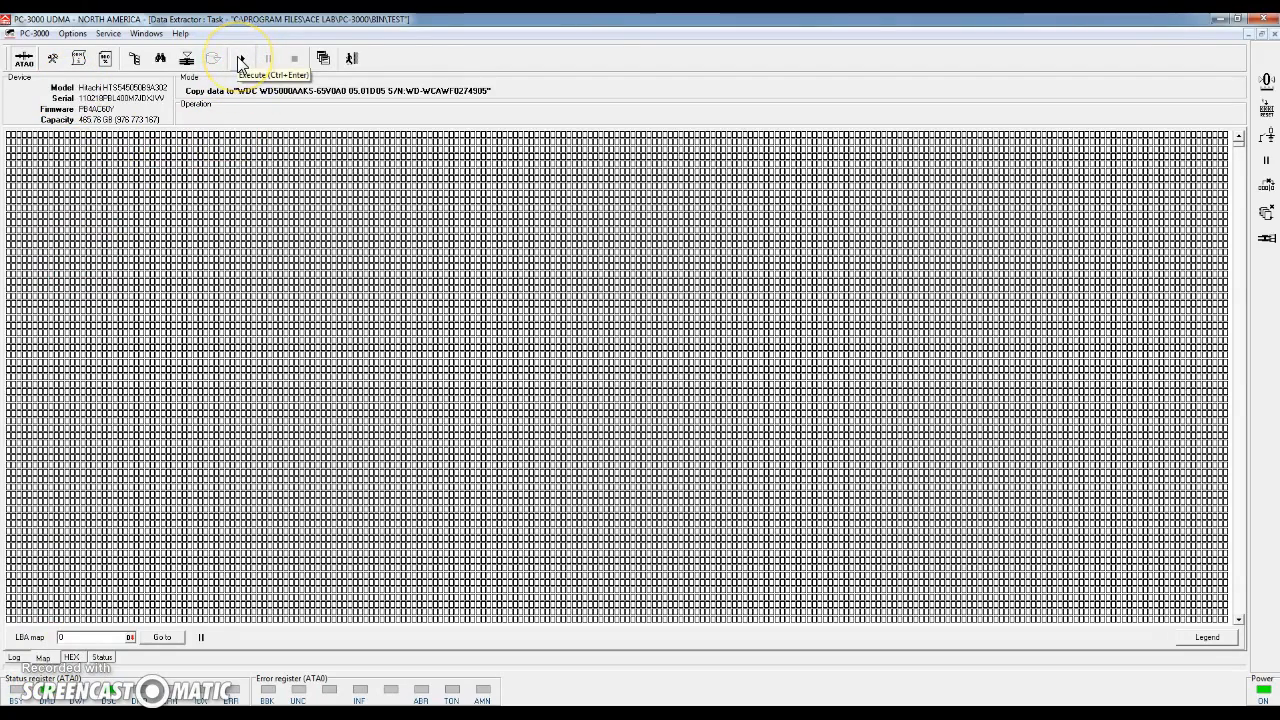
Step: Start copying to the WDC disk and view per-pass progress in the Status tab
click(240, 58)
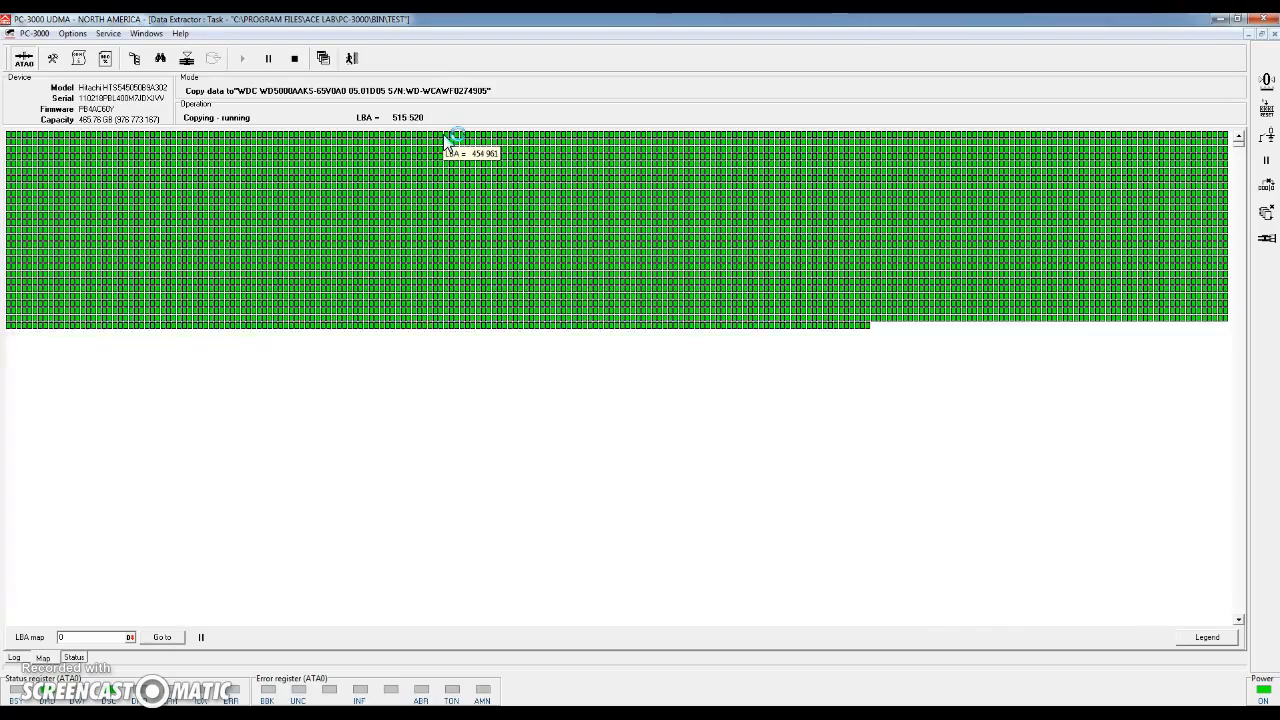
mouse_move(415, 117)
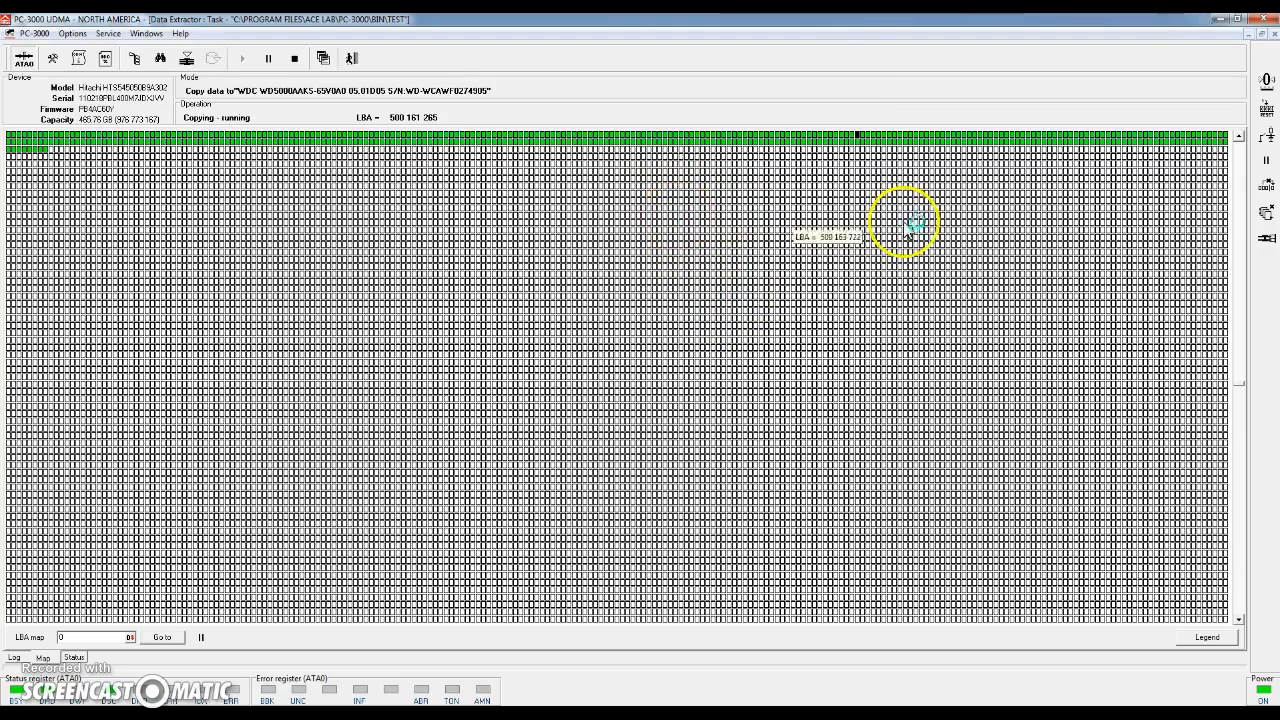
mouse_move(870, 135)
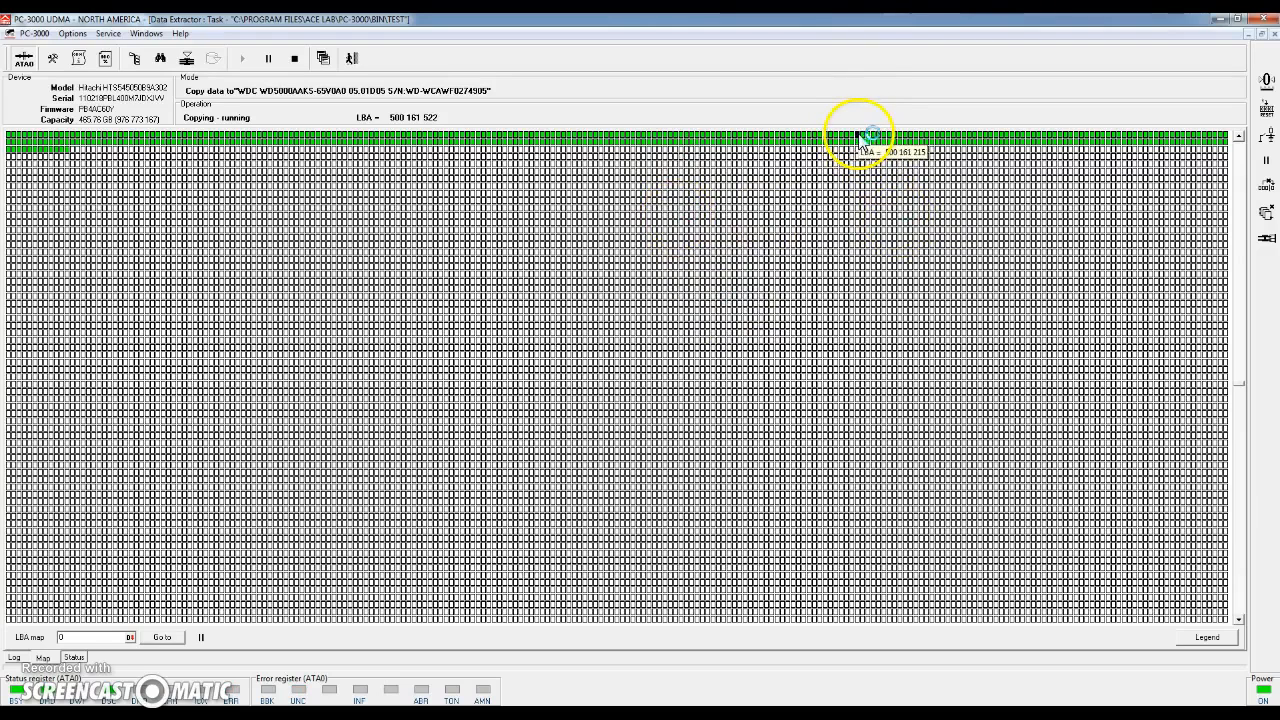
mouse_move(835, 245)
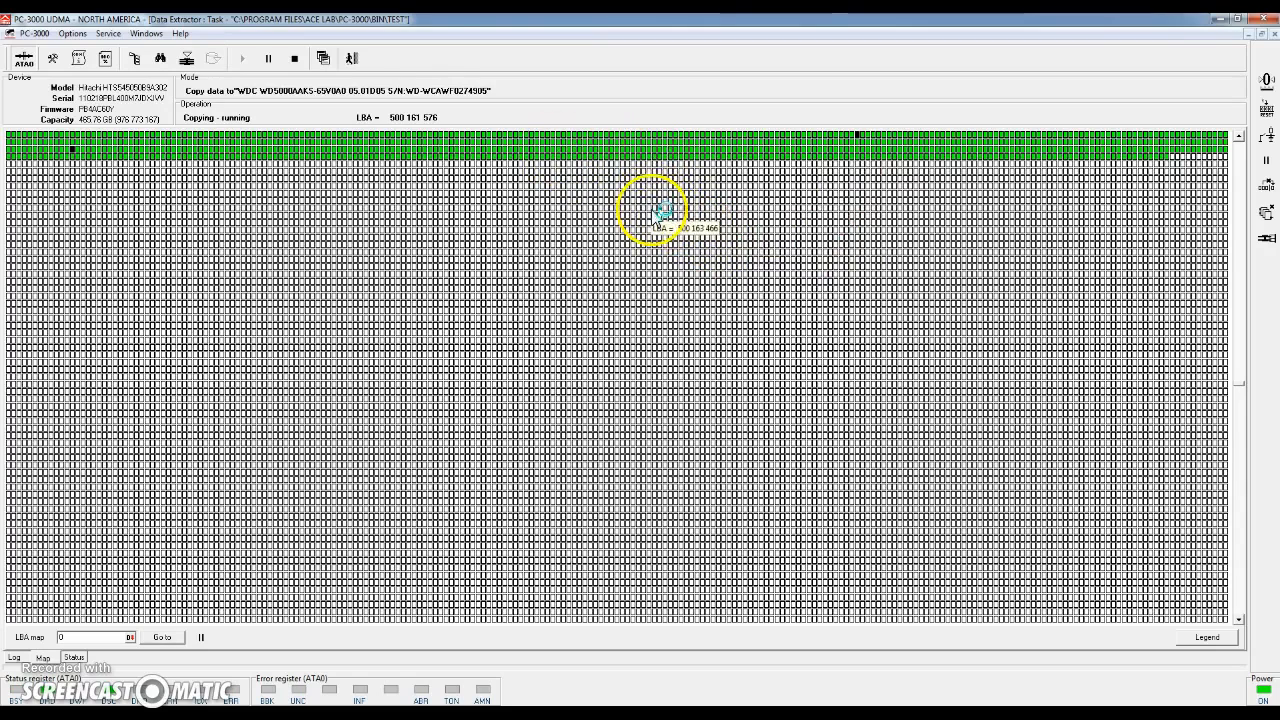
mouse_move(715, 300)
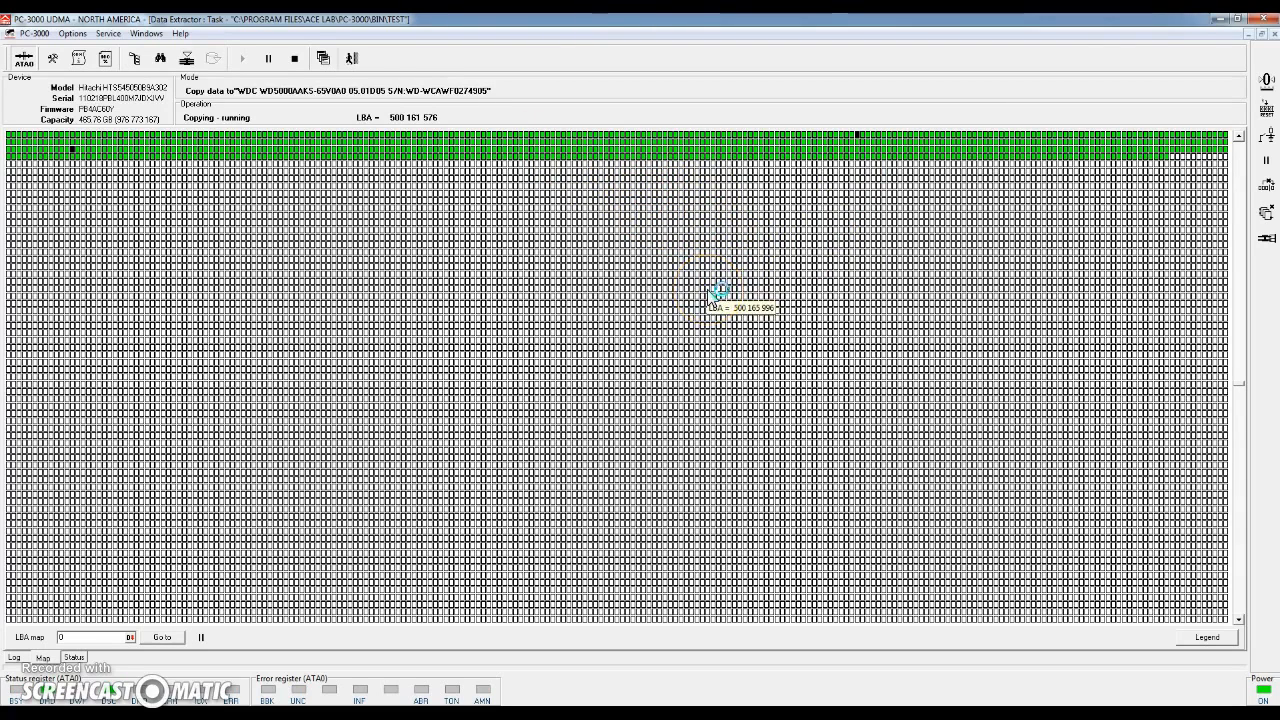
mouse_move(460, 280)
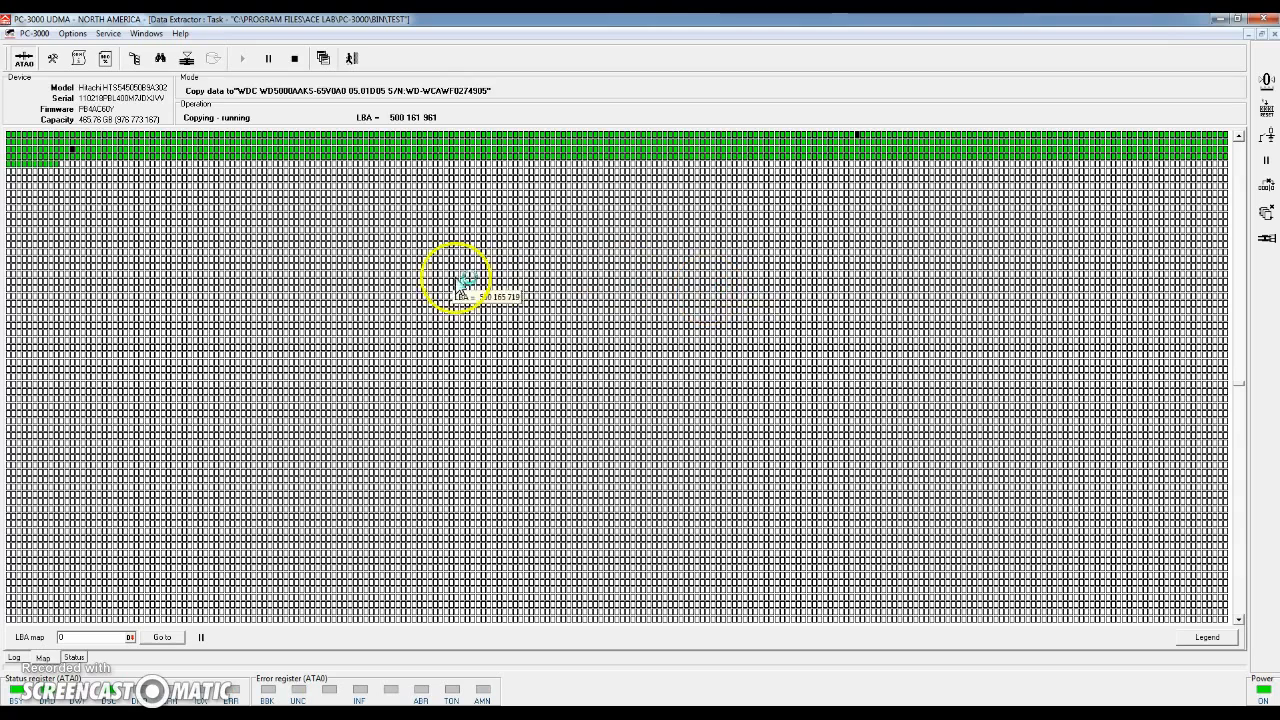
click(73, 657)
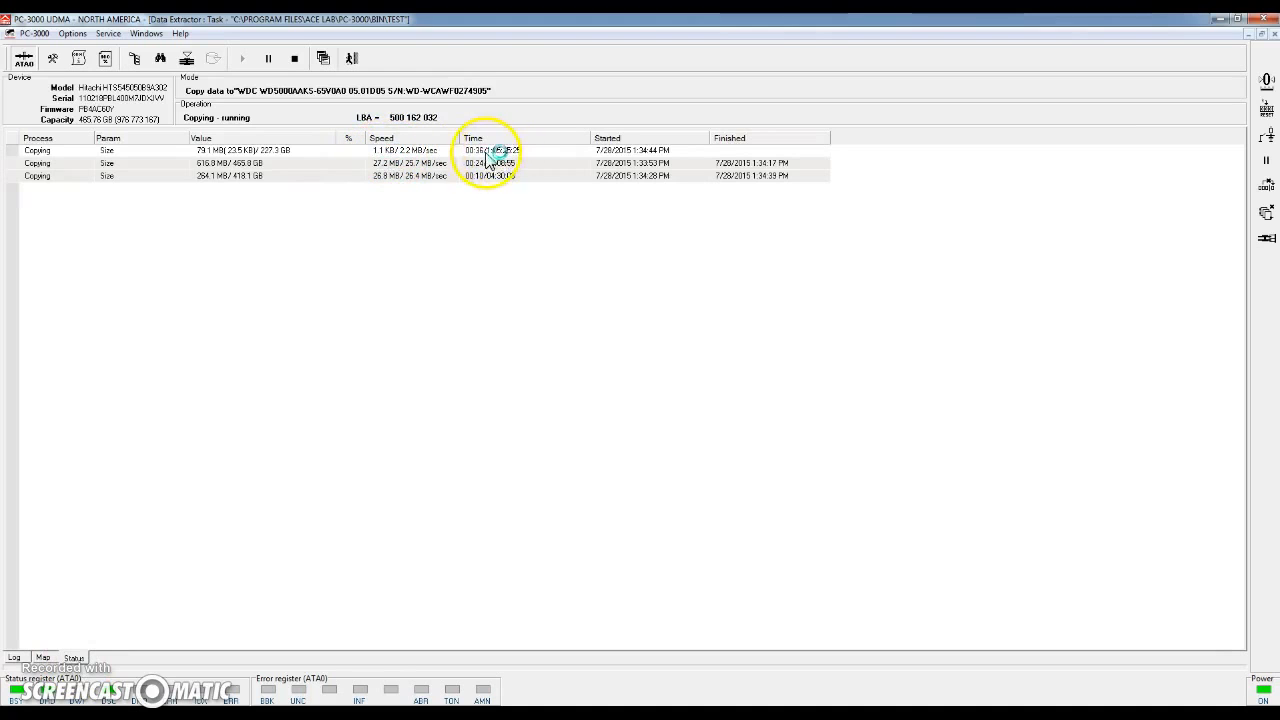
mouse_move(440, 252)
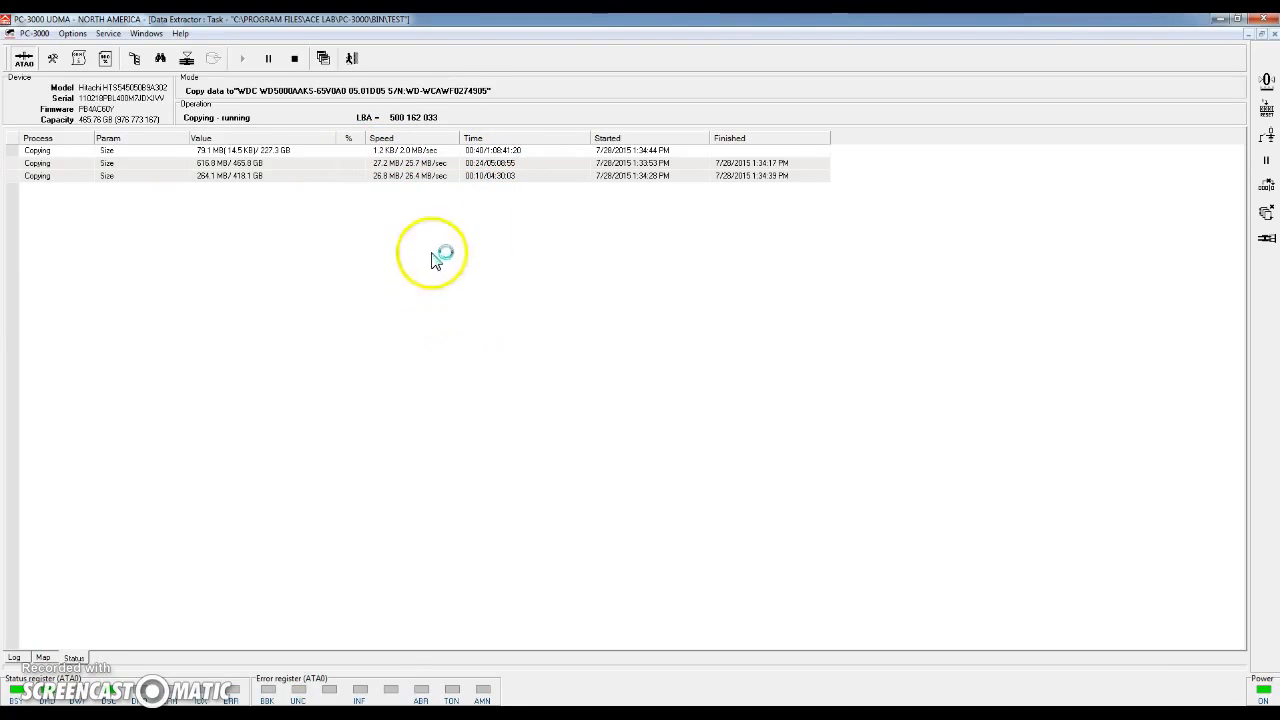
Step: Return to the sector Map view of the running copy
click(43, 657)
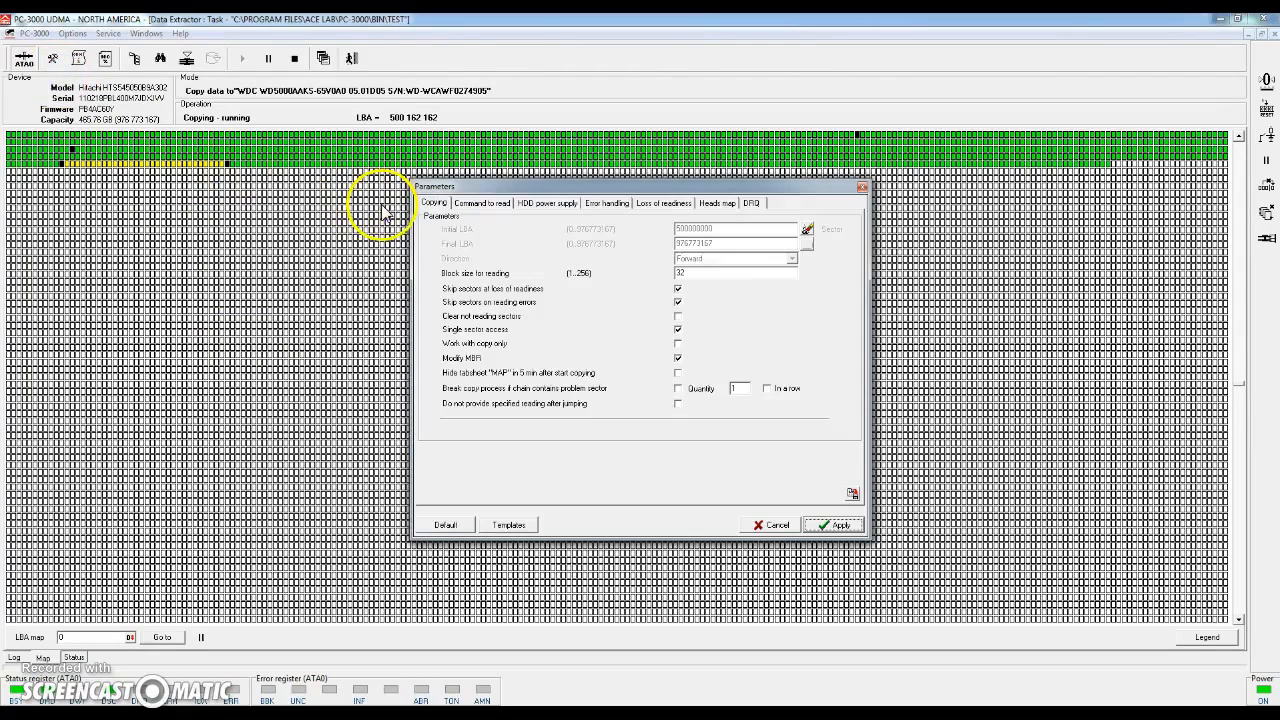
Step: Set the PIO and UDMA loss-of-readiness waits to 200 ms and apply
click(662, 203)
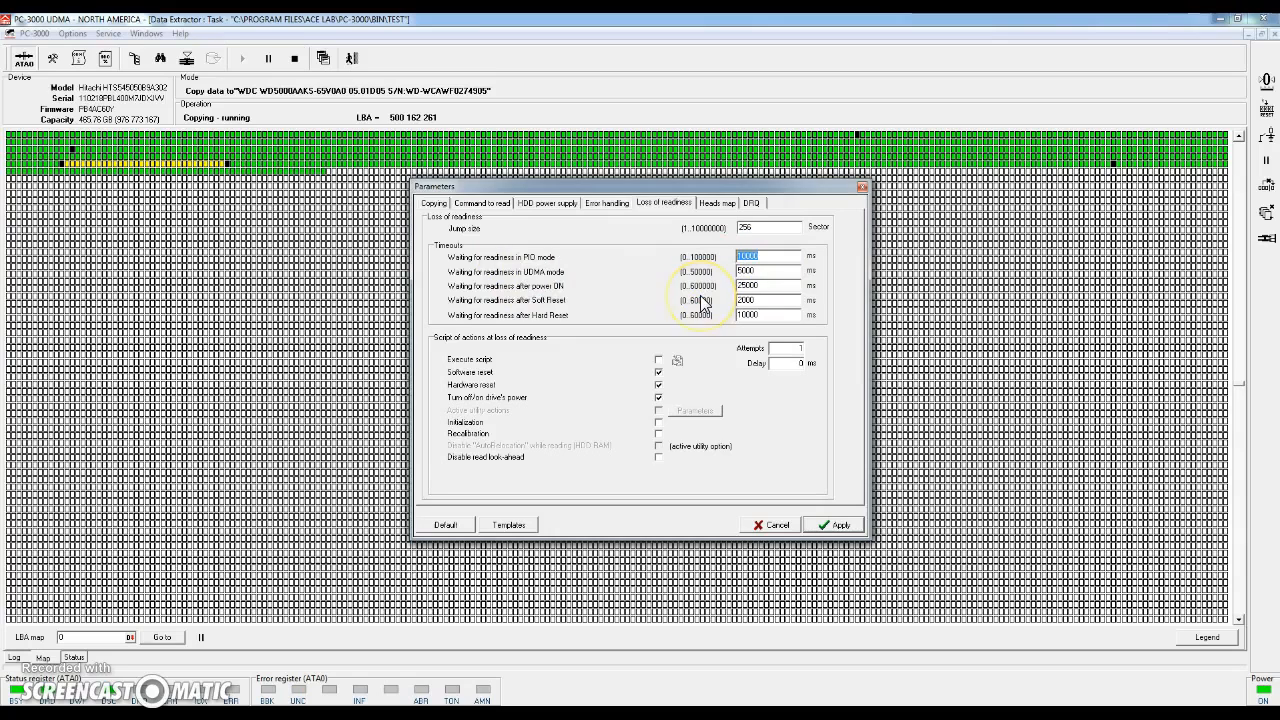
text(2)
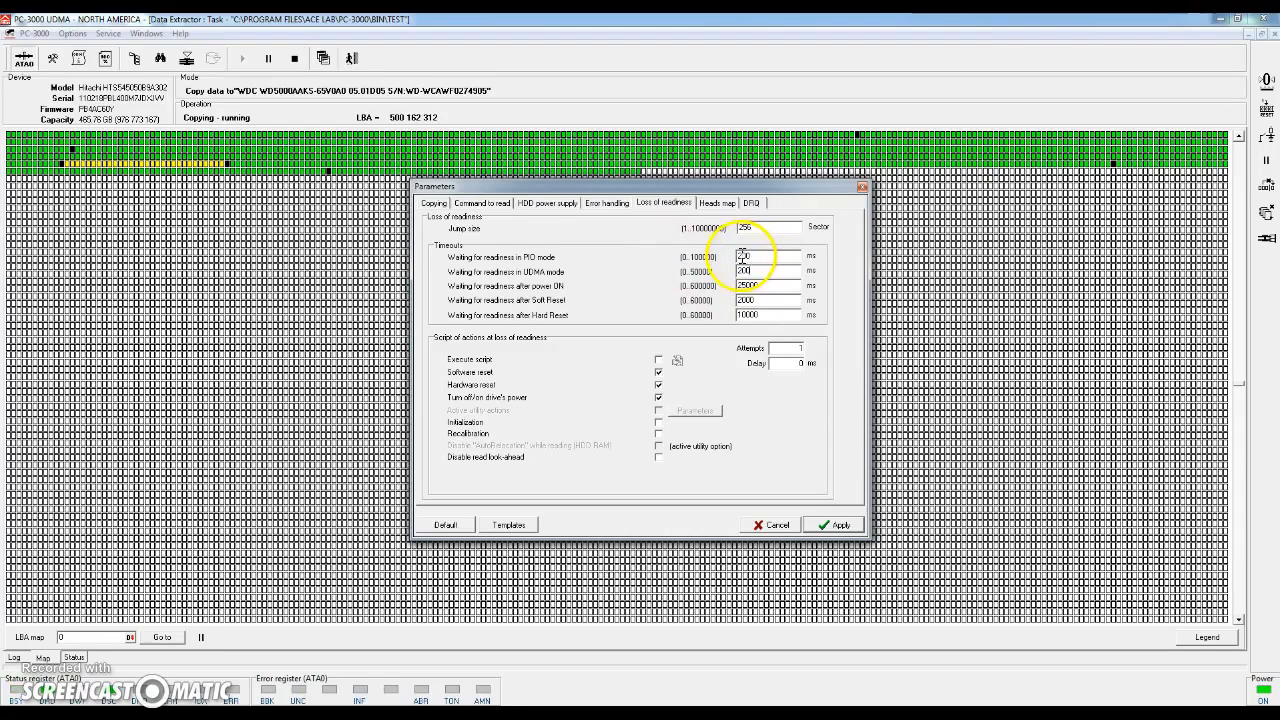
click(765, 257)
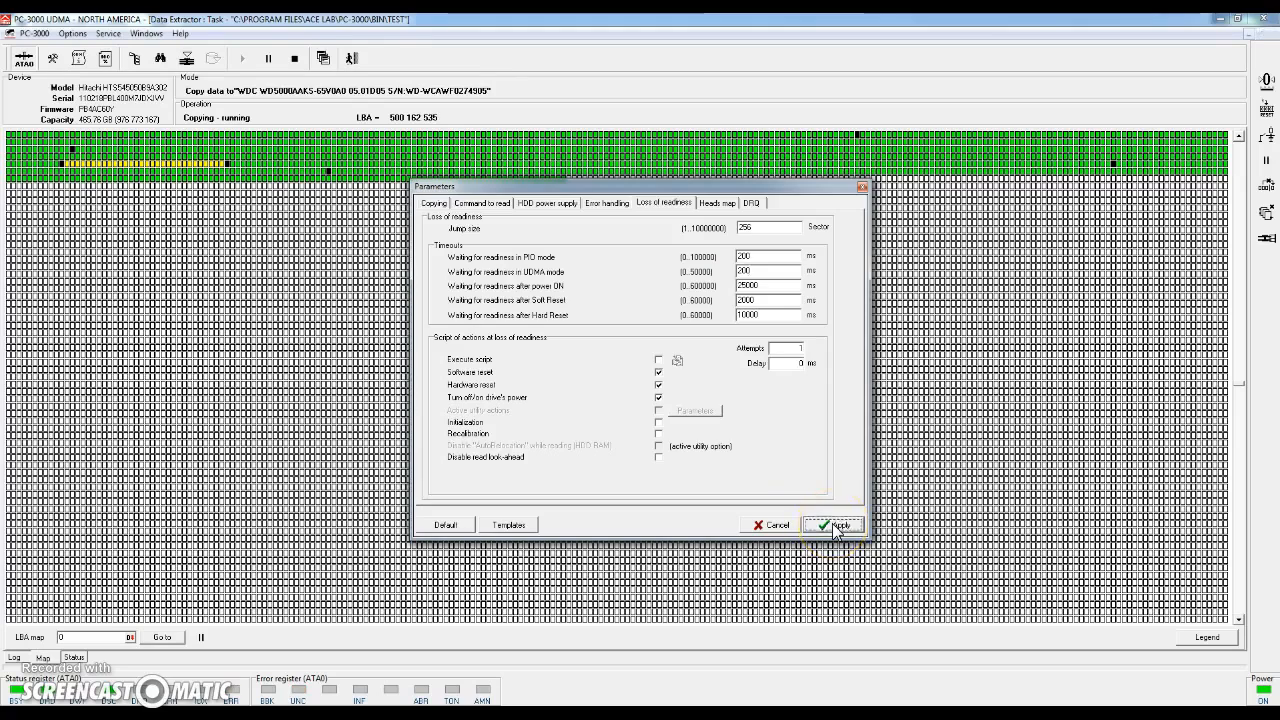
click(832, 524)
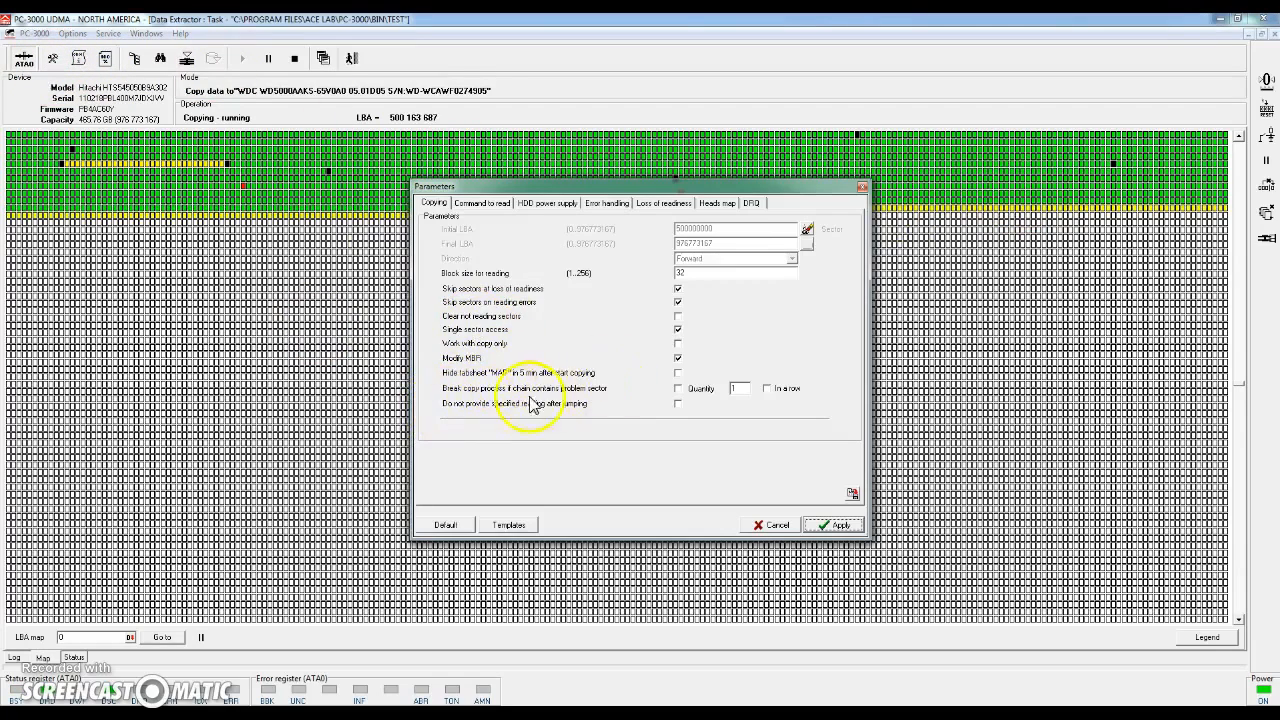
mouse_move(683, 411)
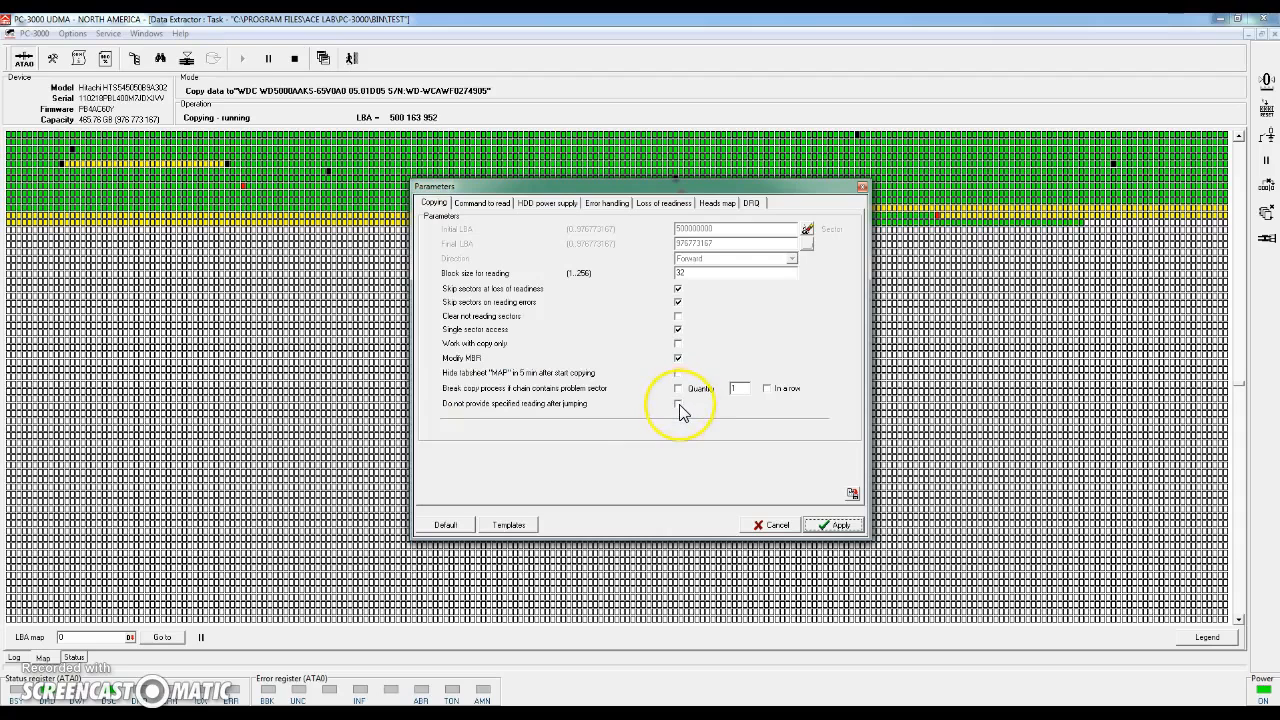
Step: Disable specified reading after jumping, set a 10-sector readiness jump size, and apply
click(678, 404)
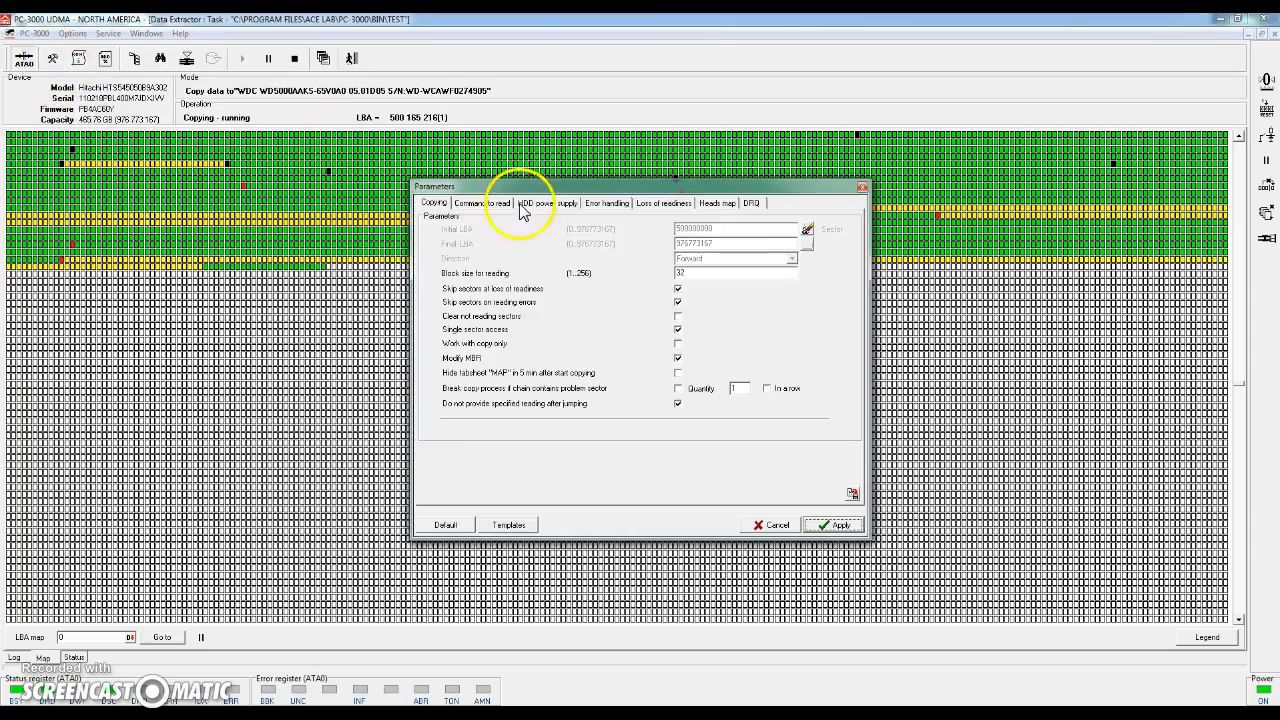
click(662, 203)
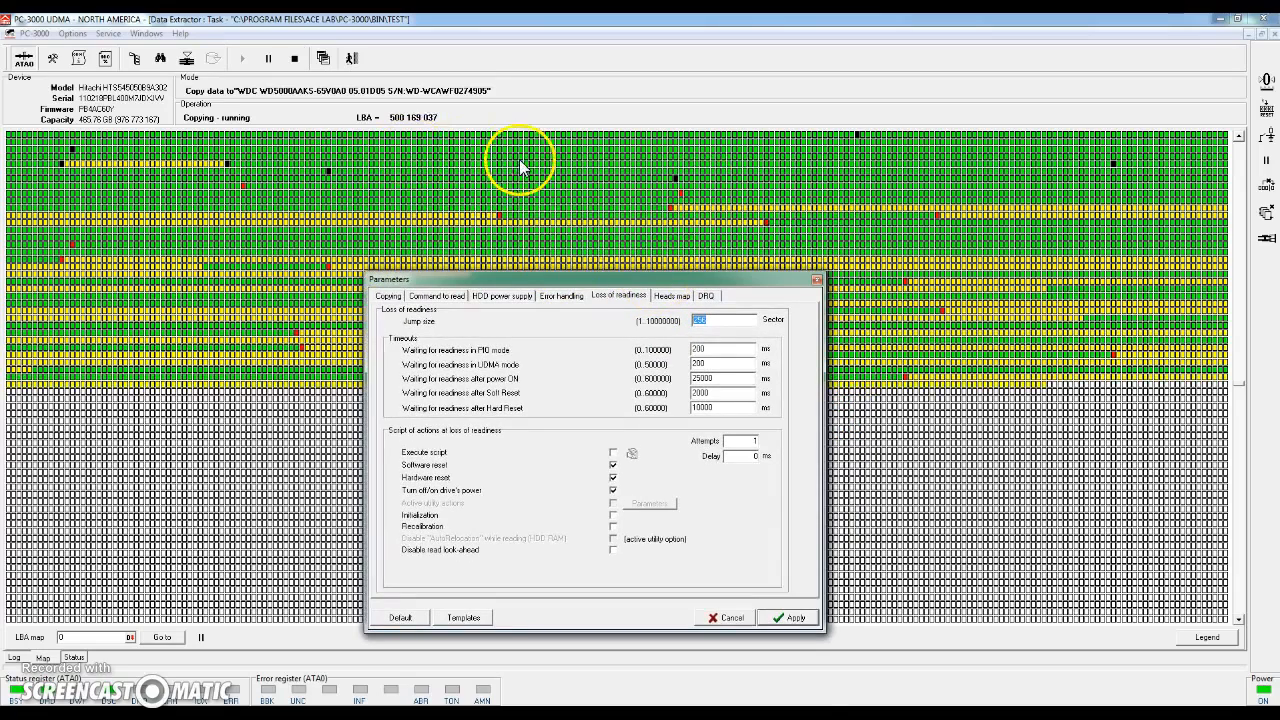
mouse_move(695, 195)
text(10)
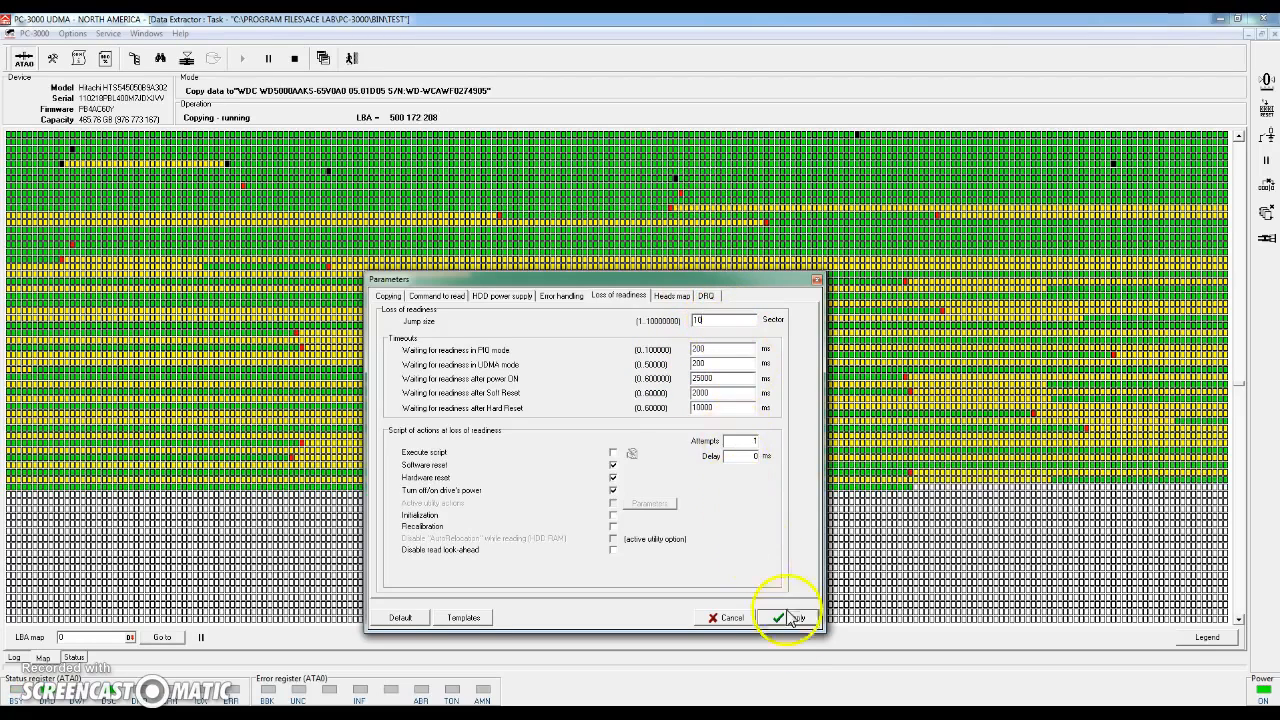
click(788, 617)
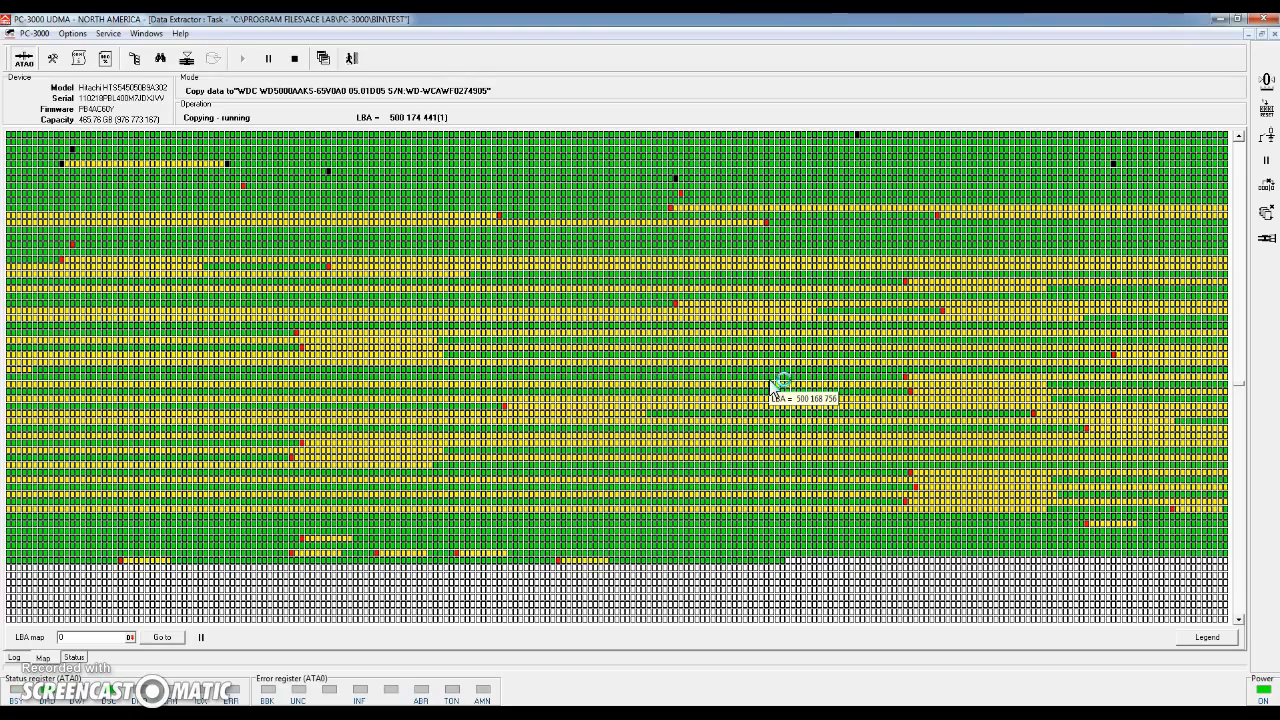
mouse_move(700, 370)
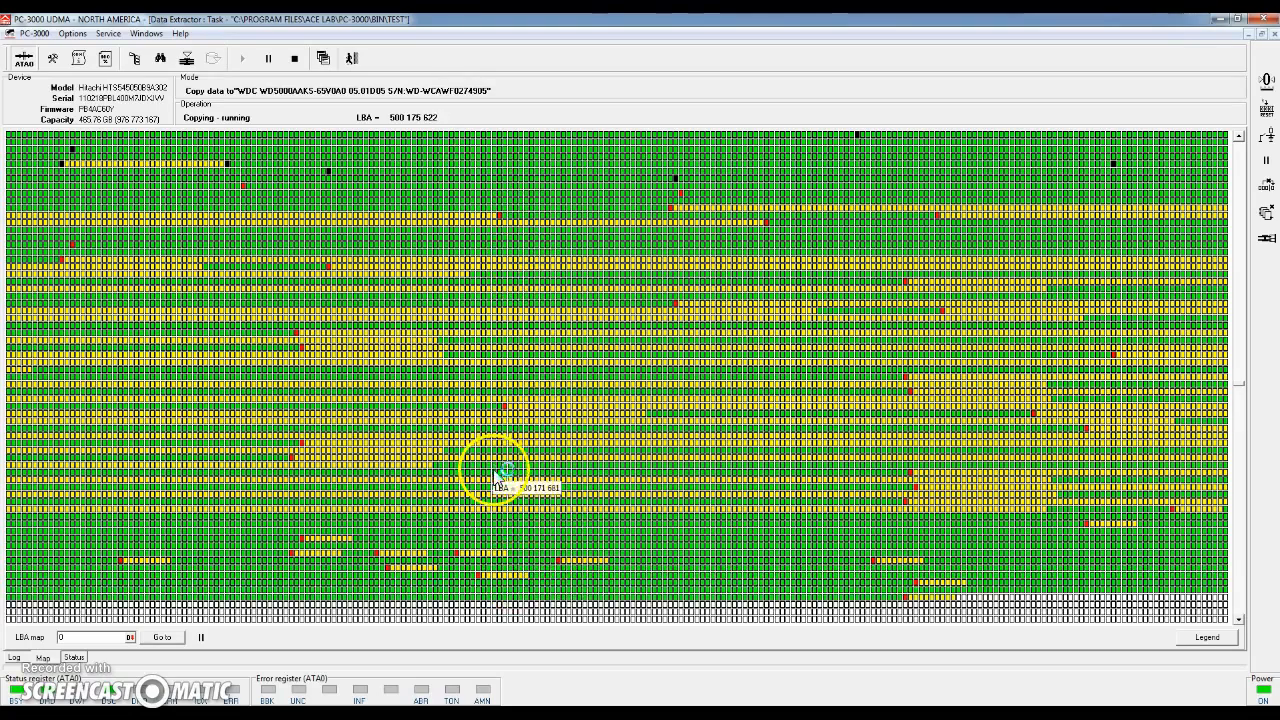
mouse_move(540, 540)
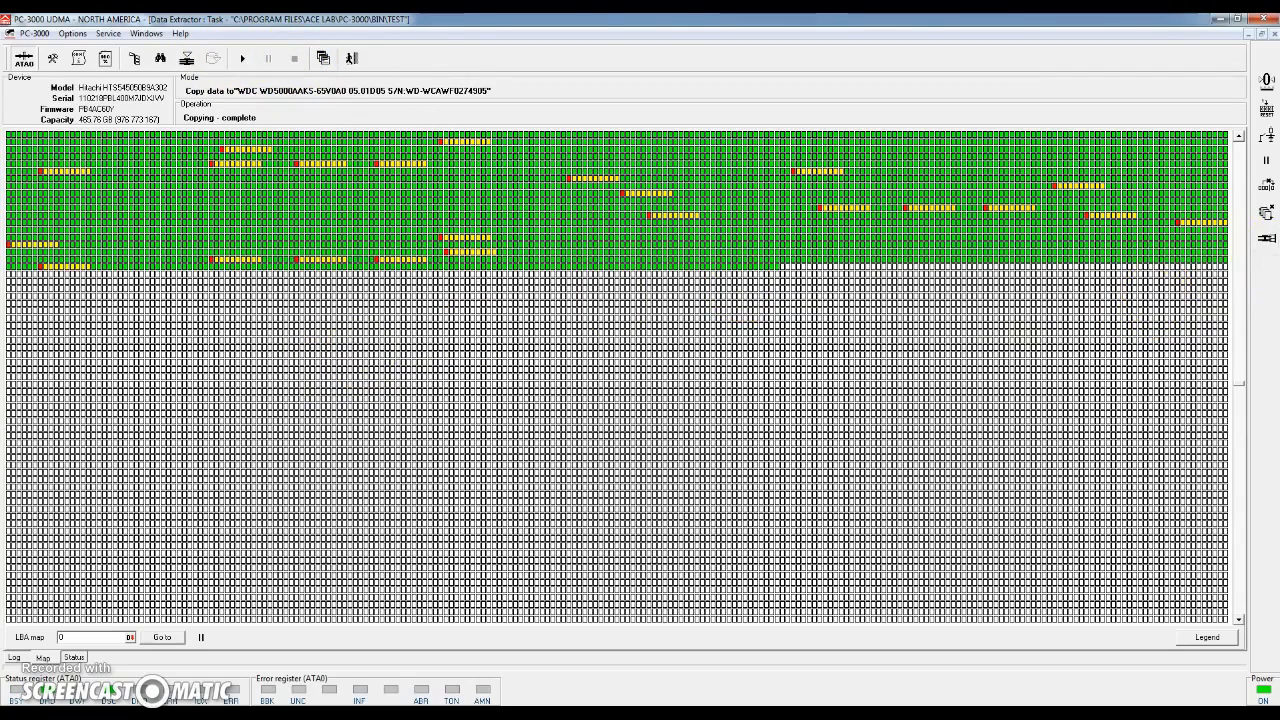
mouse_move(1213, 267)
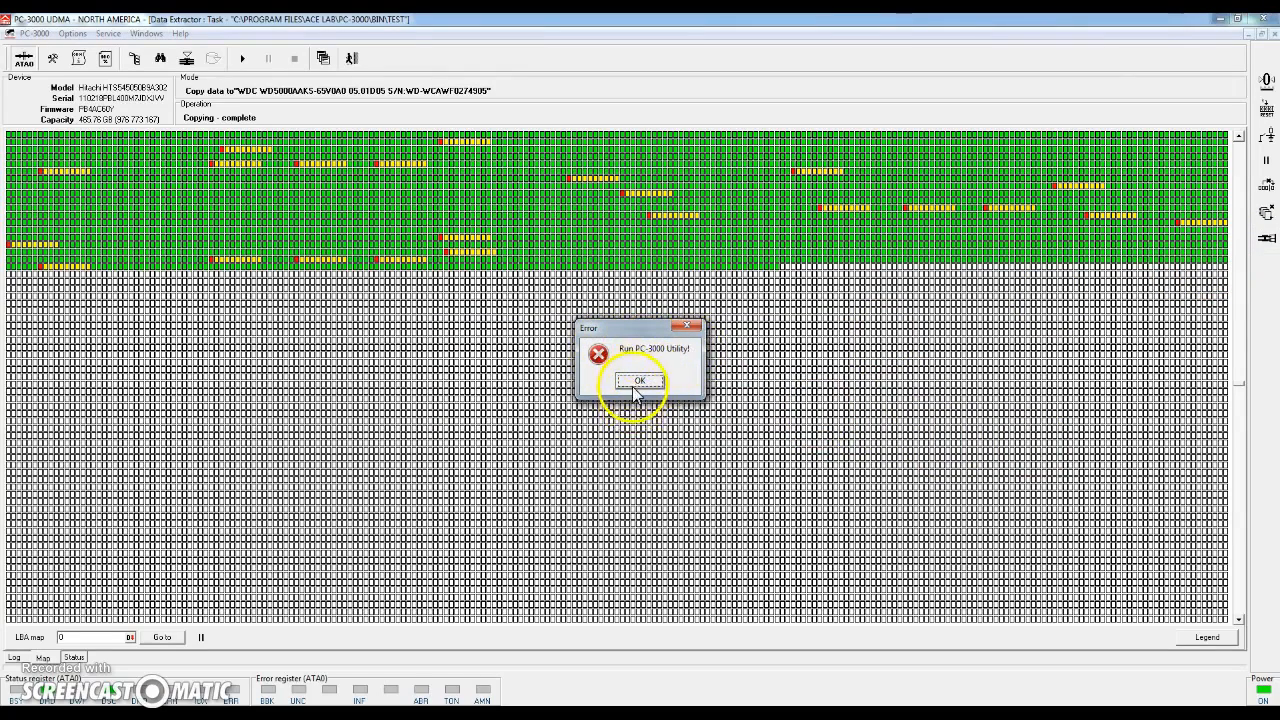
Step: Dismiss the utility prompt and try auto-detecting the drive family, which fails
click(639, 381)
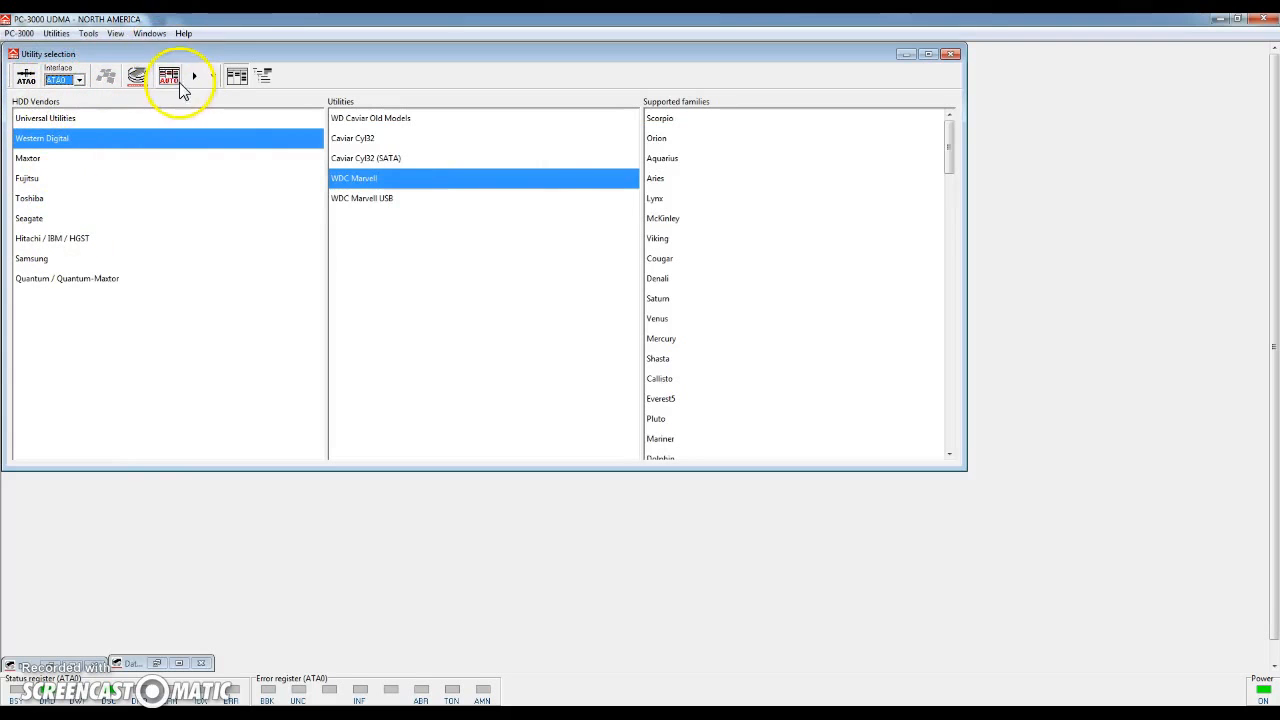
click(168, 75)
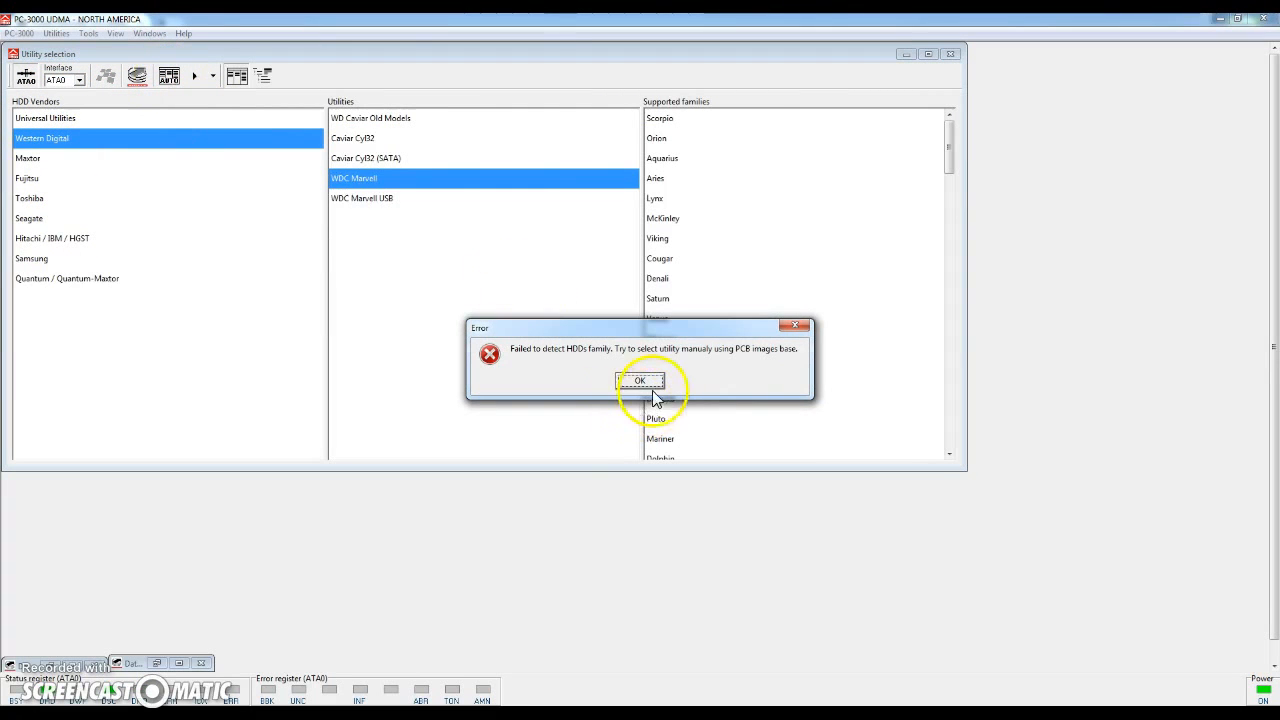
click(640, 381)
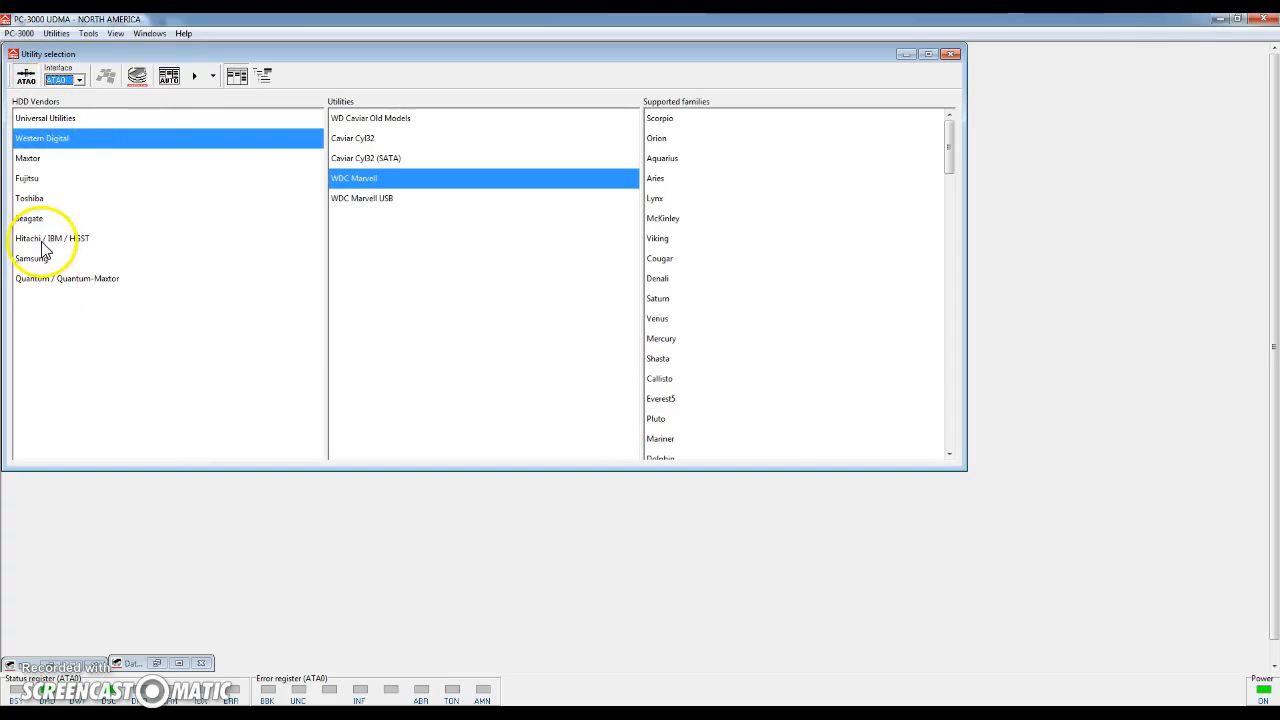
Step: Launch the Hitachi / IBM / HGST utility using the custom HTS545089 family
click(52, 238)
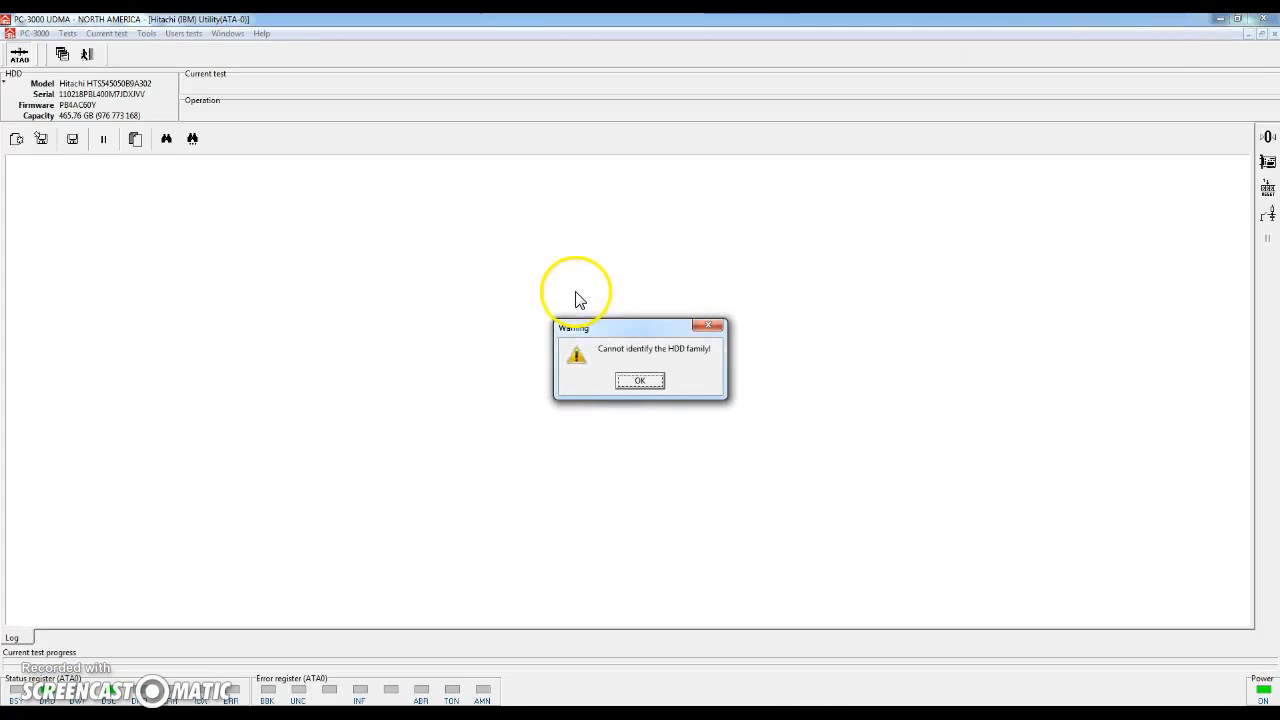
click(640, 380)
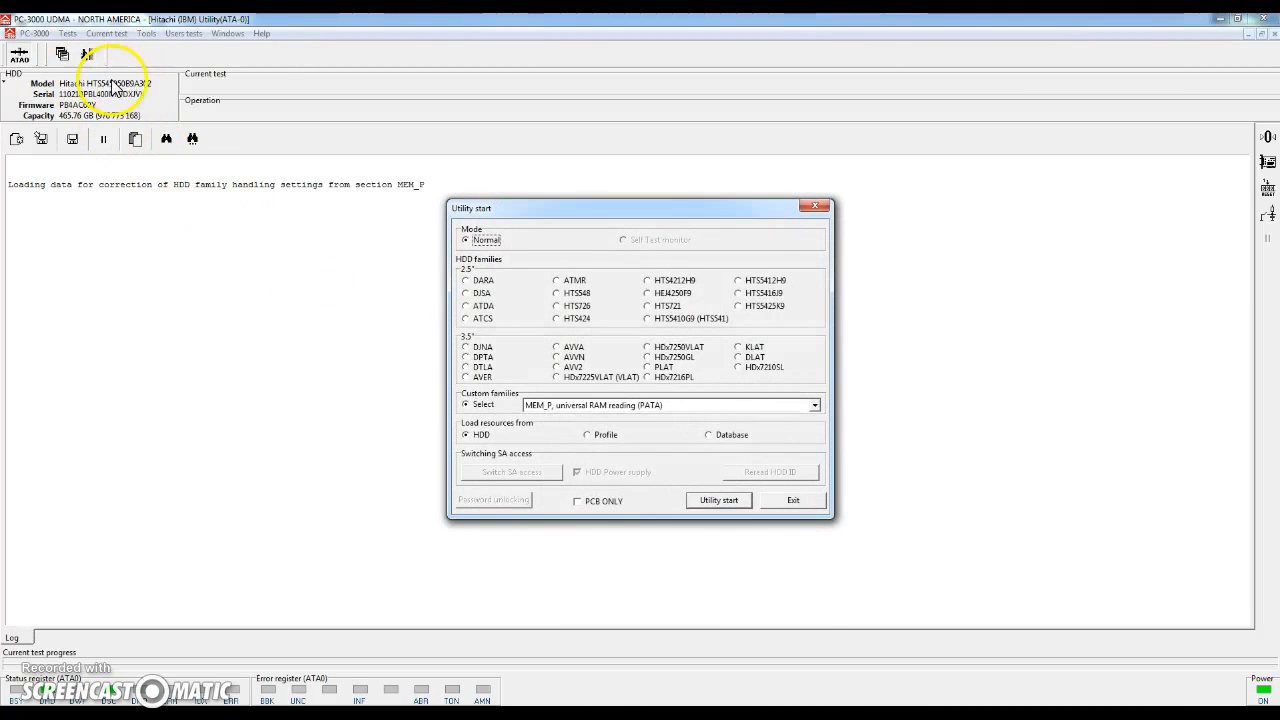
click(814, 405)
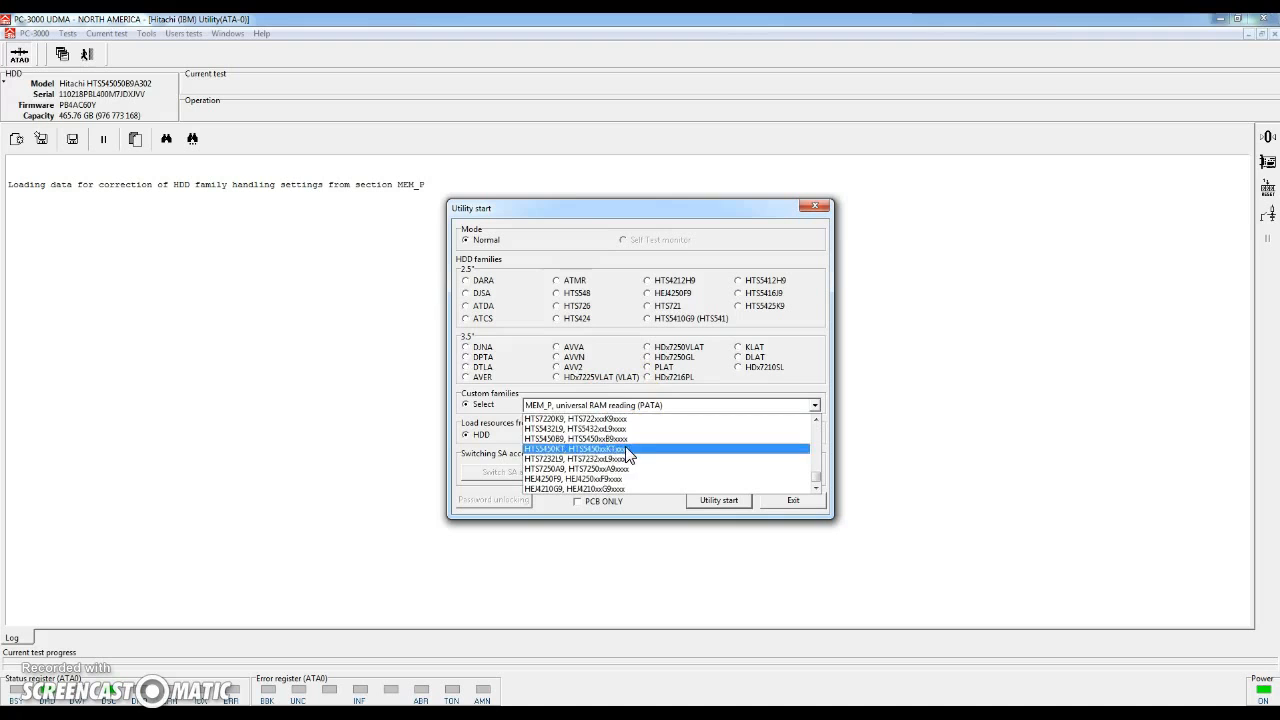
click(573, 438)
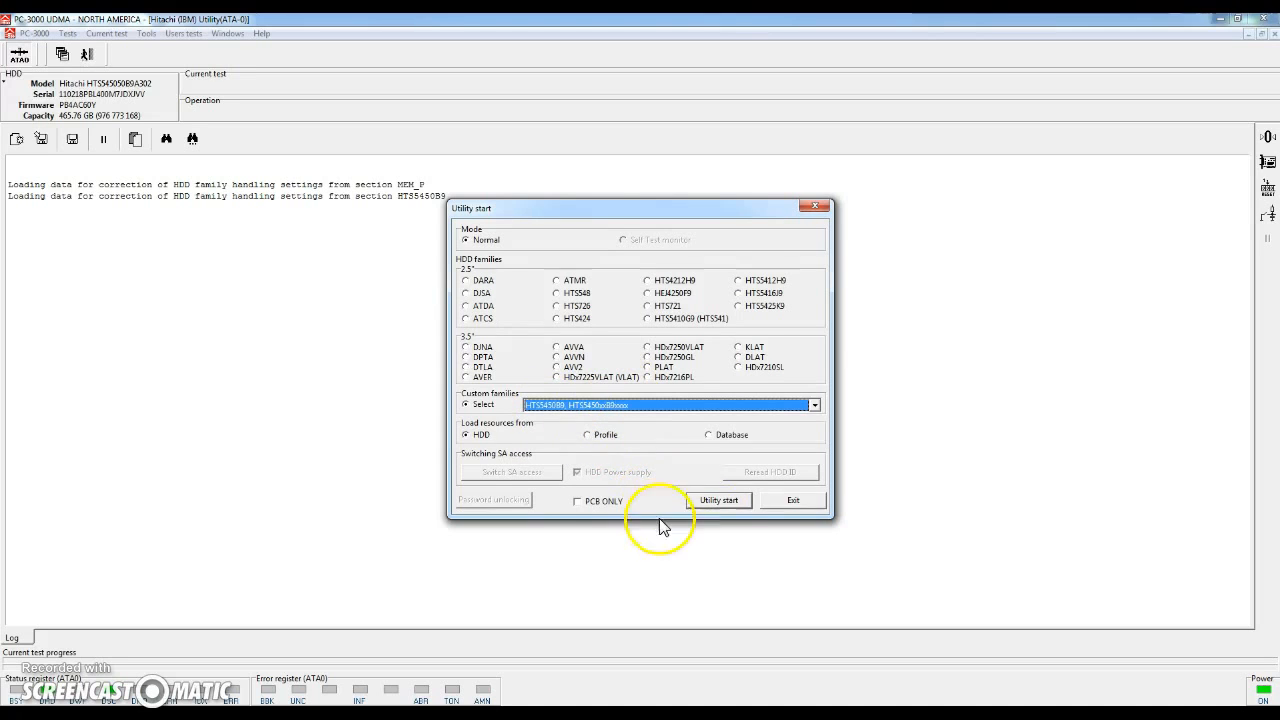
click(718, 500)
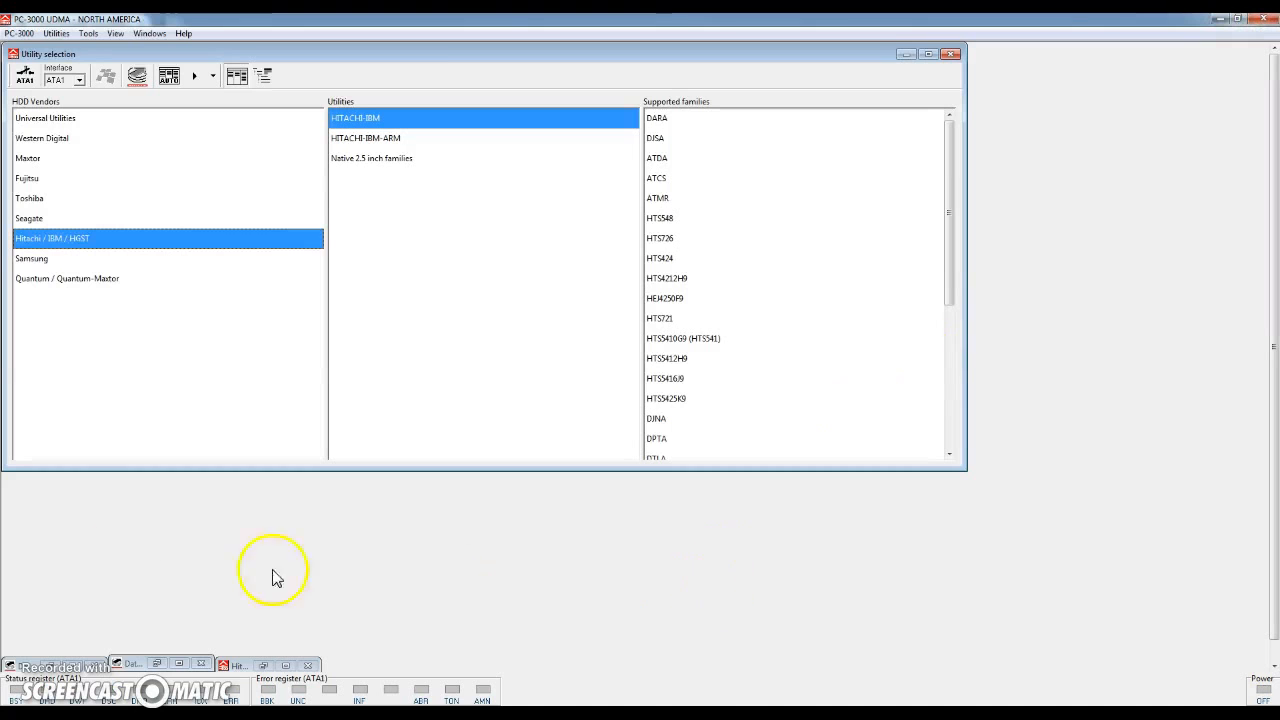
mouse_move(168, 678)
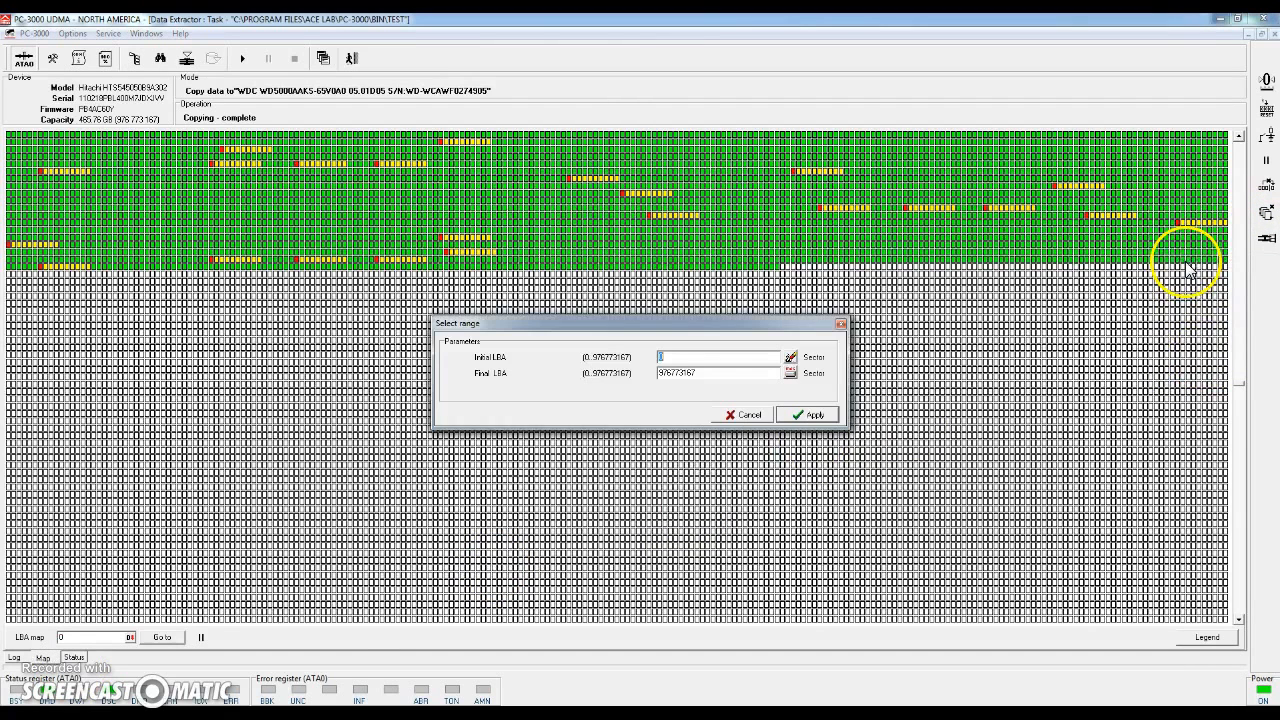
Step: Build the heads map over sectors 0–976773167, then return to the copy's sector Map
click(806, 414)
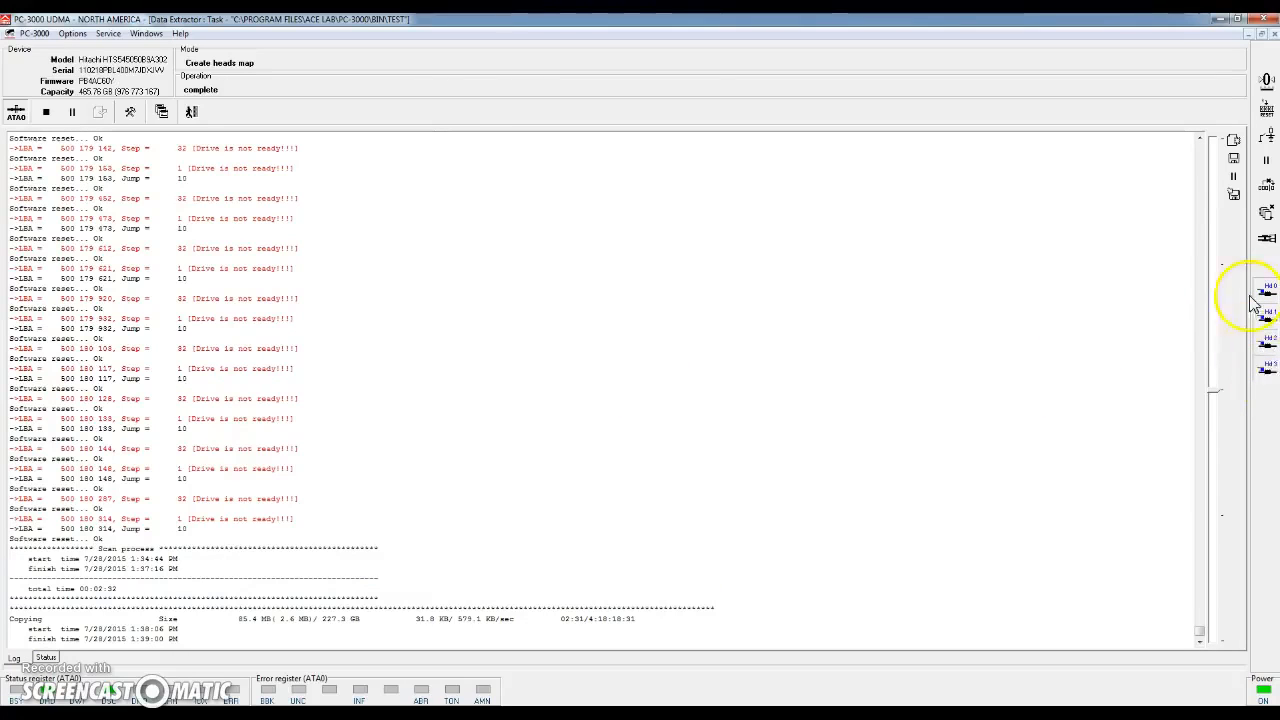
mouse_move(569, 357)
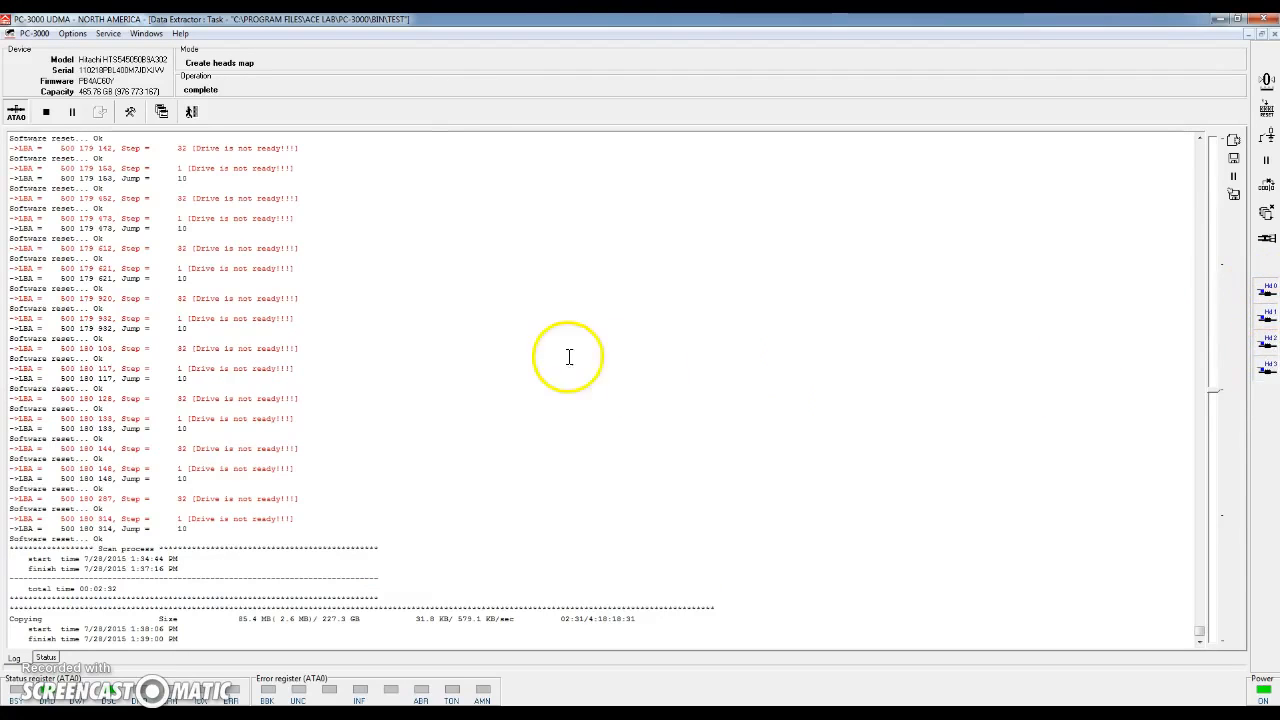
mouse_move(128, 130)
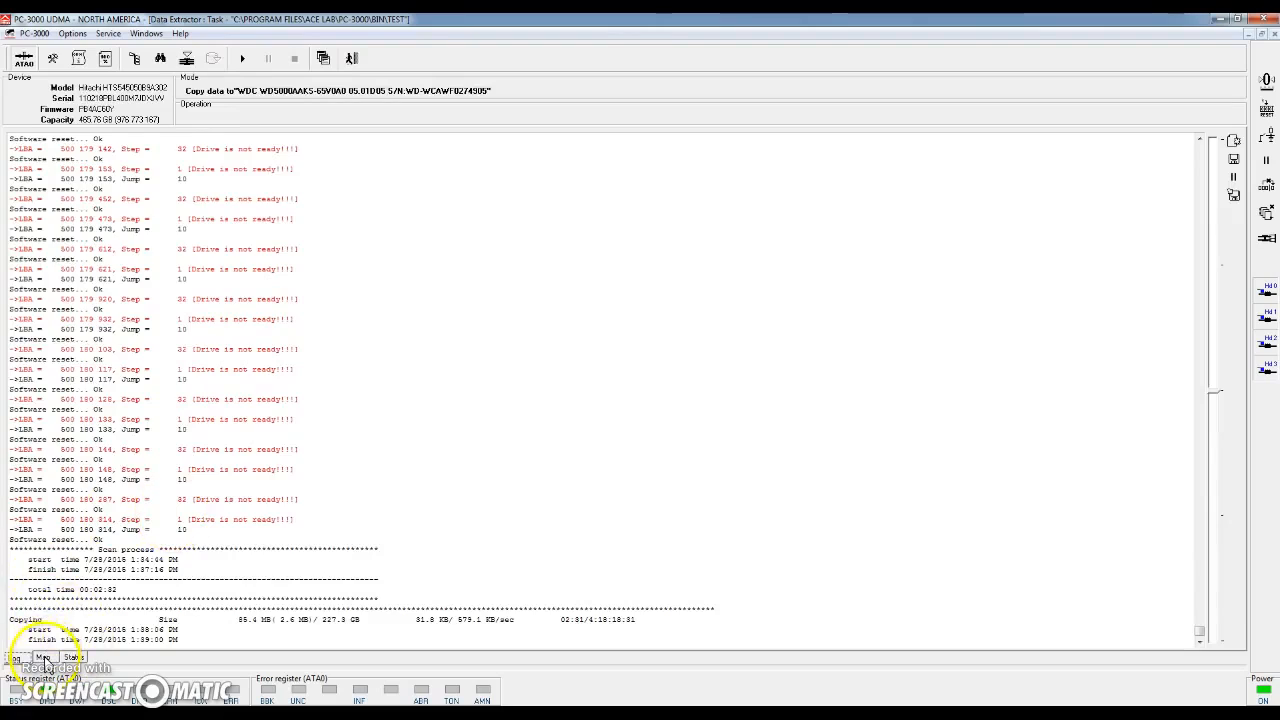
click(42, 657)
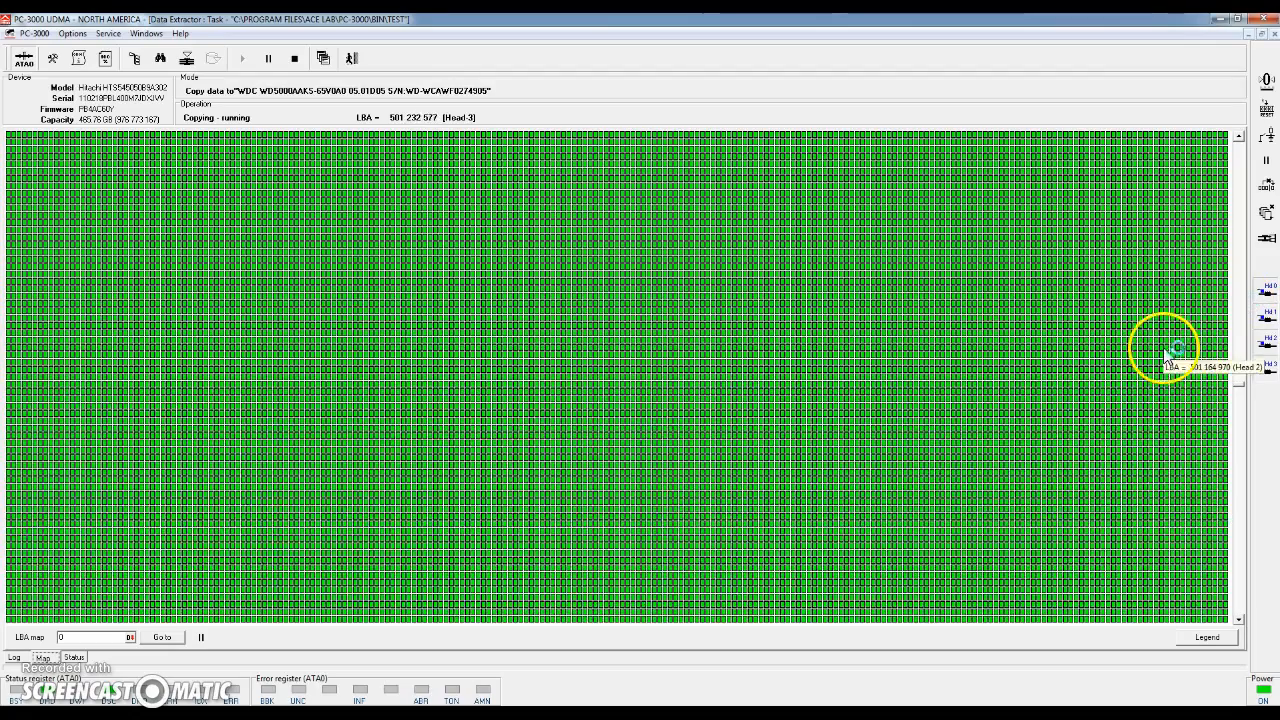
mouse_move(867, 240)
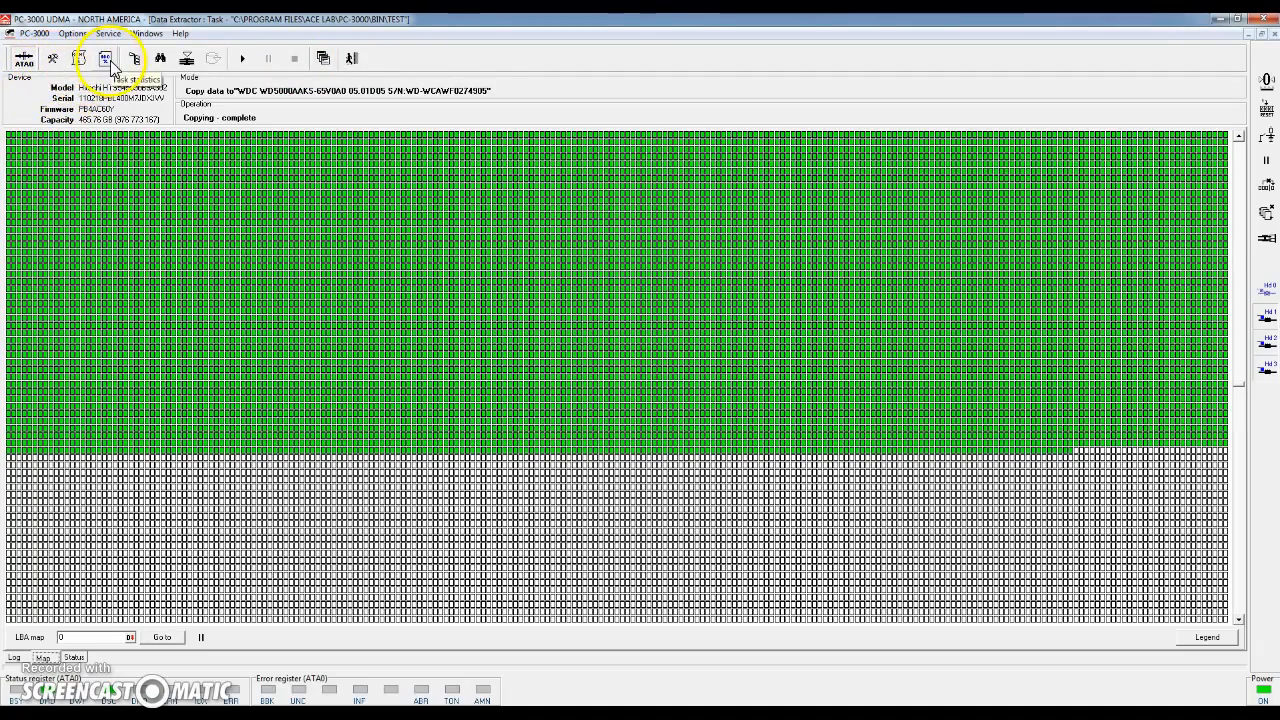
Step: Review task statistics (about 3 million read, 5,822 skipped), then open copy Parameters
click(105, 58)
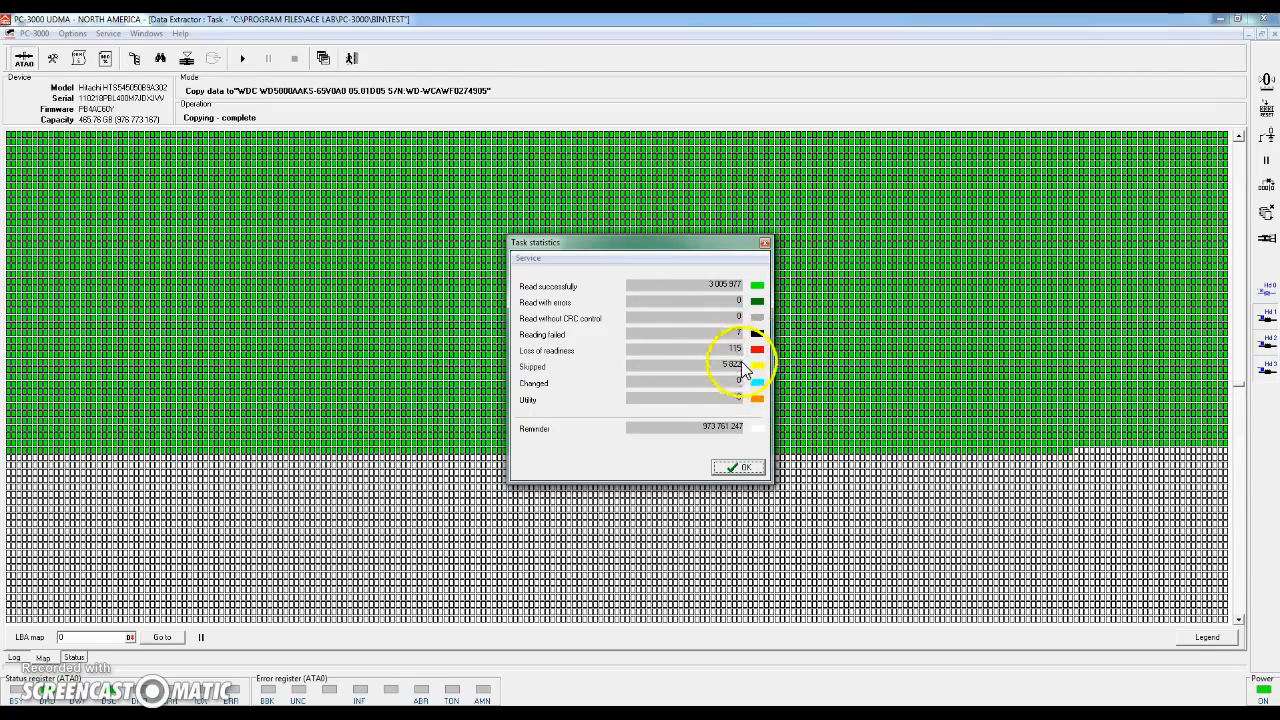
mouse_move(725, 325)
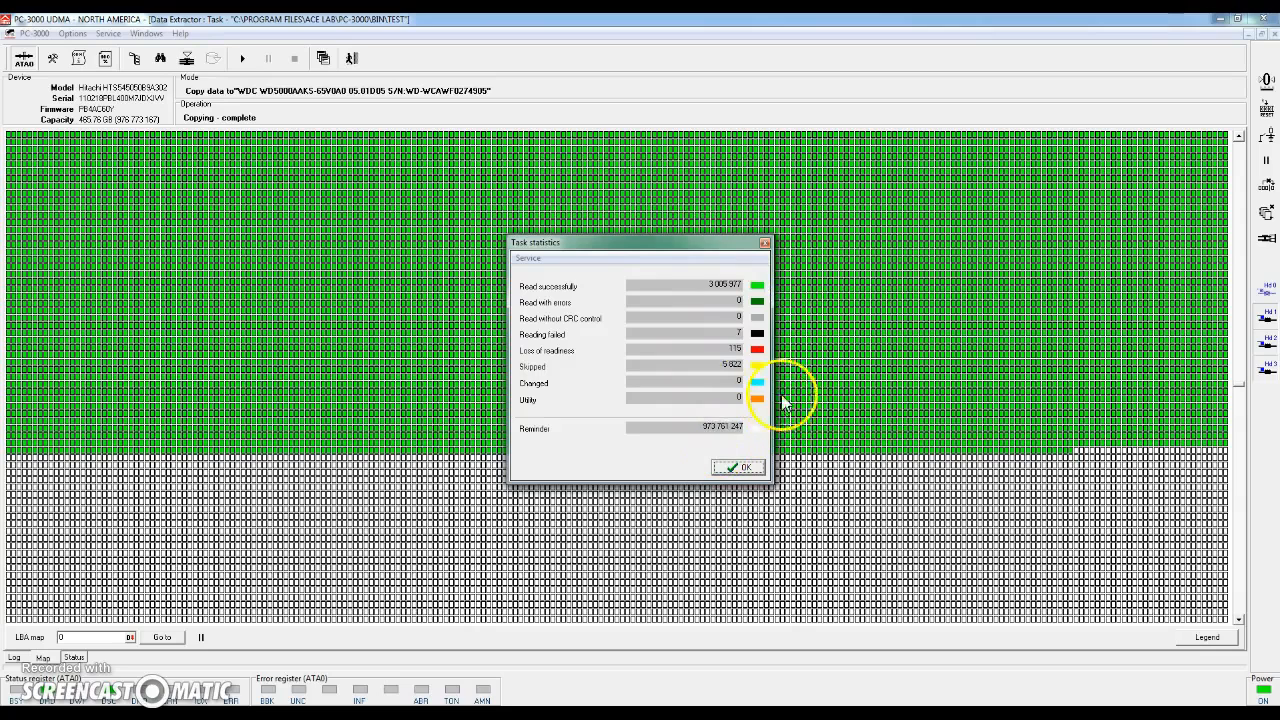
mouse_move(760, 385)
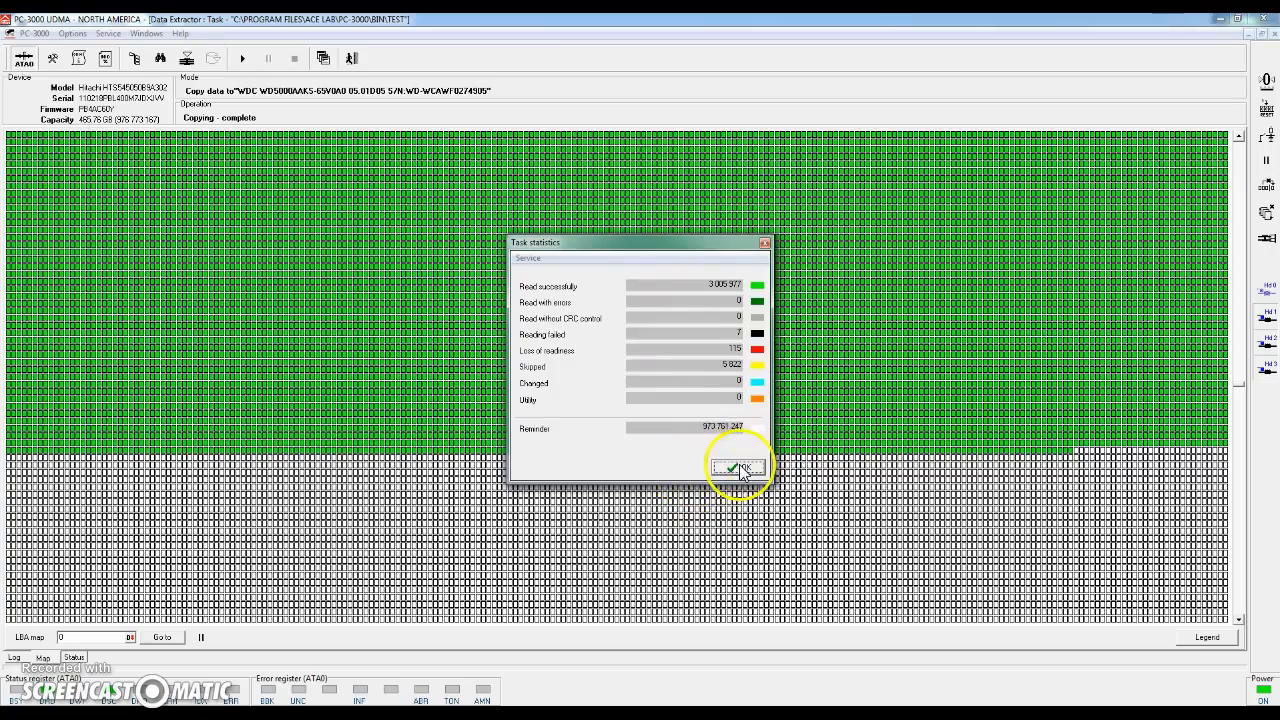
click(738, 467)
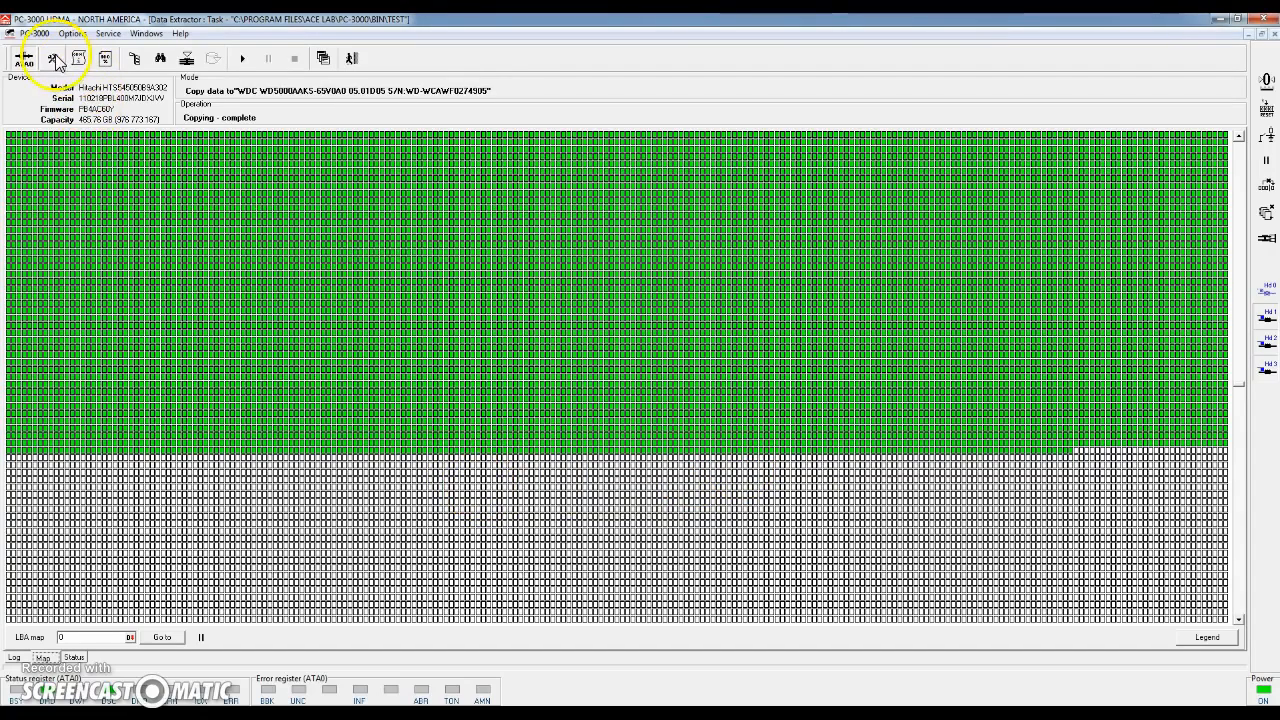
click(52, 57)
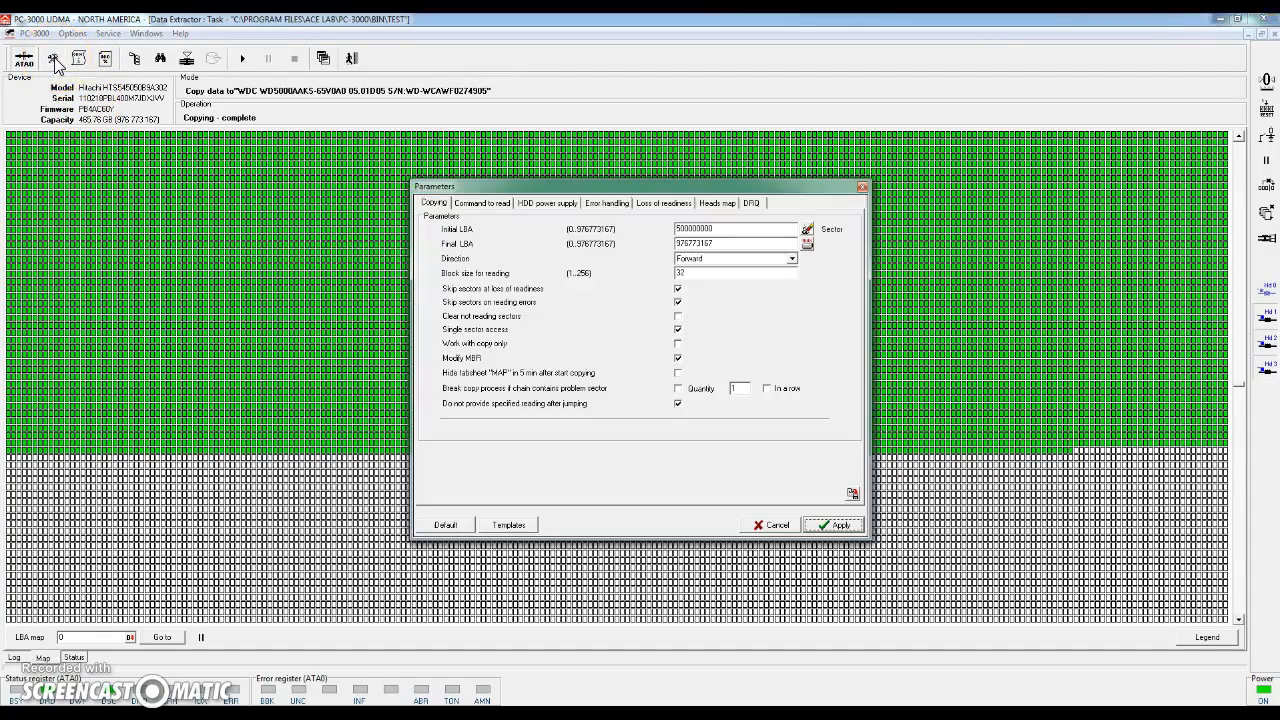
mouse_move(614, 260)
text(8)
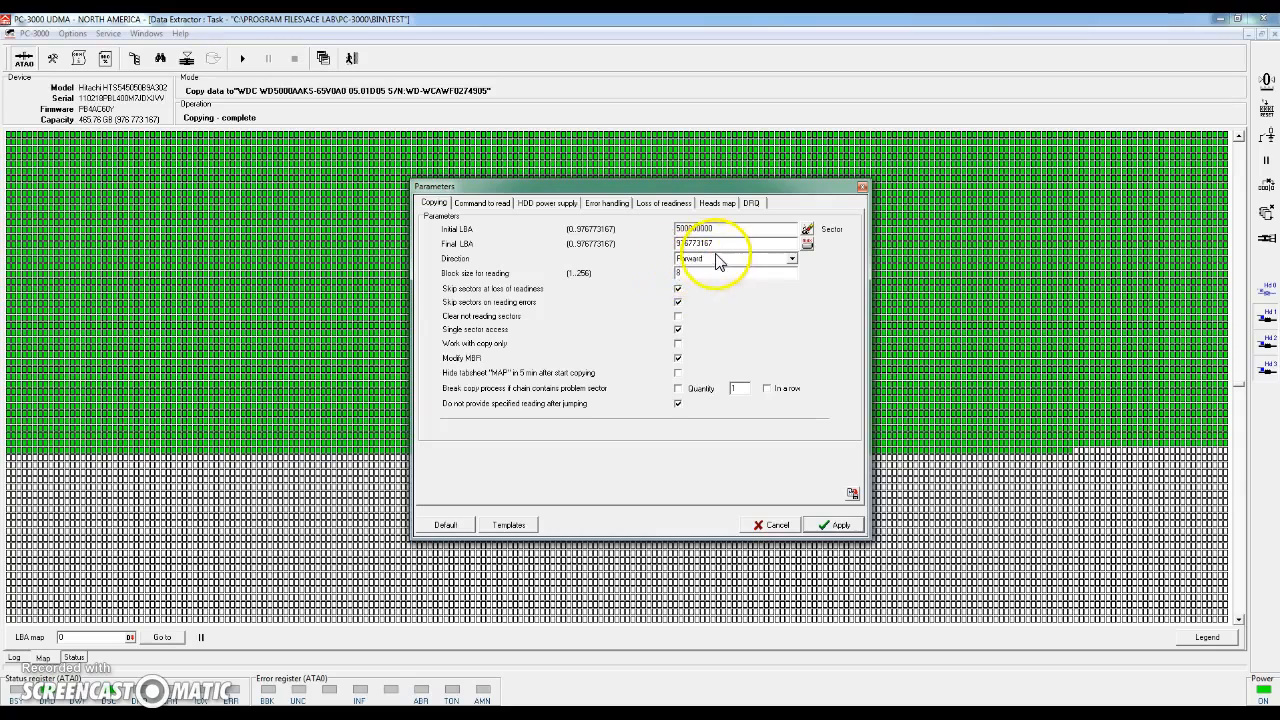
Step: Set the copy's reading direction to Back
click(792, 258)
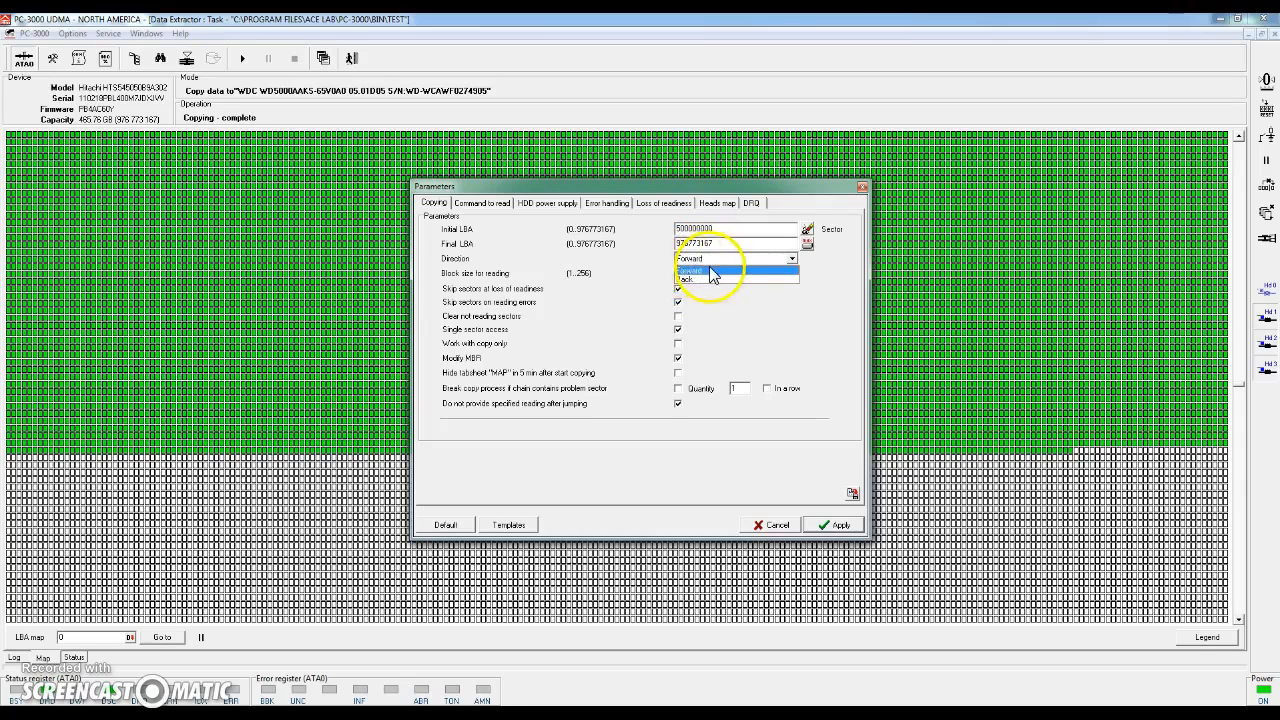
click(686, 279)
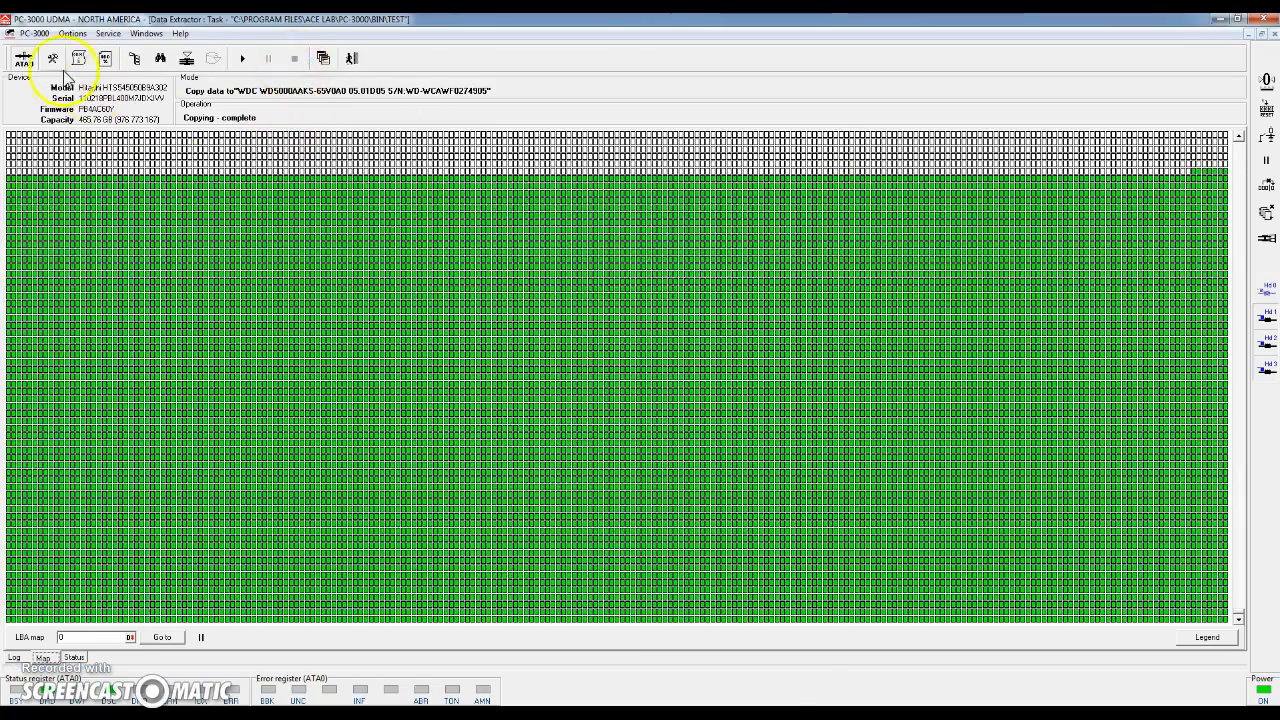
Step: Reopen the copy task's Parameters dialog from the toolbar
click(52, 58)
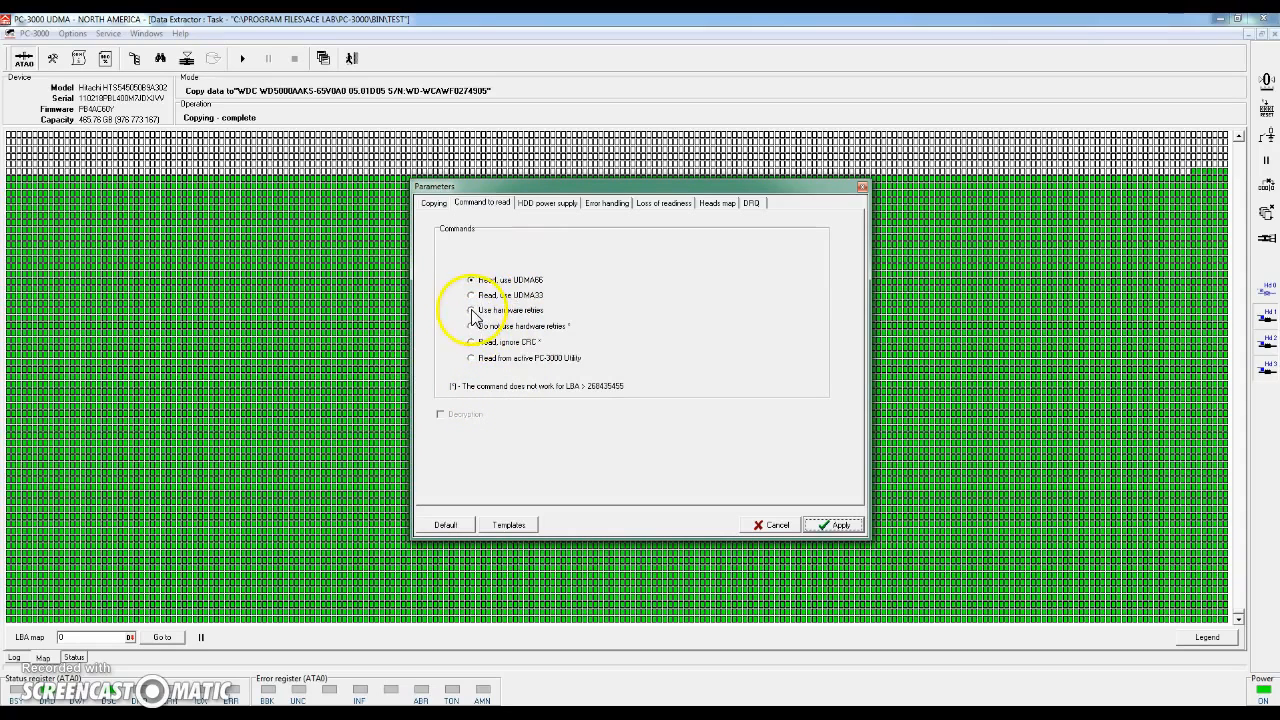
Step: Compare the hardware-retry and UDMA33 read options, then settle on reading via the active PC-3000 utility
click(471, 310)
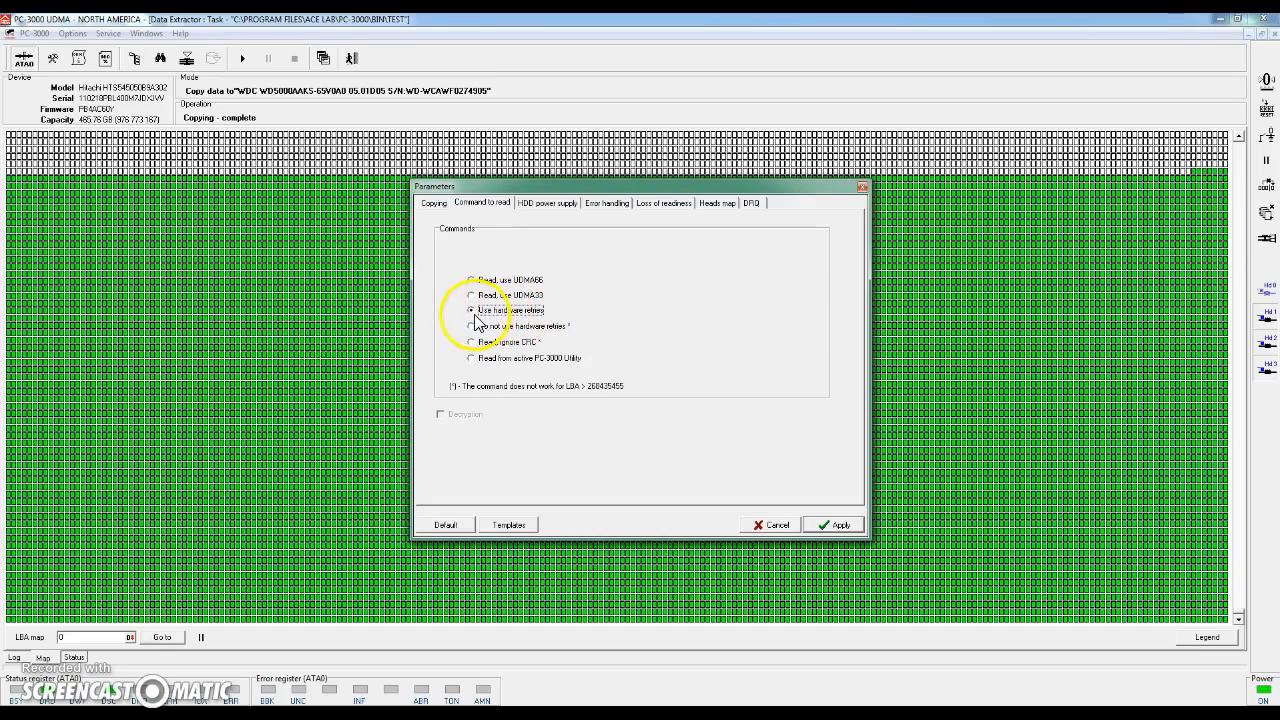
mouse_move(448, 315)
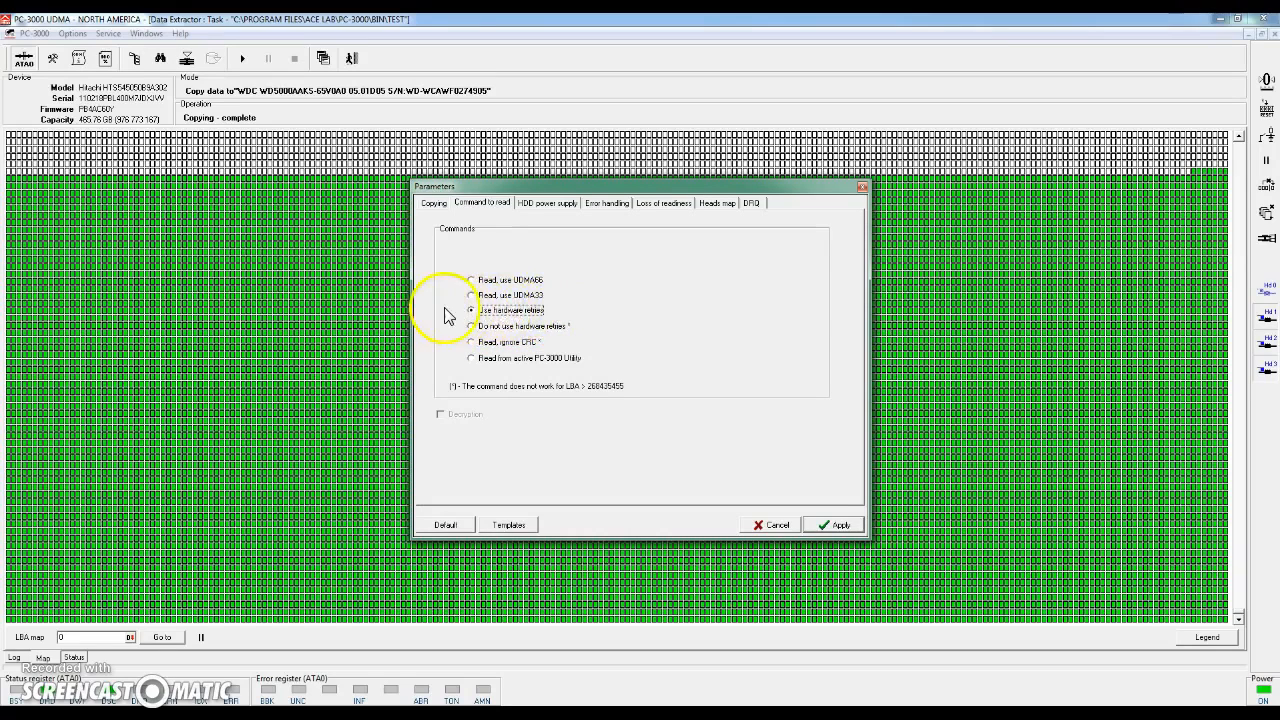
mouse_move(550, 310)
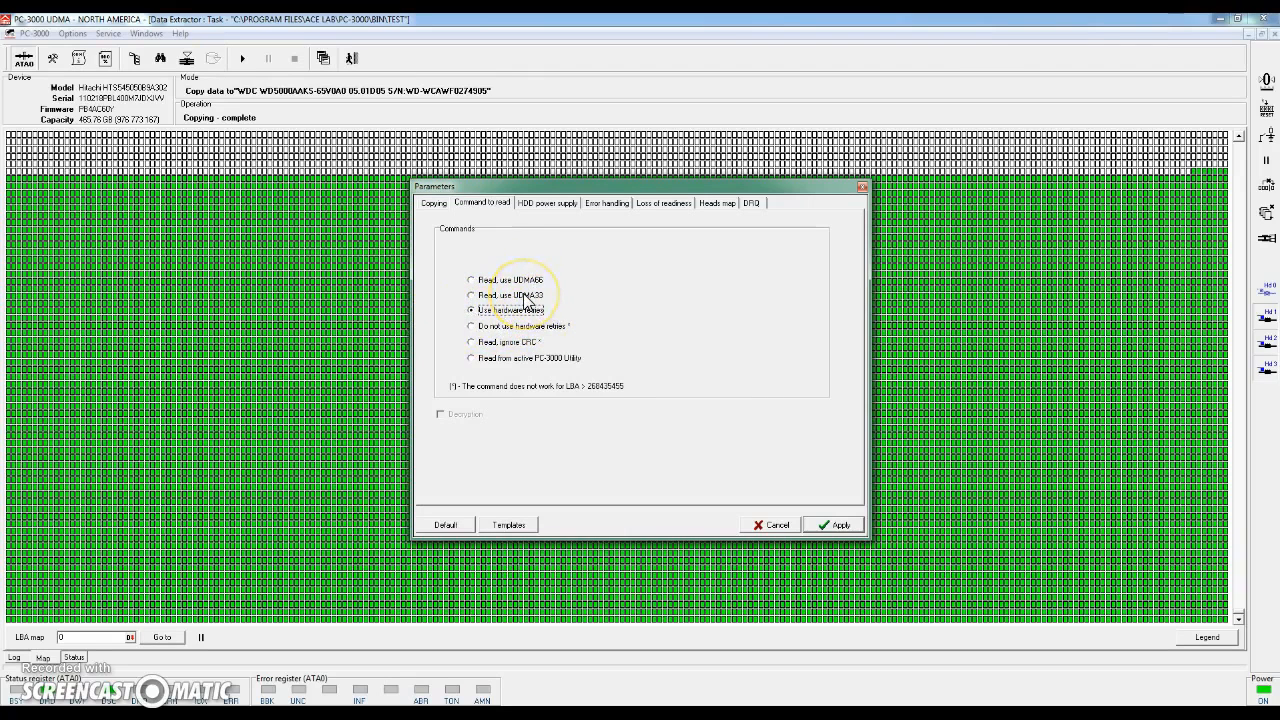
click(471, 295)
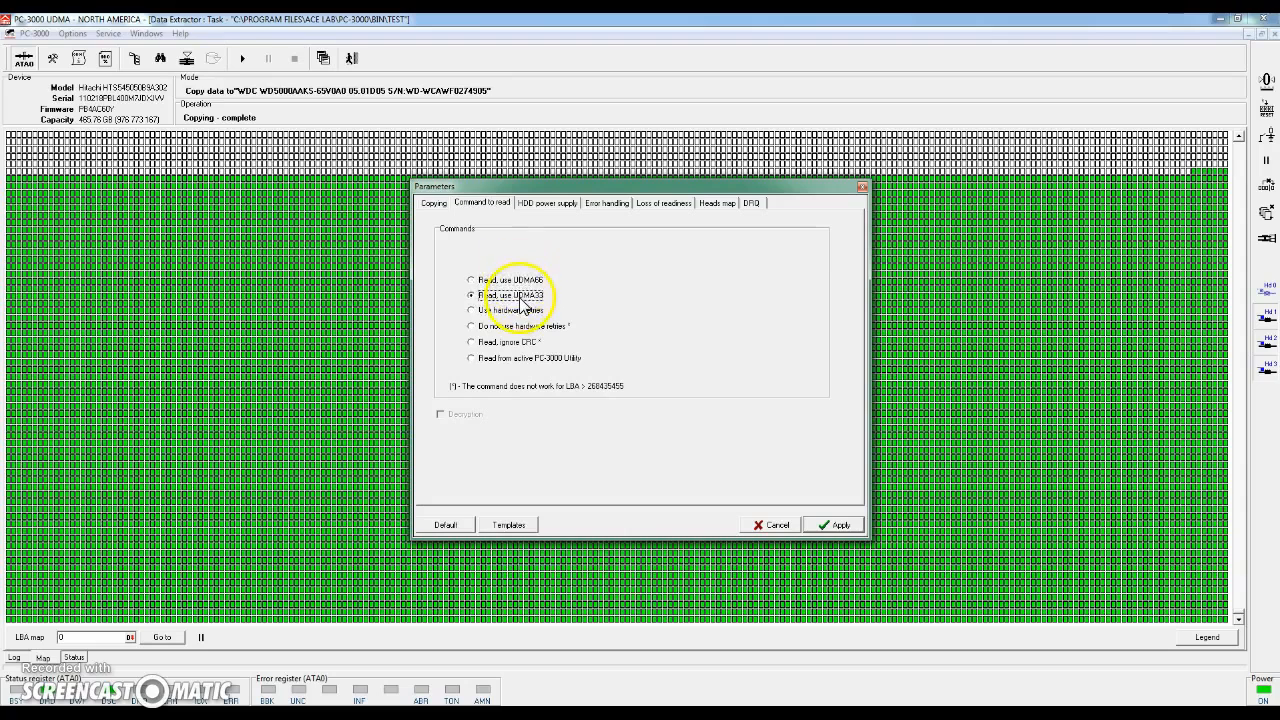
click(471, 310)
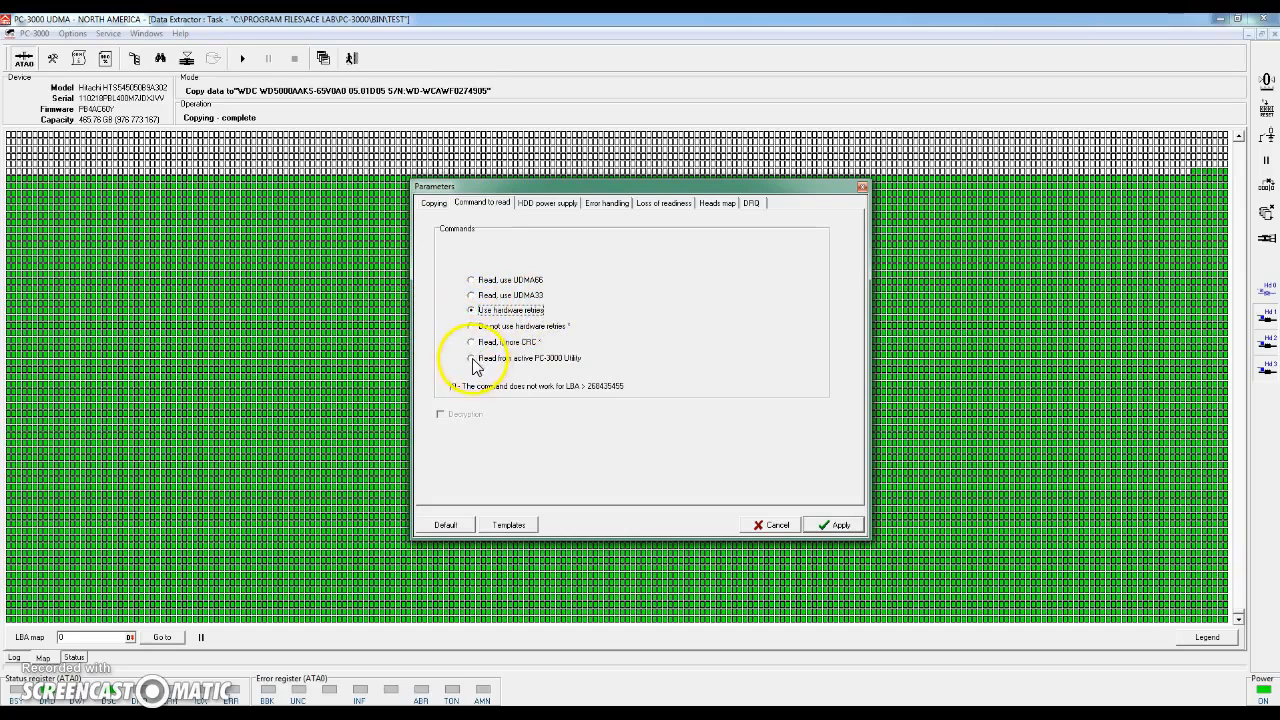
click(470, 358)
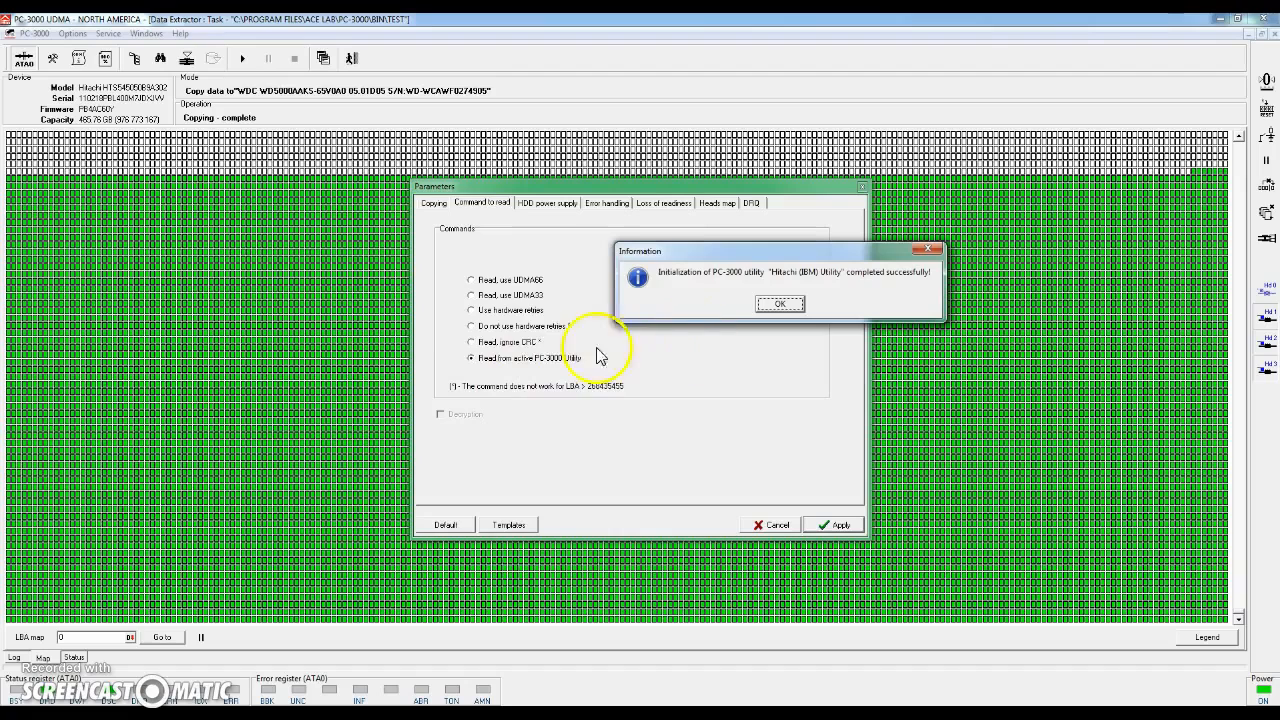
mouse_move(585, 362)
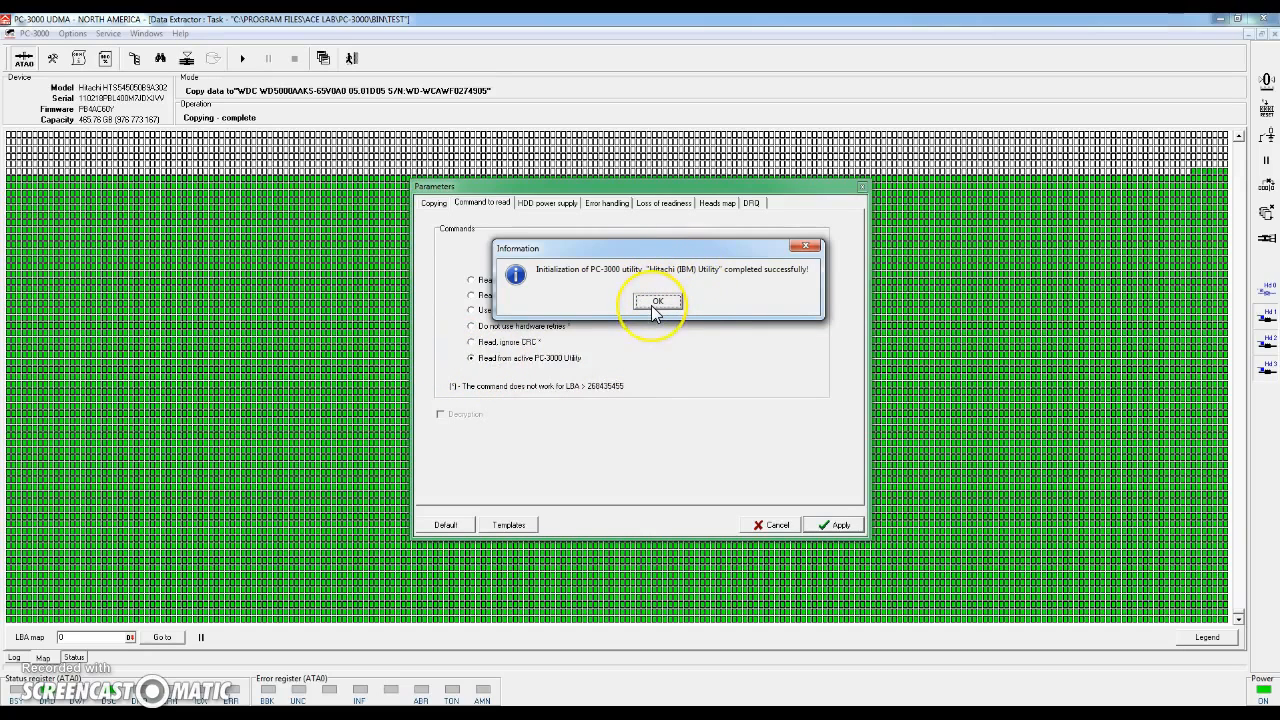
click(657, 301)
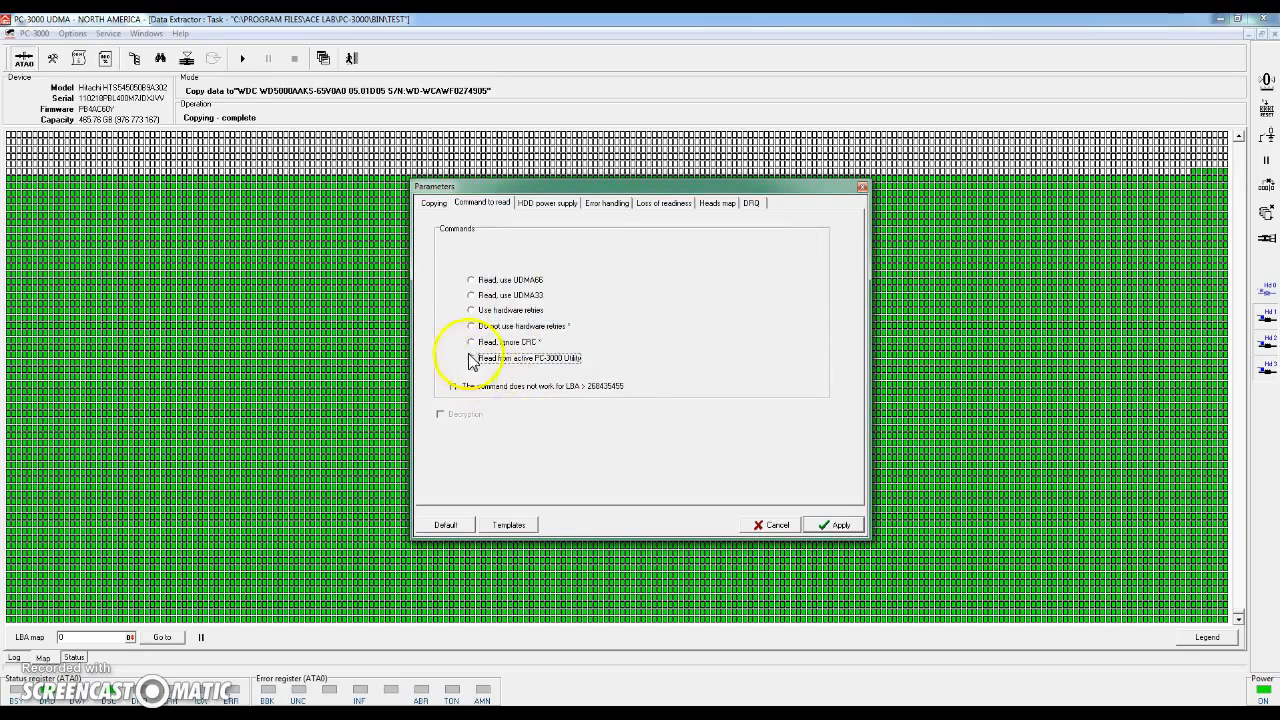
click(471, 358)
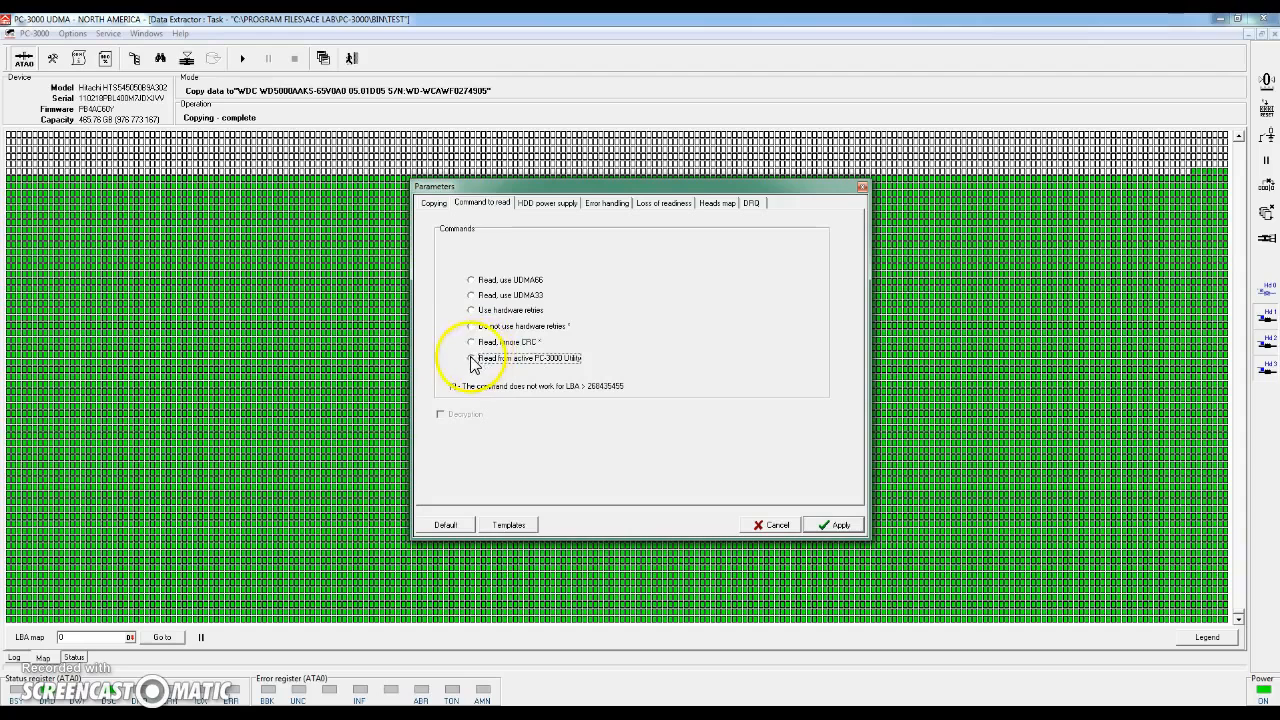
click(470, 358)
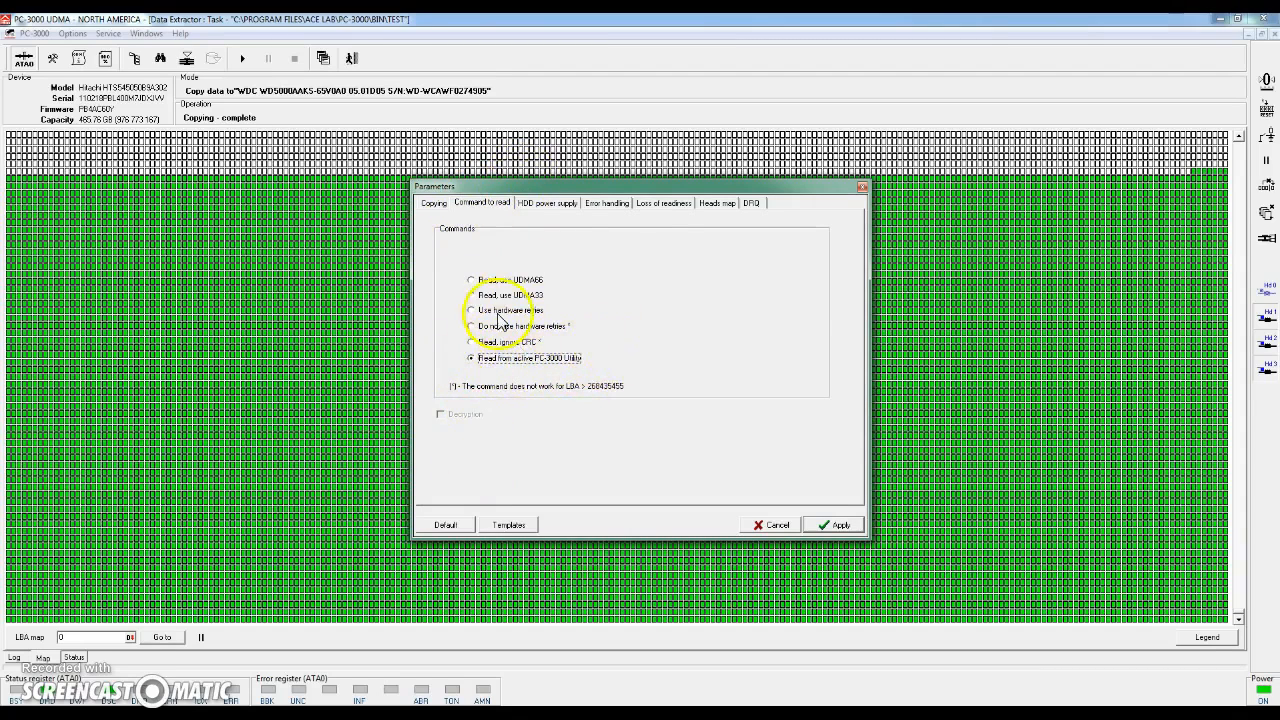
Step: Enable software reset, hardware reset and power cycling for read errors
click(606, 203)
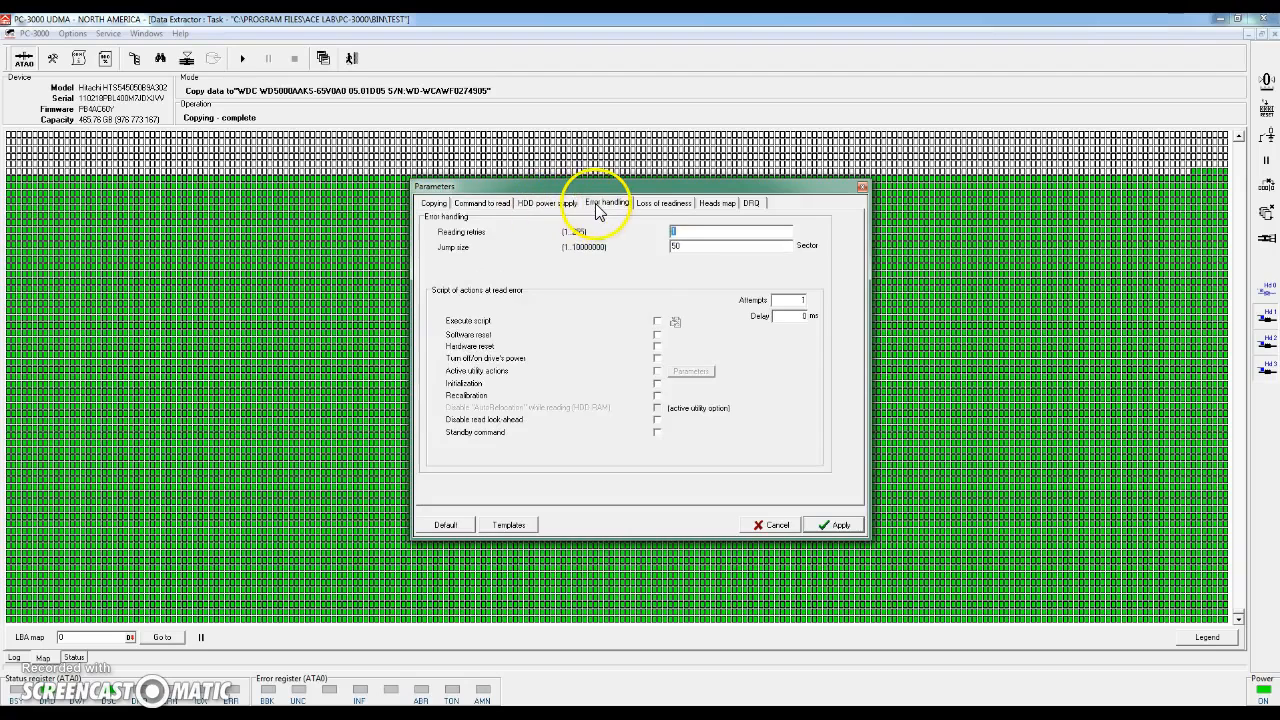
mouse_move(669, 323)
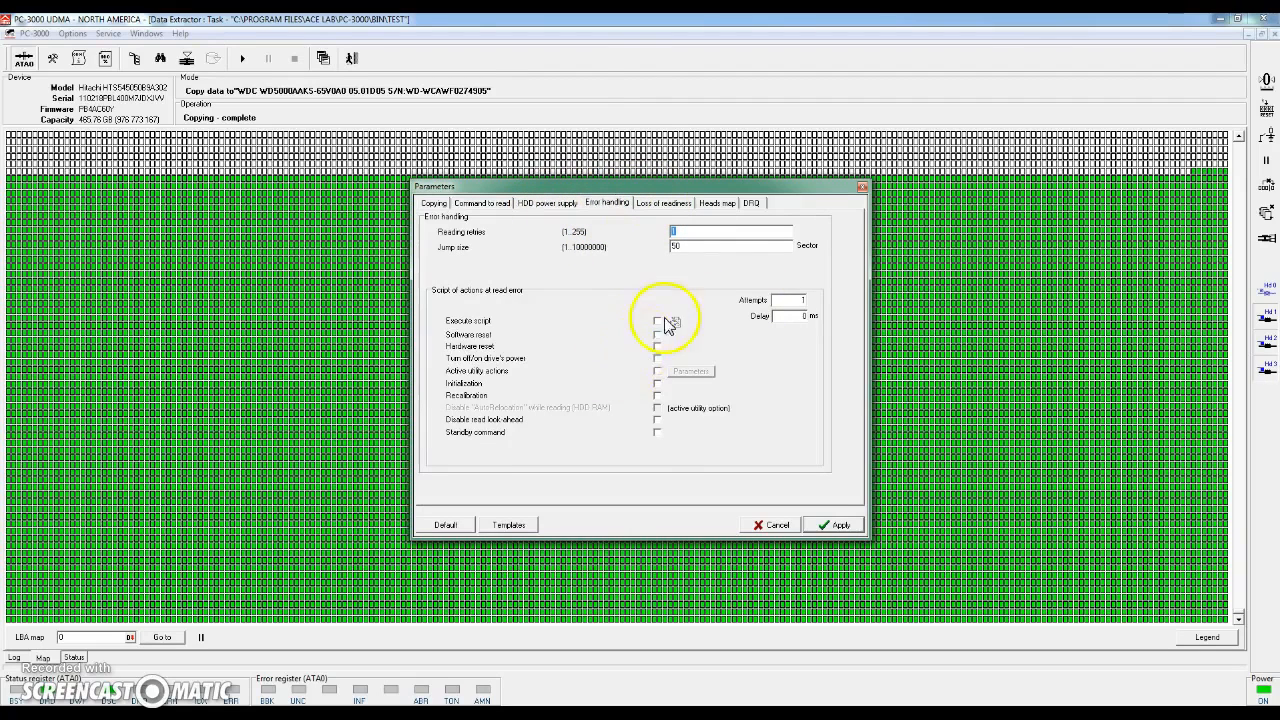
click(662, 203)
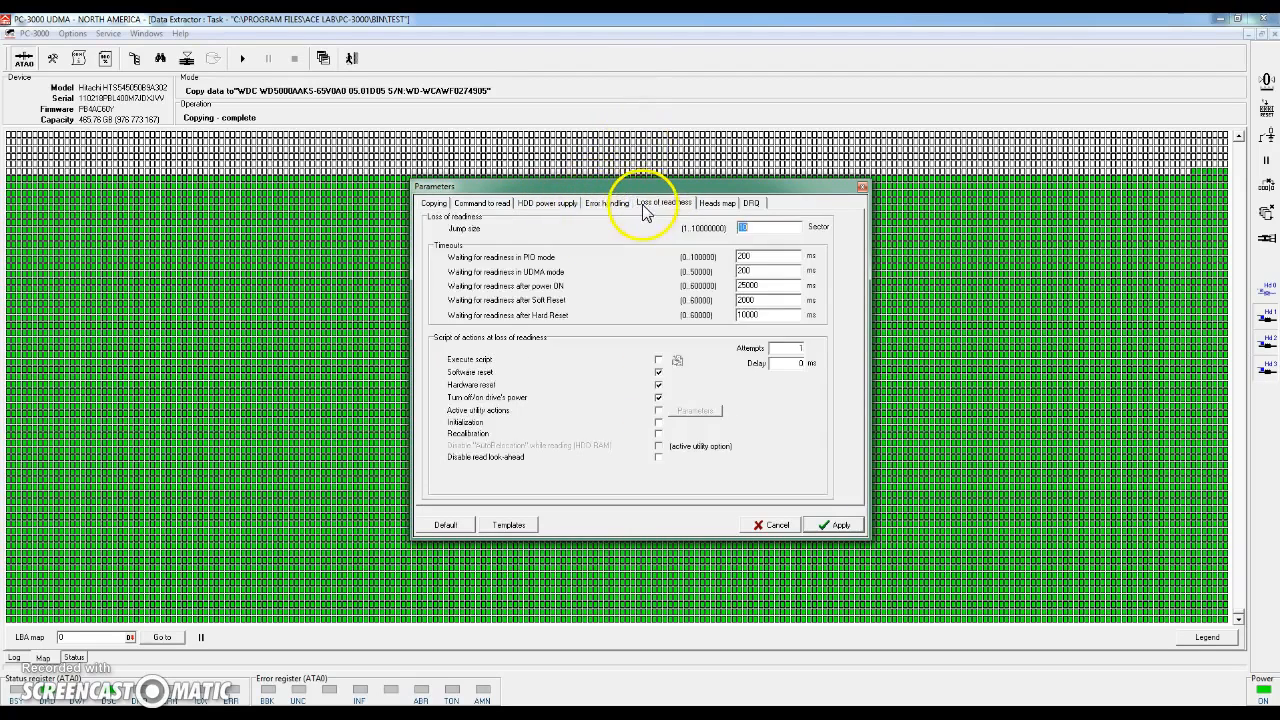
click(607, 203)
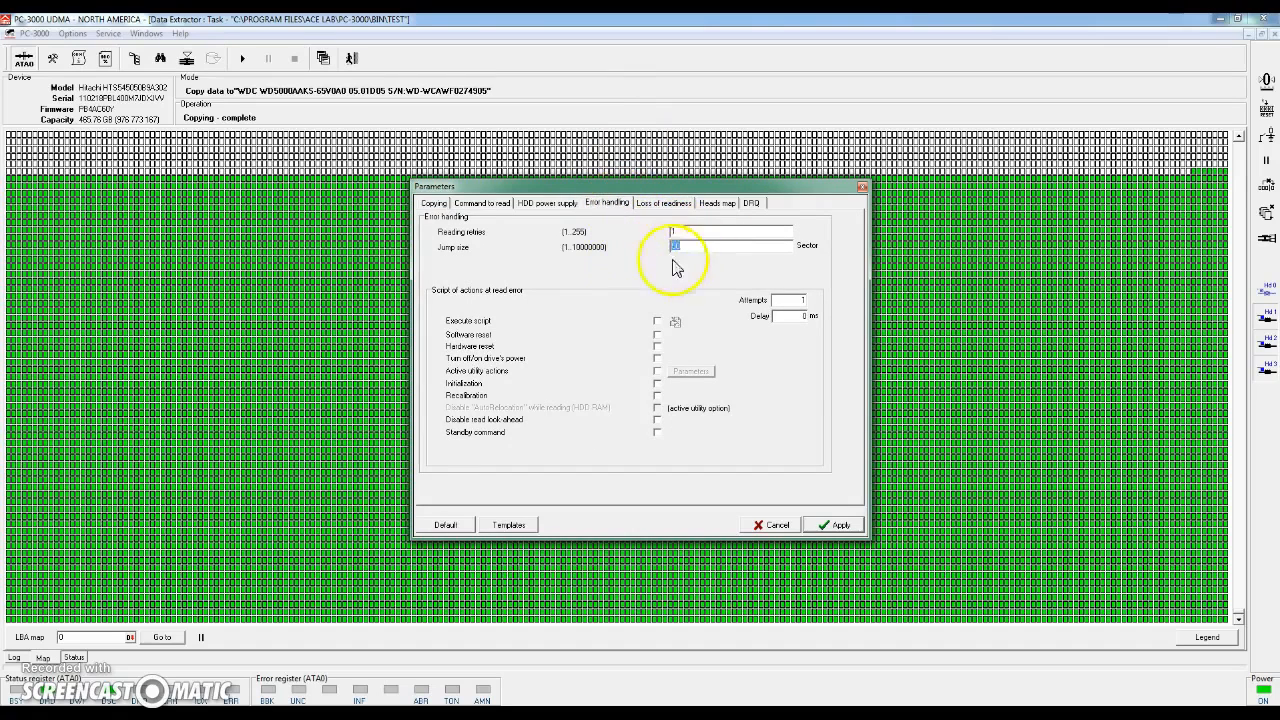
click(657, 346)
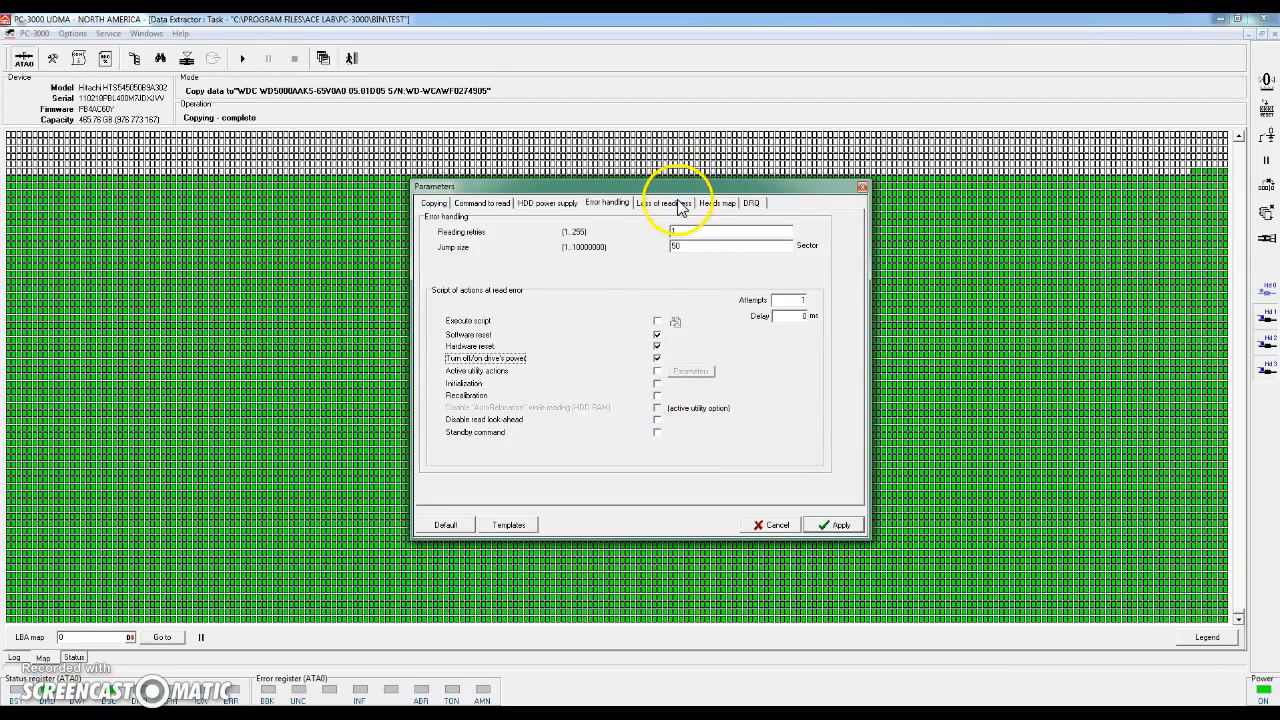
Step: Review the Loss of readiness, Heads map, HDD power supply and Command to read settings
click(663, 203)
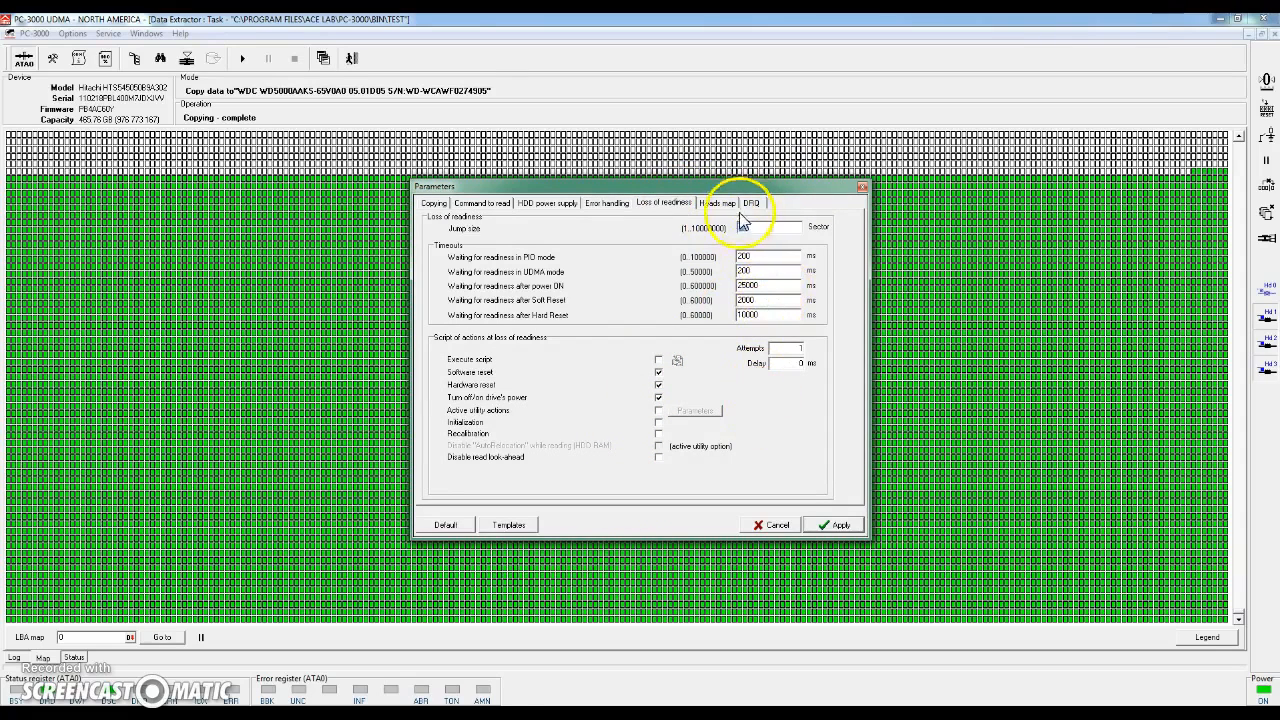
click(719, 202)
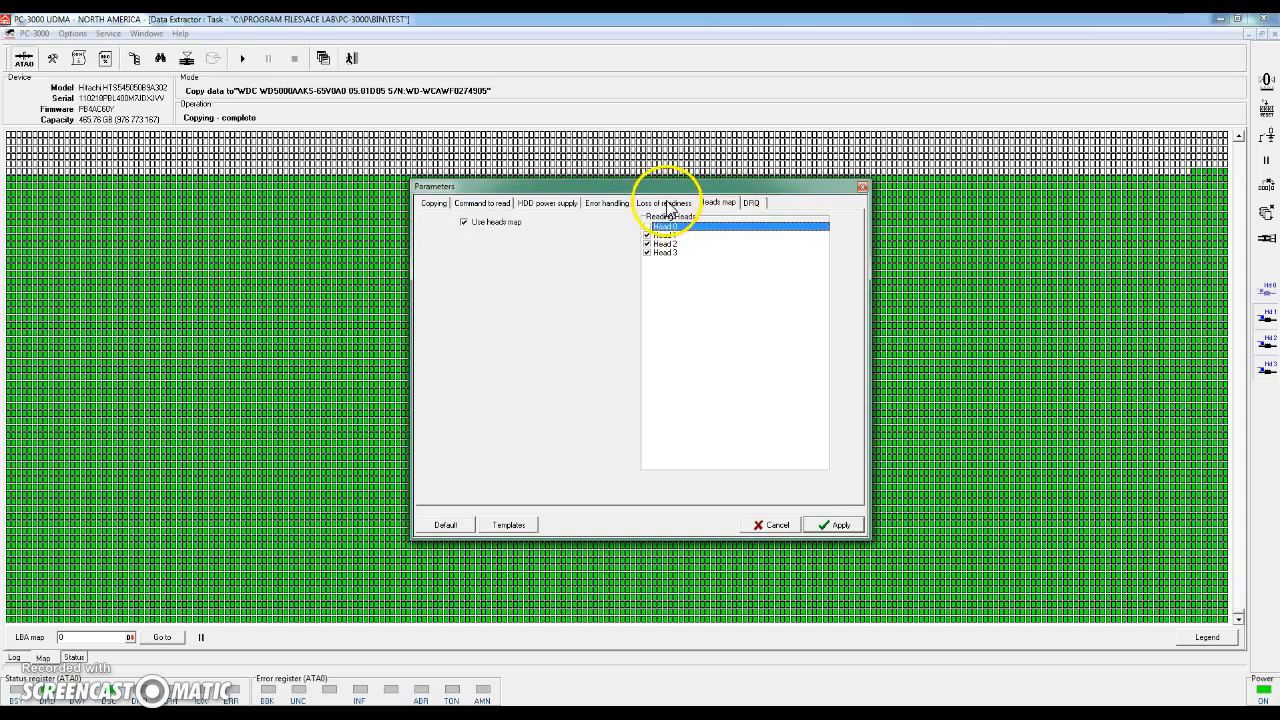
click(663, 203)
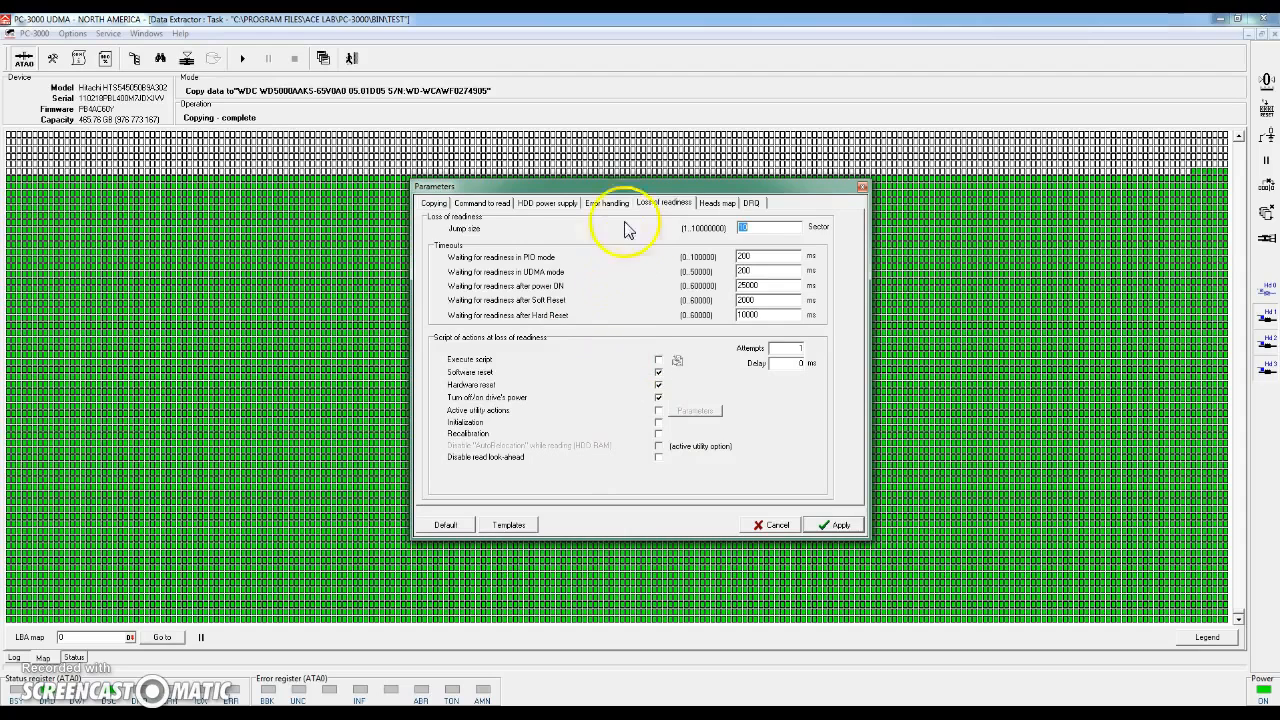
click(547, 203)
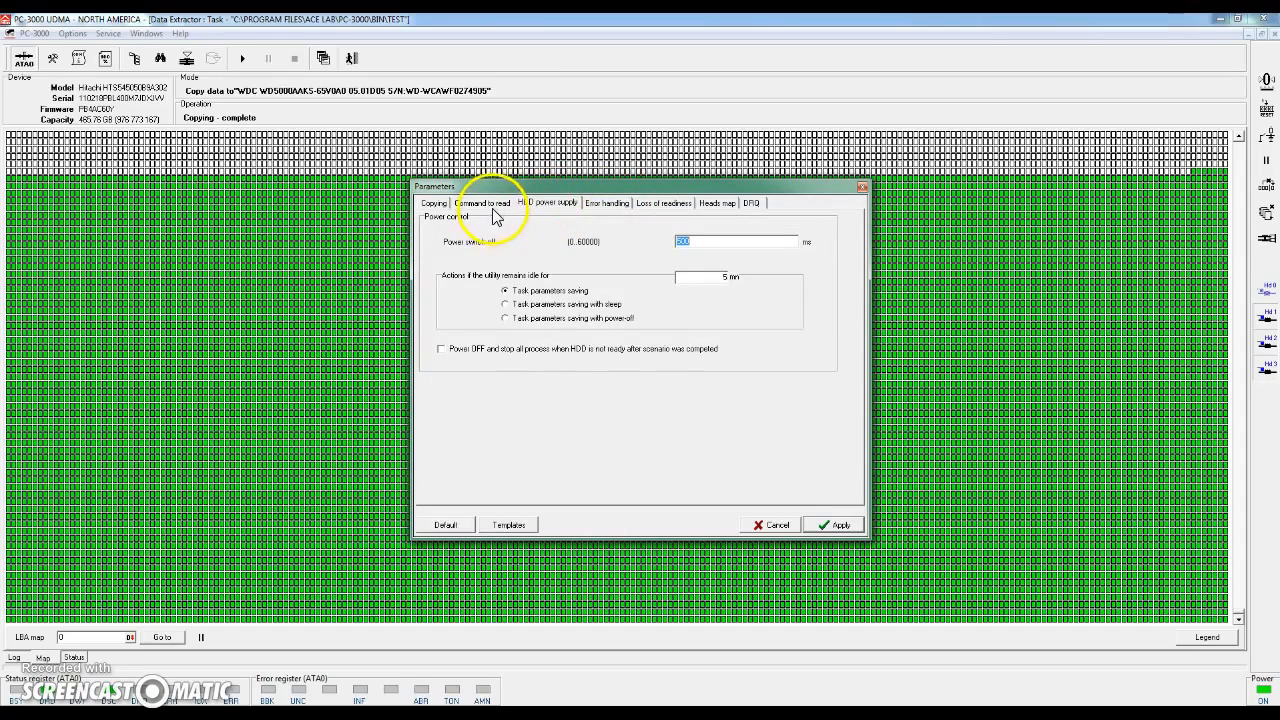
click(483, 202)
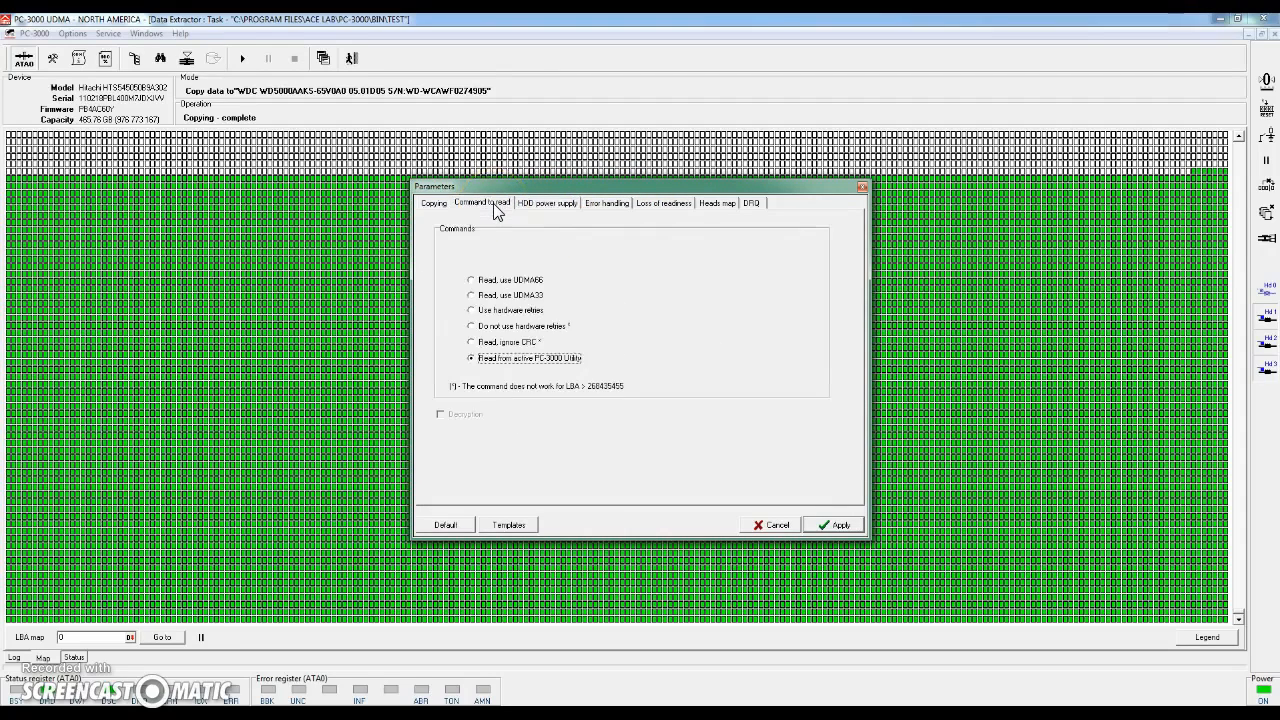
Step: Enable Work with copy only on the Copying tab and apply the parameters
click(434, 203)
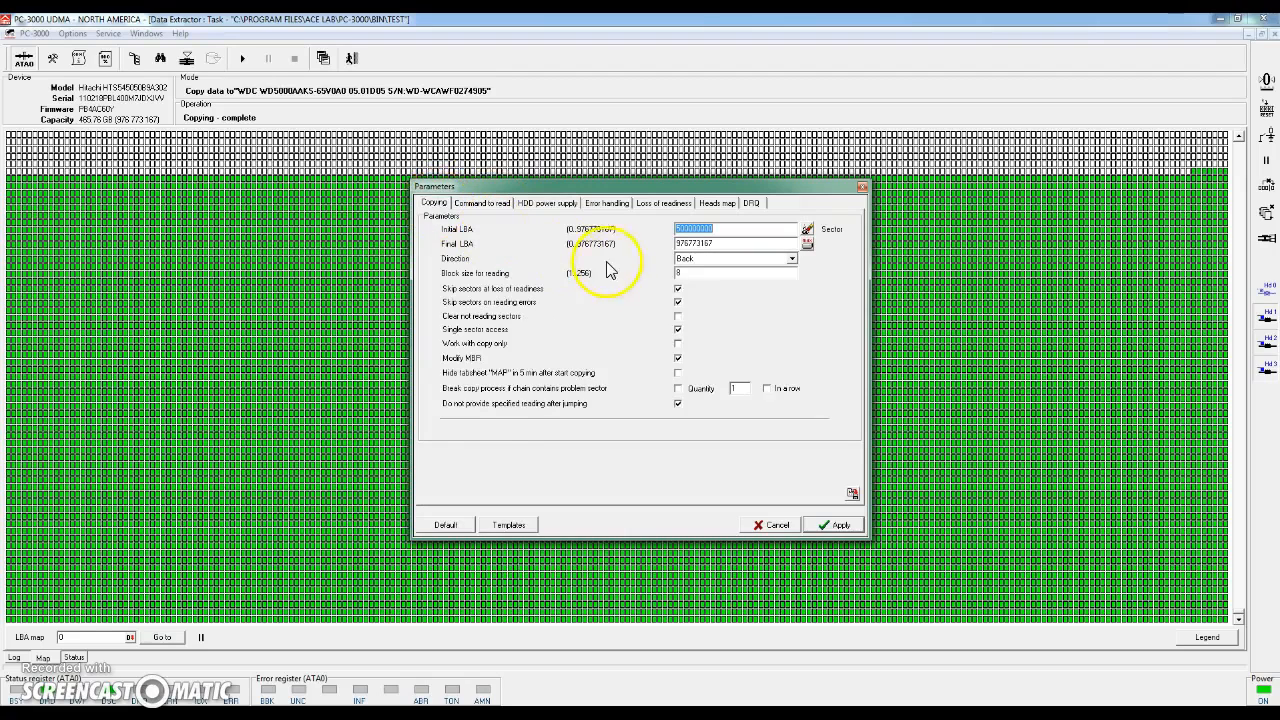
mouse_move(335, 300)
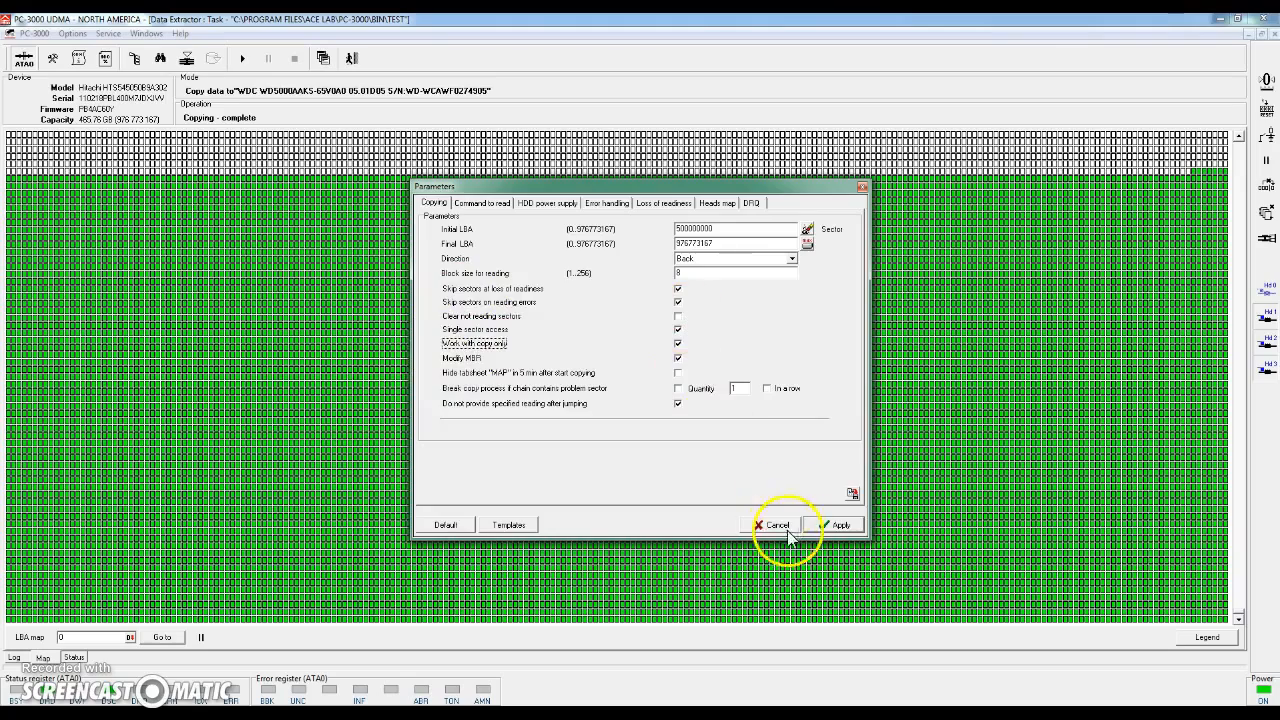
click(777, 524)
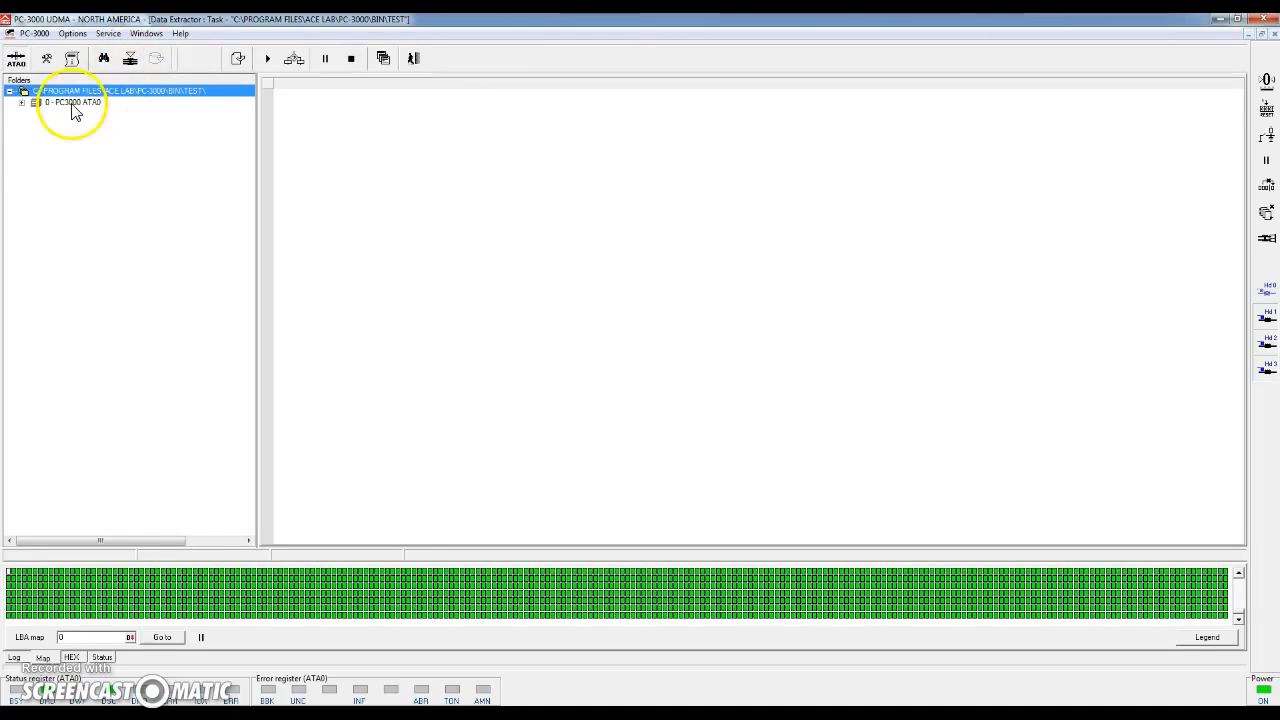
Step: Expand PC3000 ATA0 > EFI GPT > partition 1 down to its HFS+ volume
click(23, 102)
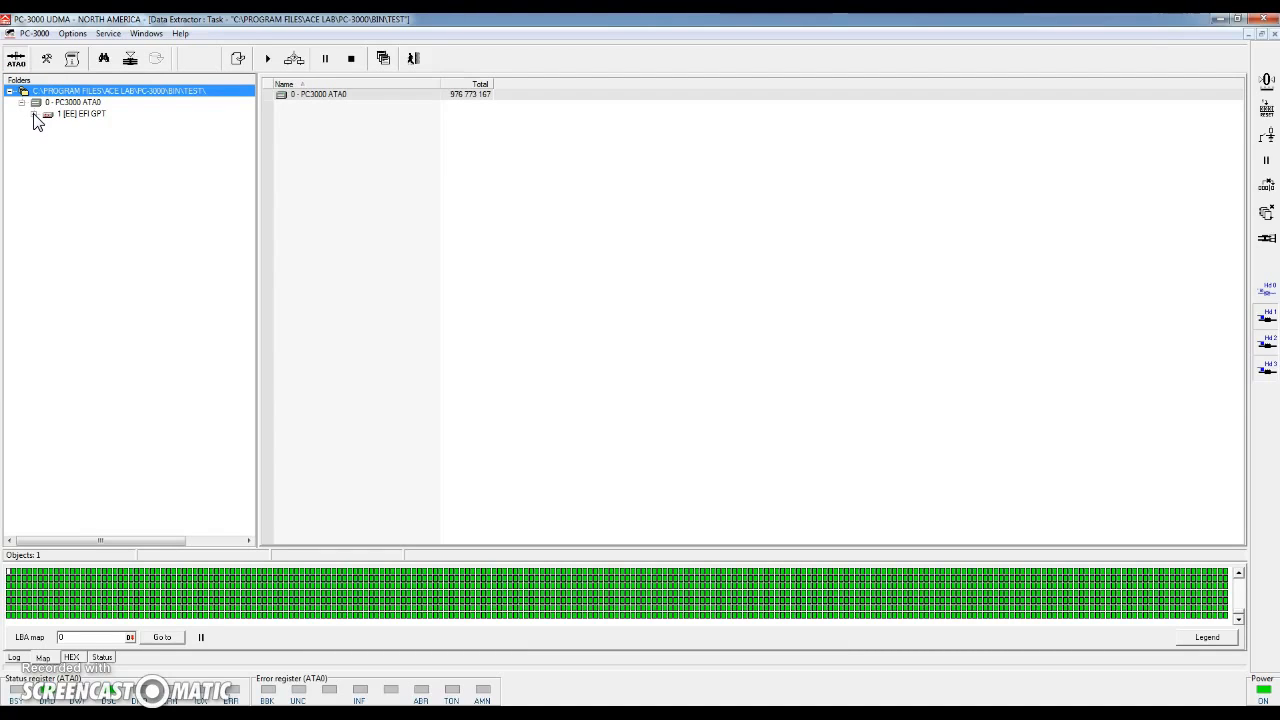
click(34, 113)
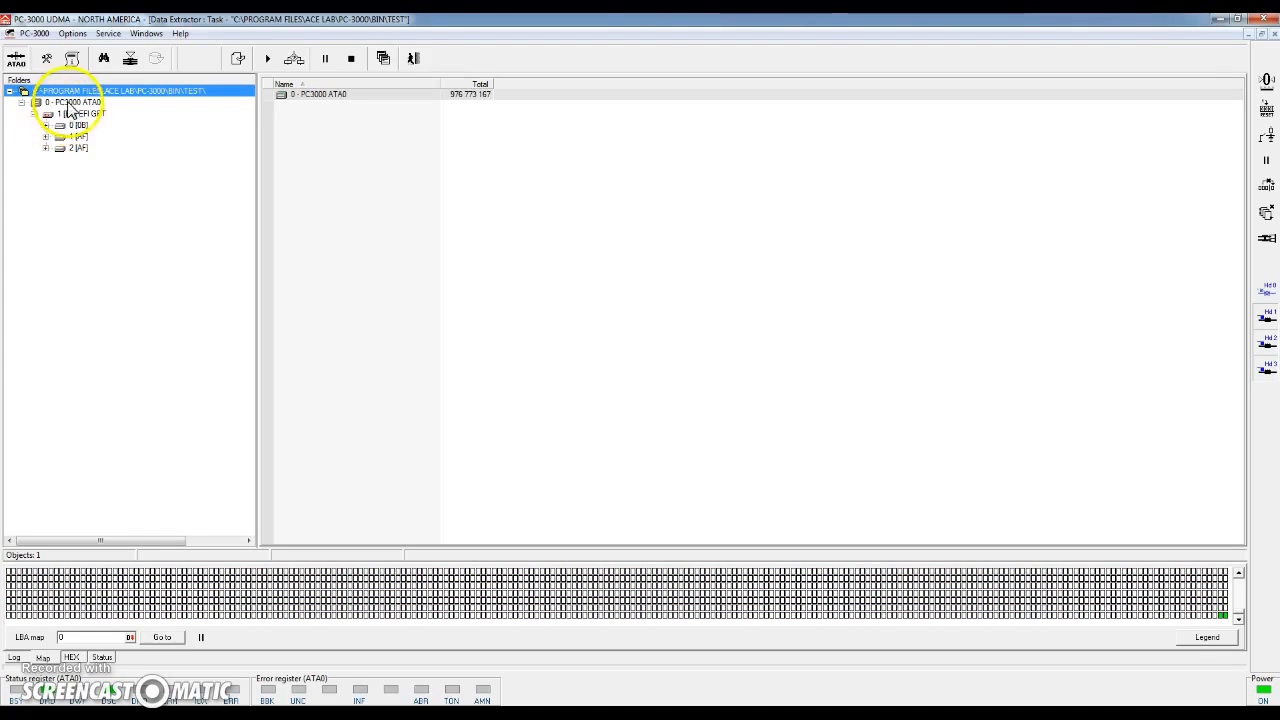
click(78, 136)
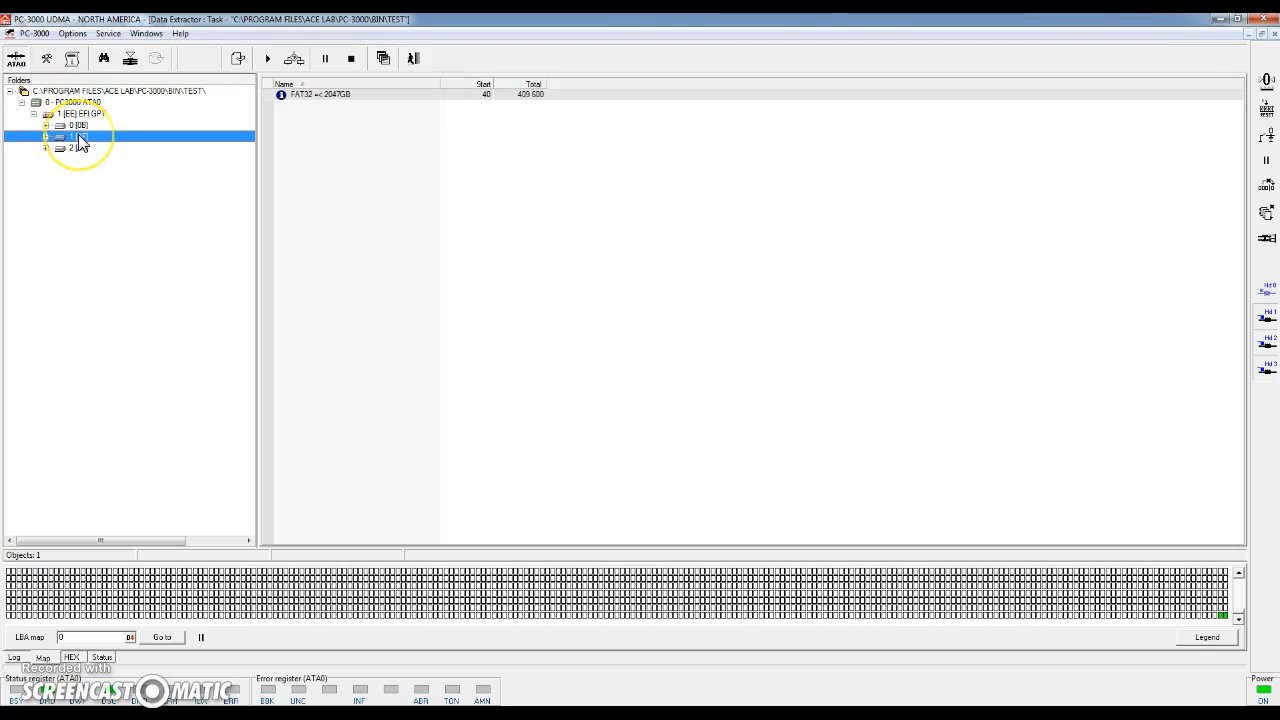
click(75, 148)
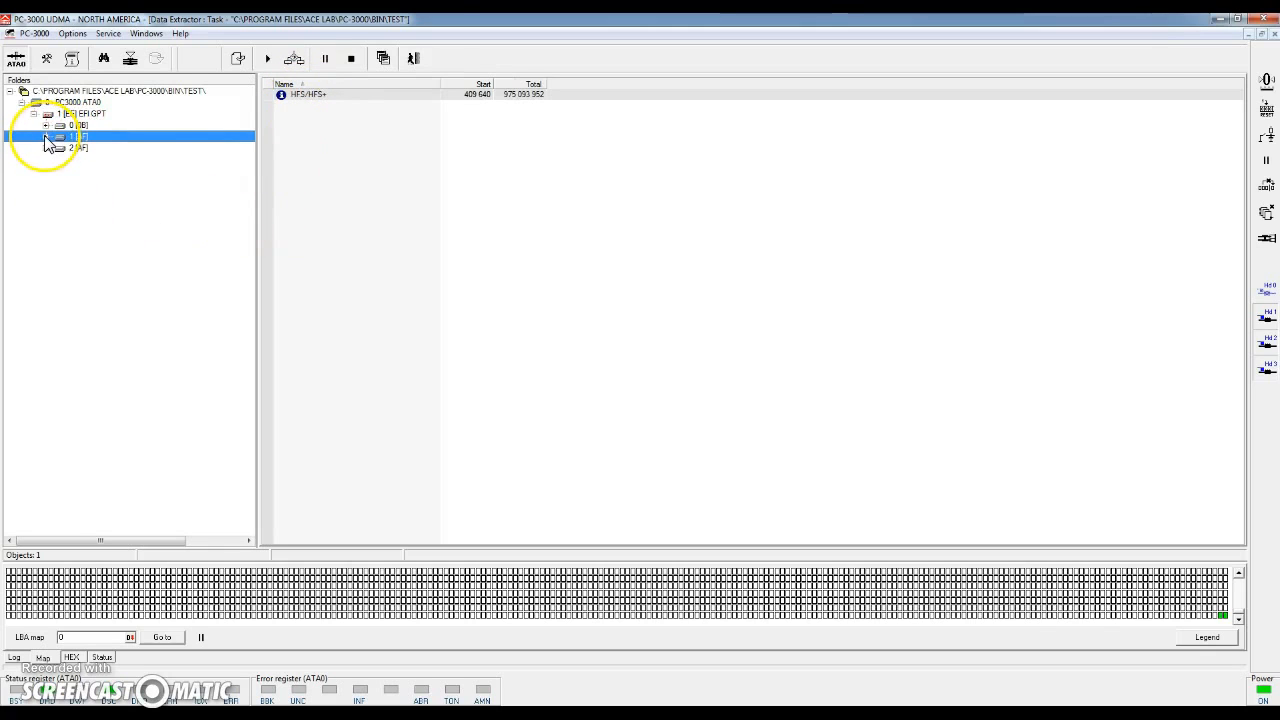
click(46, 136)
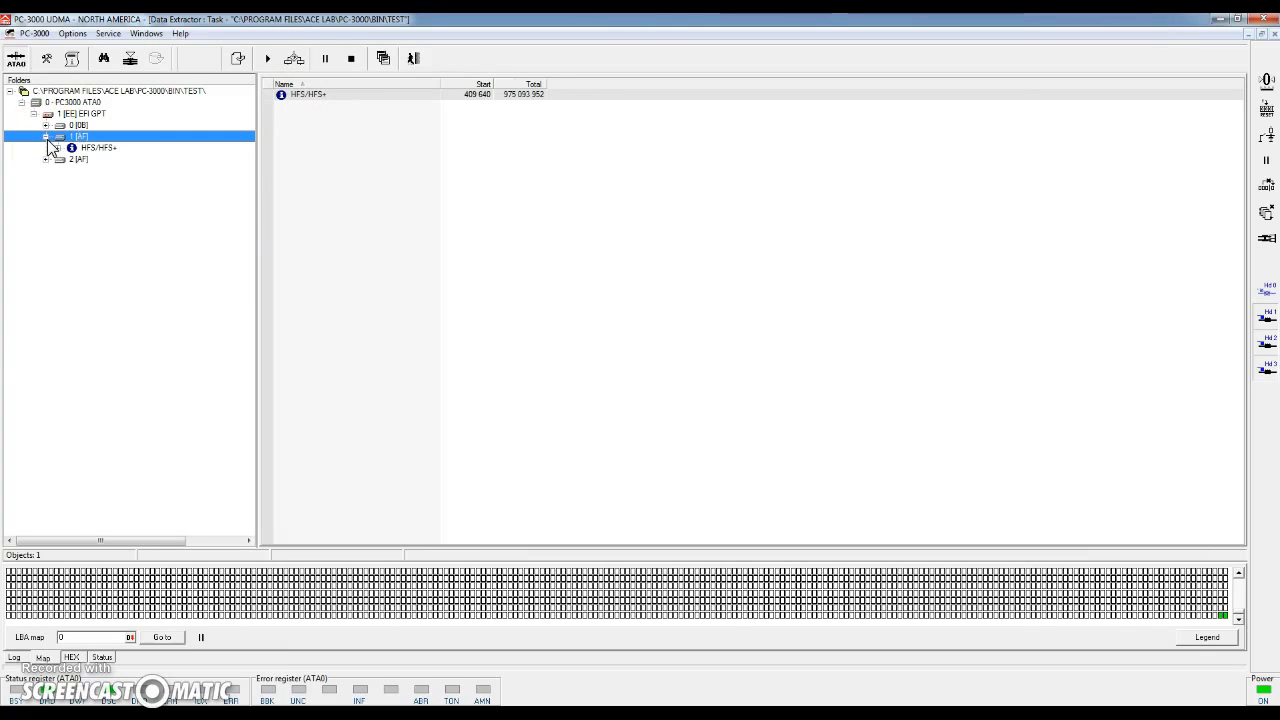
click(58, 147)
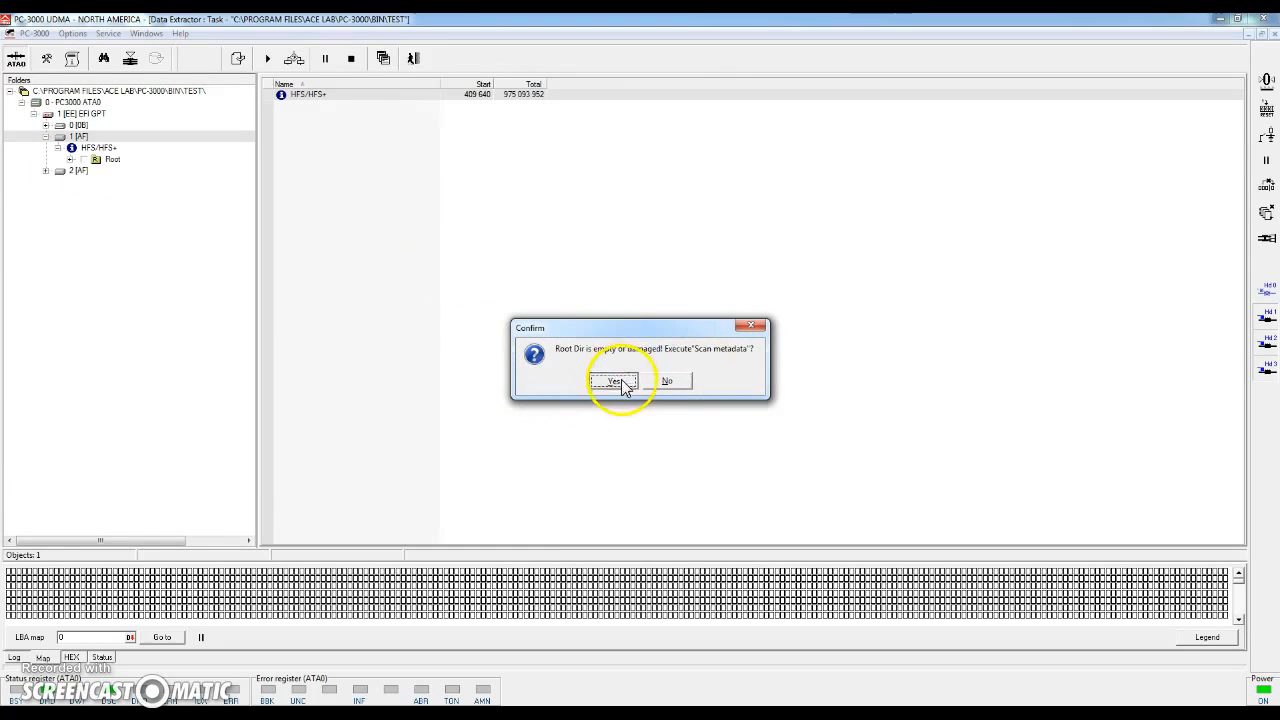
Step: Run the metadata scan and open the recovered Root folder
click(613, 381)
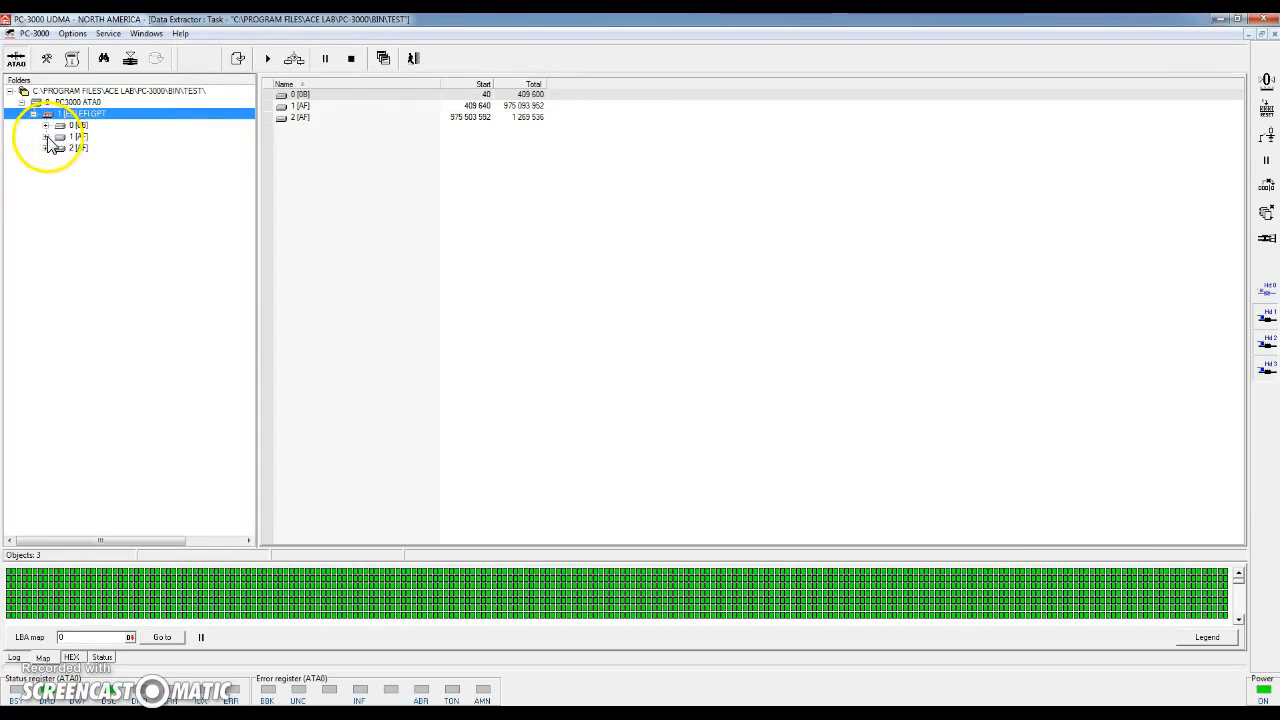
click(46, 137)
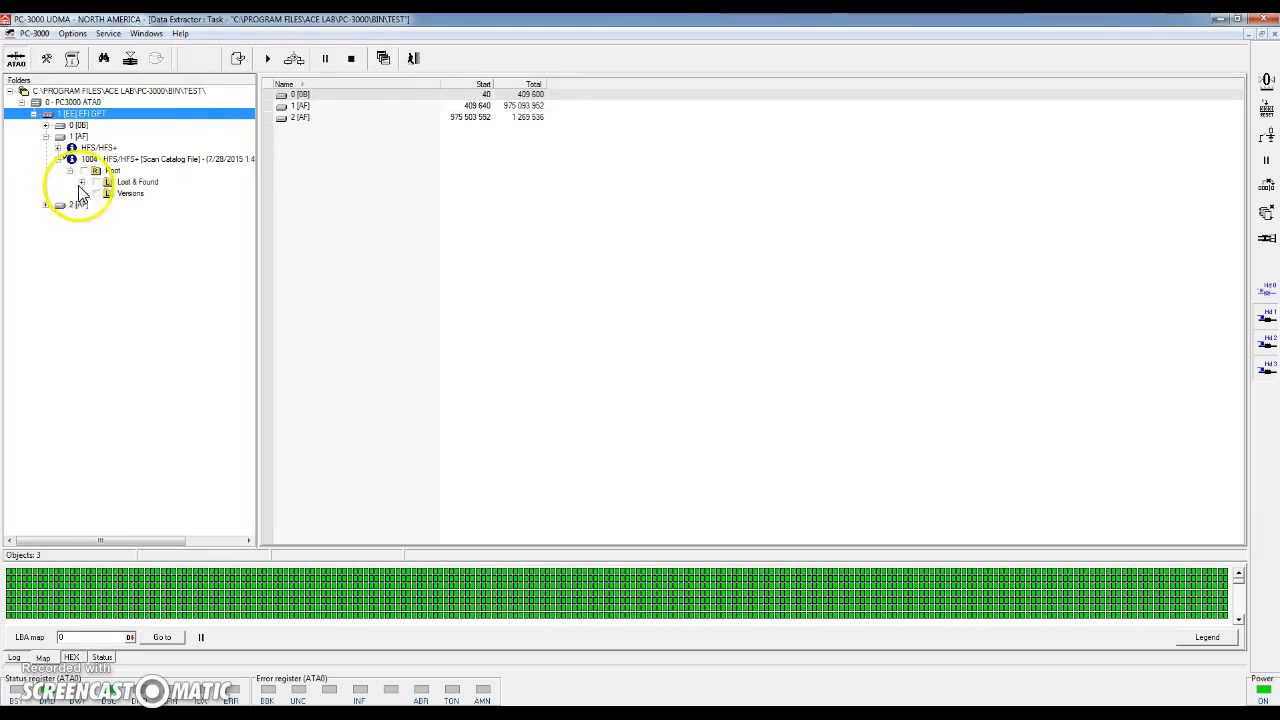
click(112, 169)
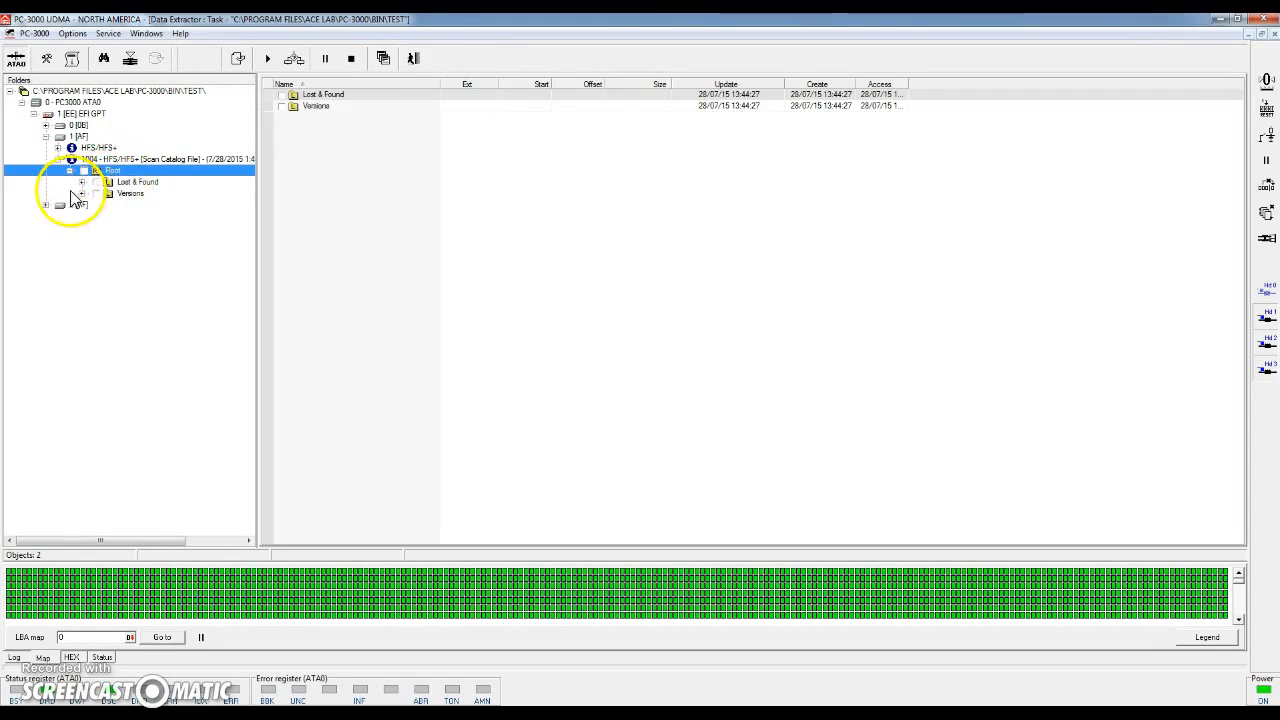
click(58, 159)
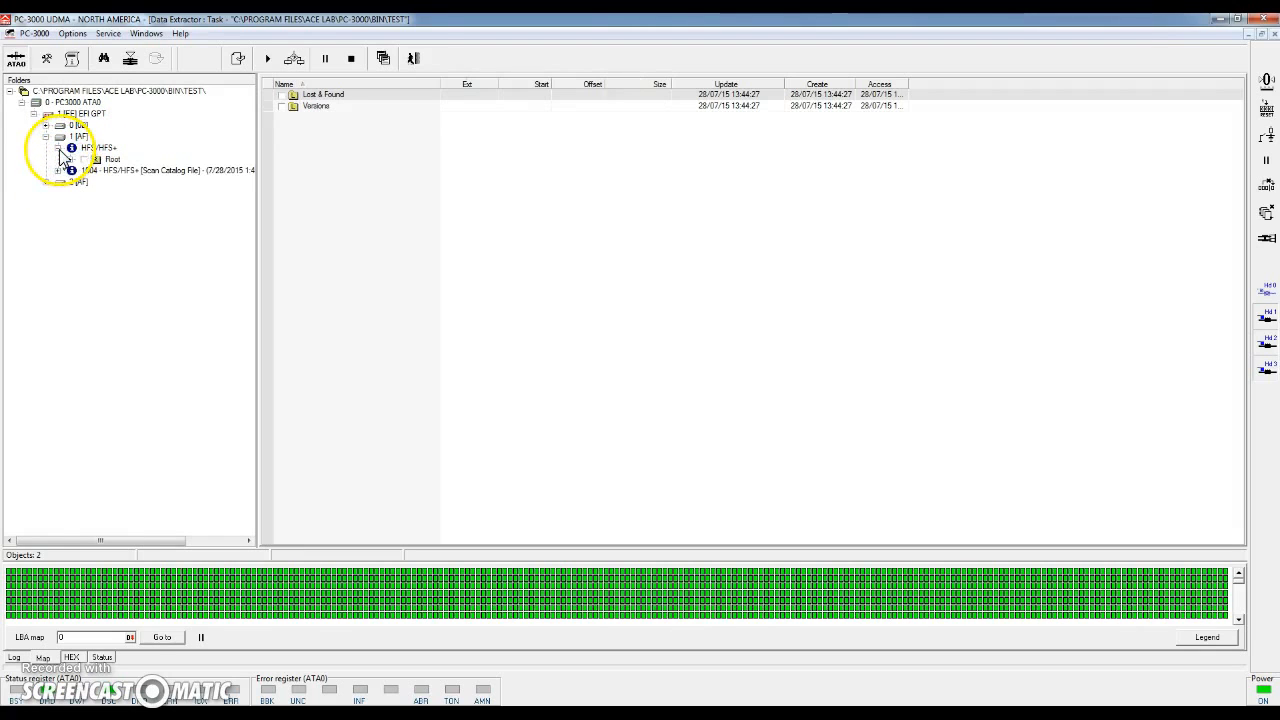
Step: Generate the HFS+ volume's Used sectors map from its allocation bitmap
right_click(85, 147)
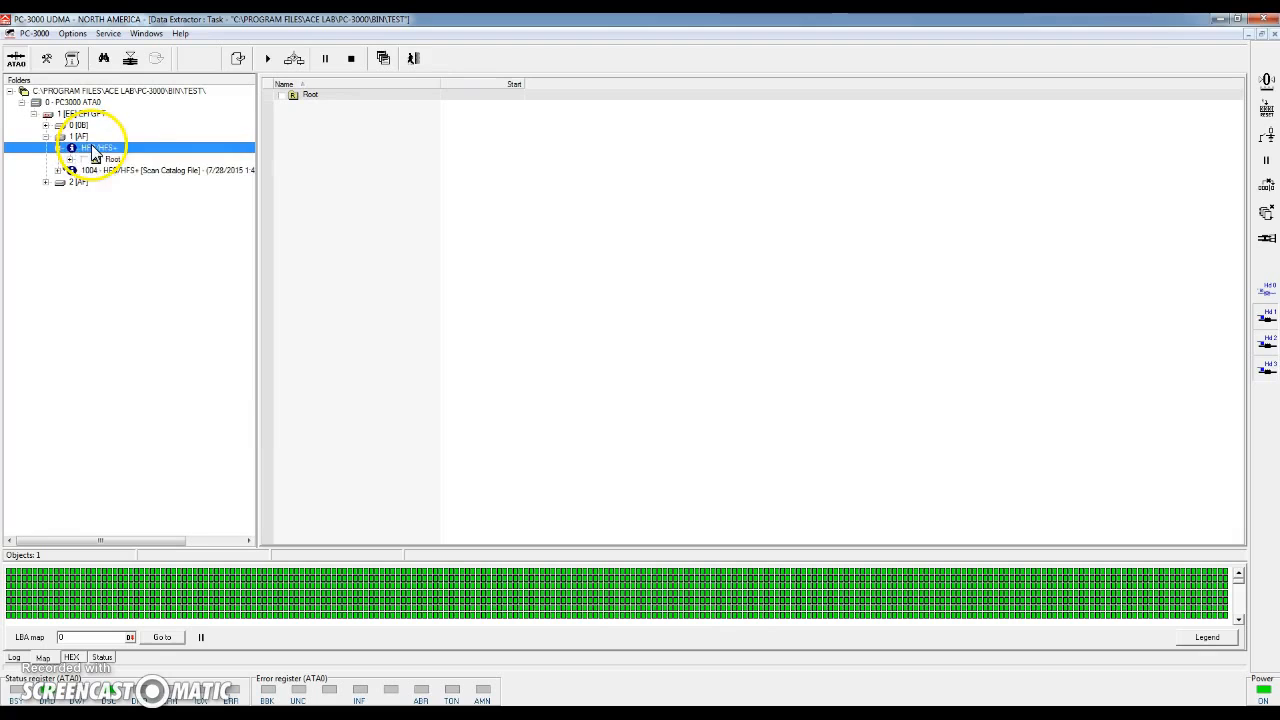
right_click(95, 147)
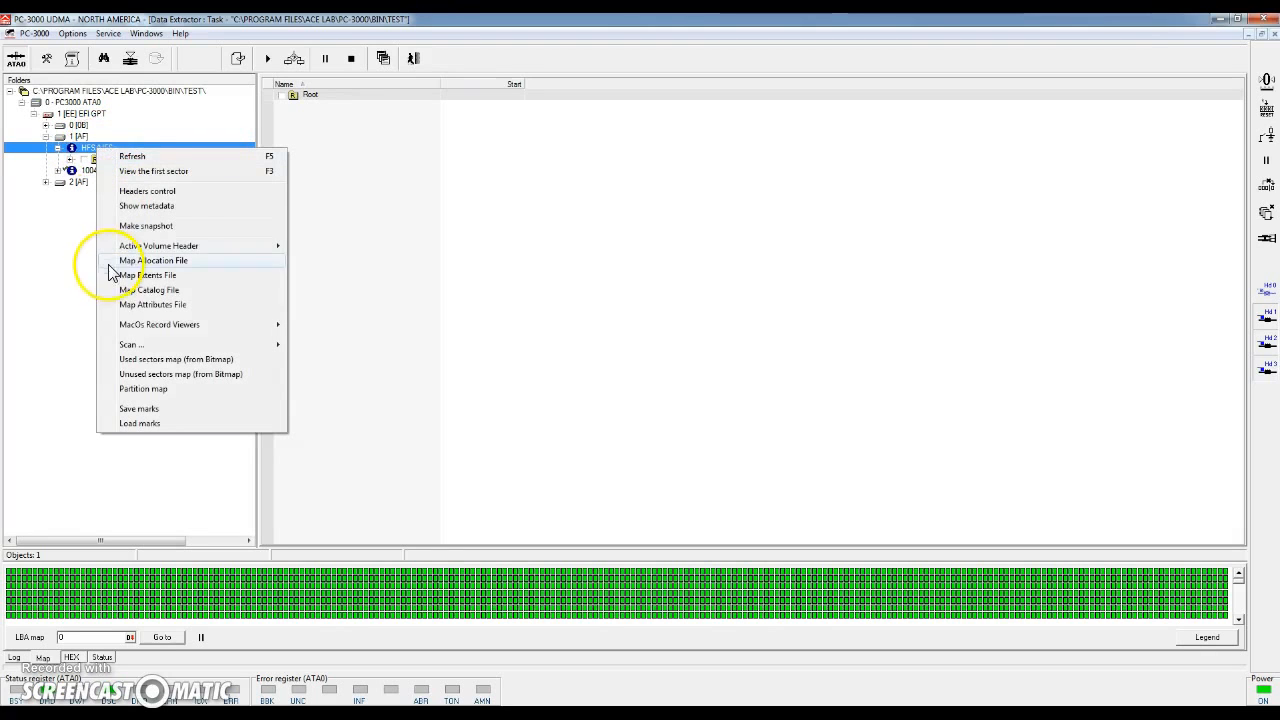
mouse_move(159, 359)
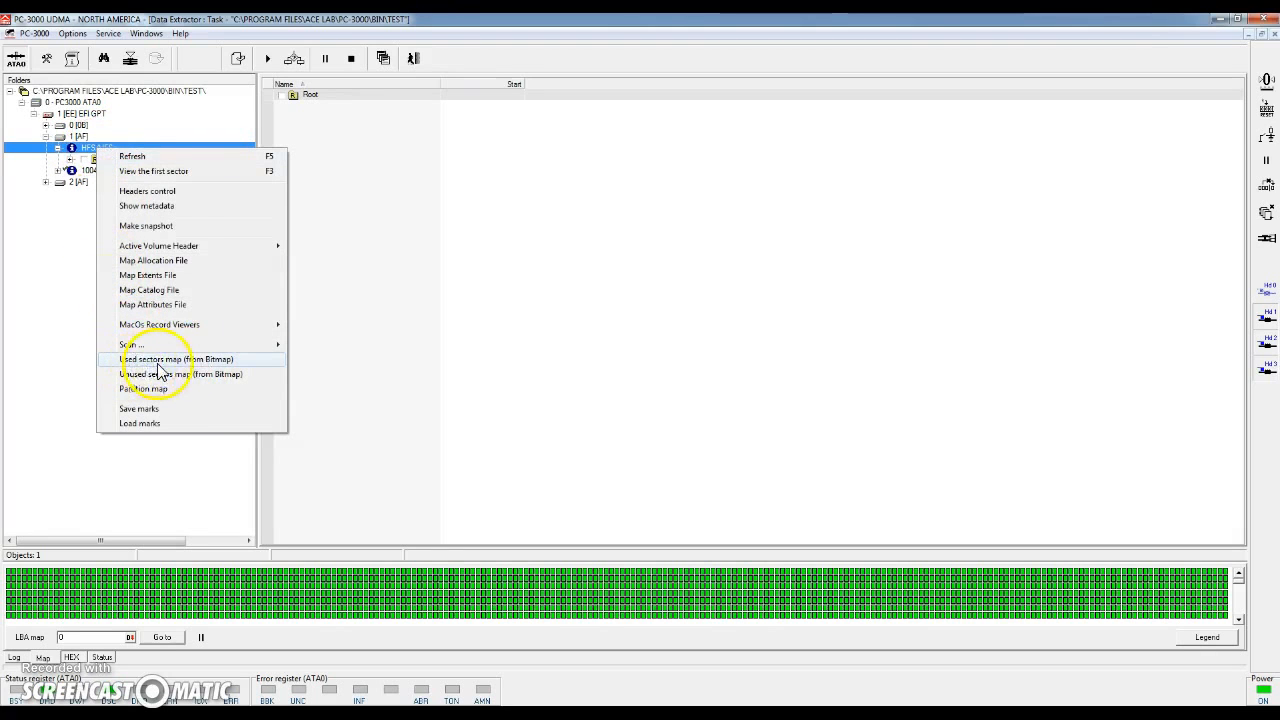
click(176, 359)
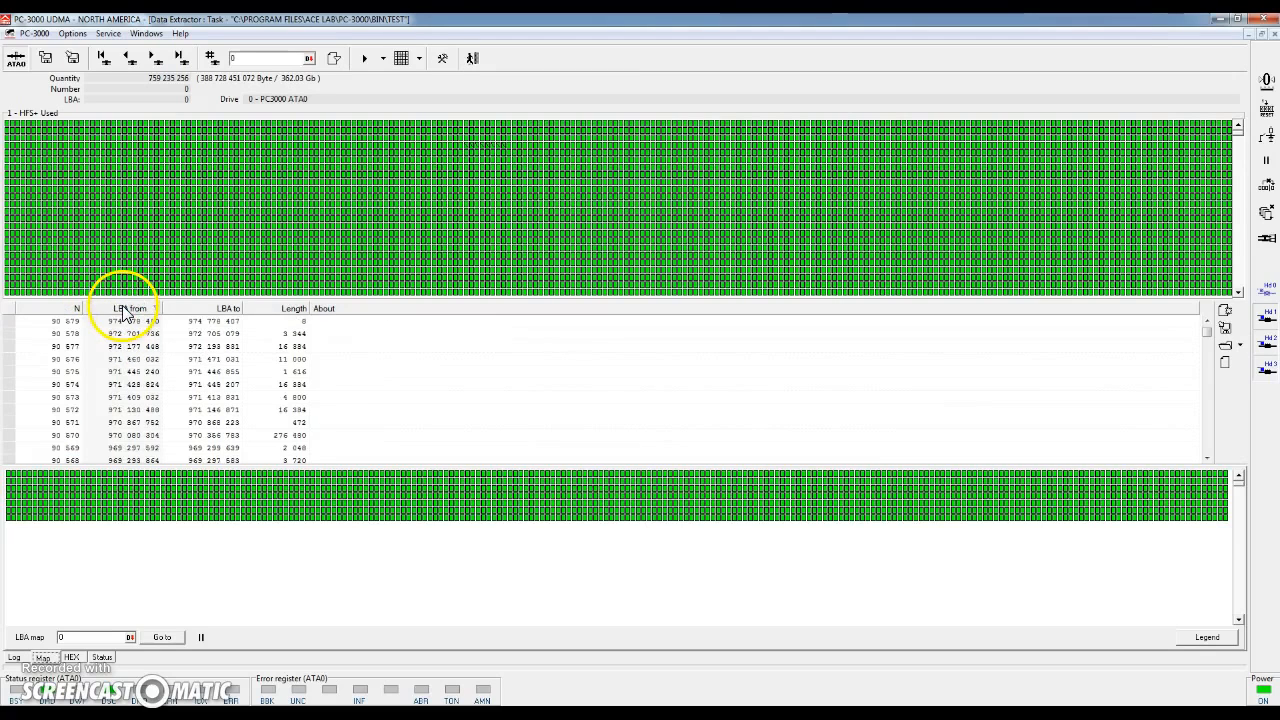
Step: Sort the used-sector ranges by ascending LBA and start copying them
click(128, 308)
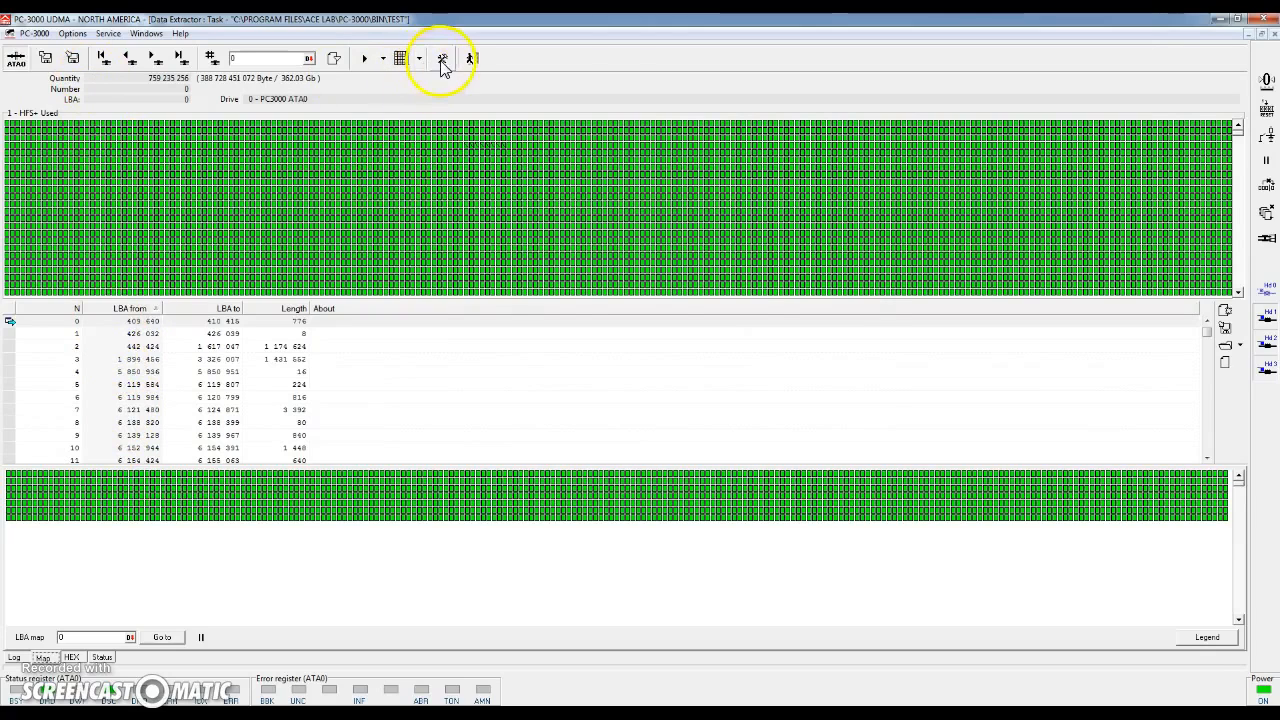
click(442, 57)
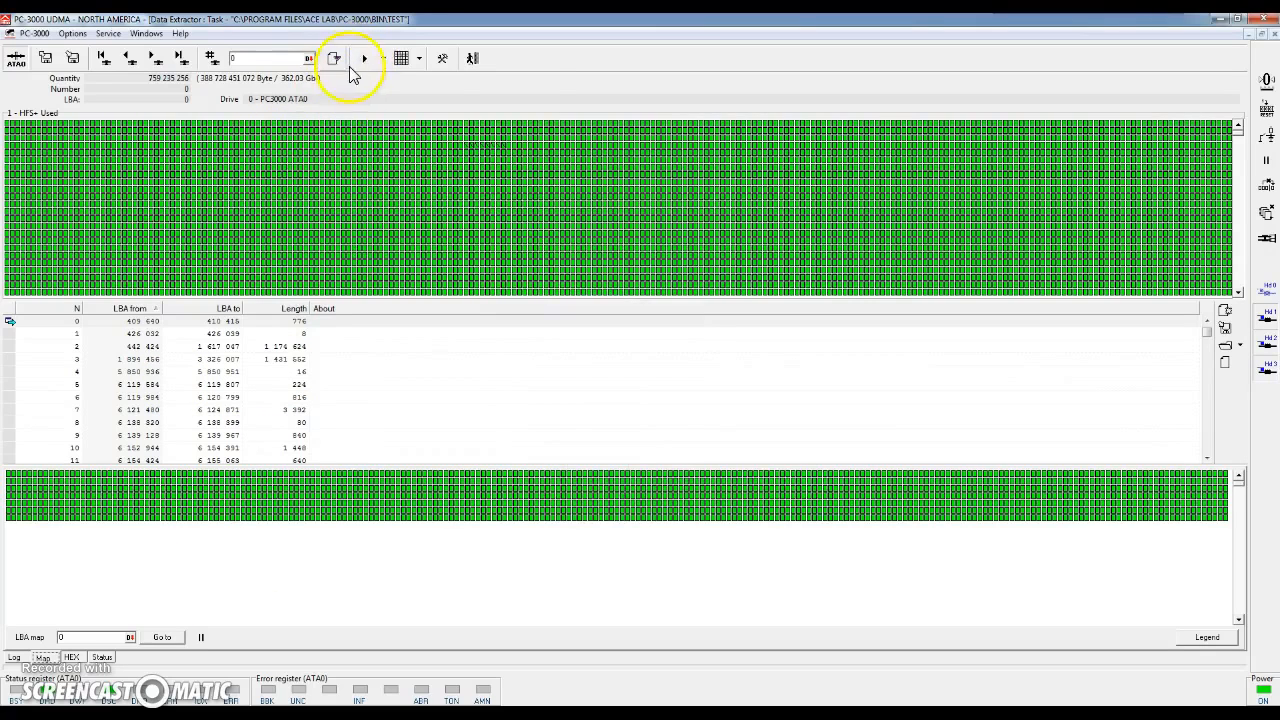
click(363, 58)
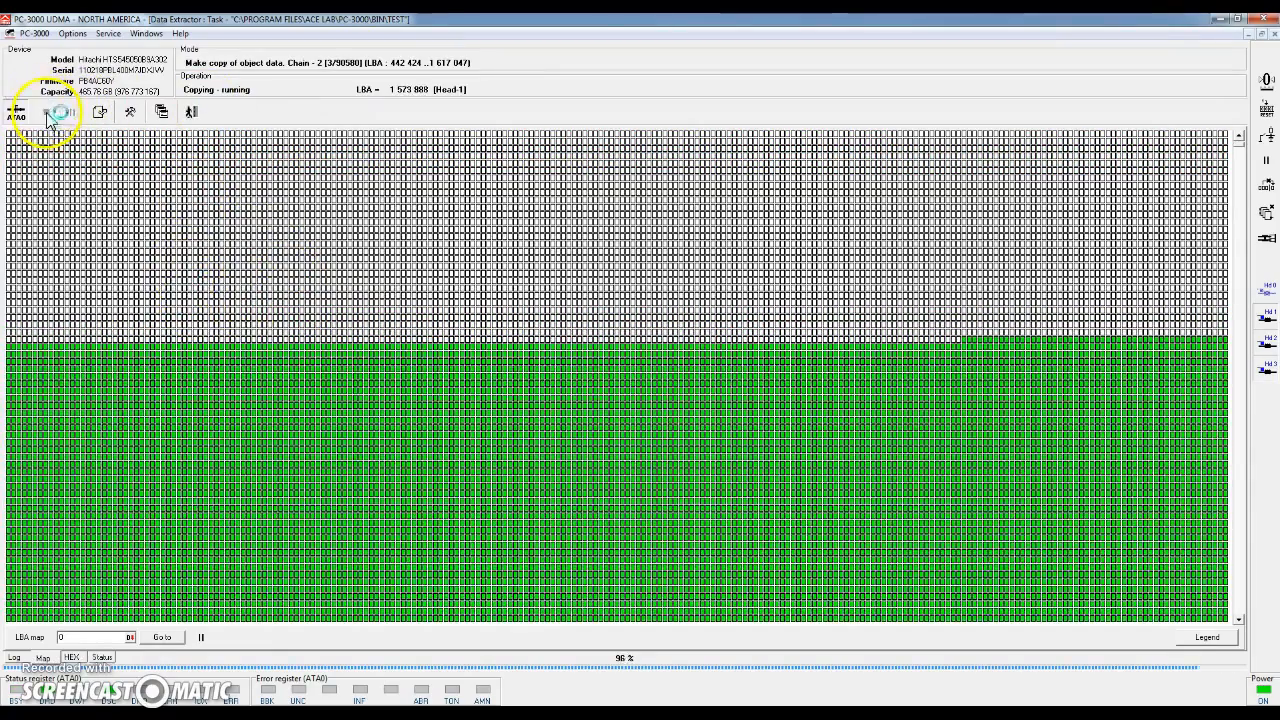
Step: Apply the copy parameters to resume copying the used-sector chains
click(440, 57)
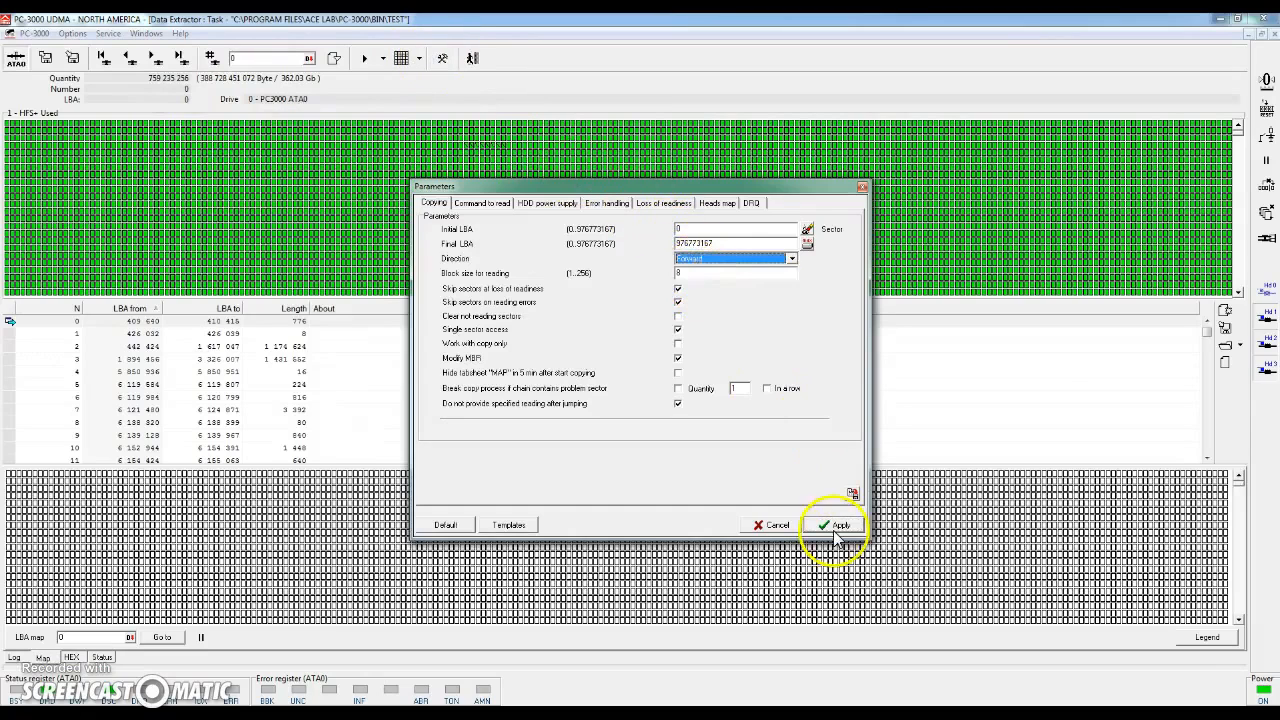
click(835, 525)
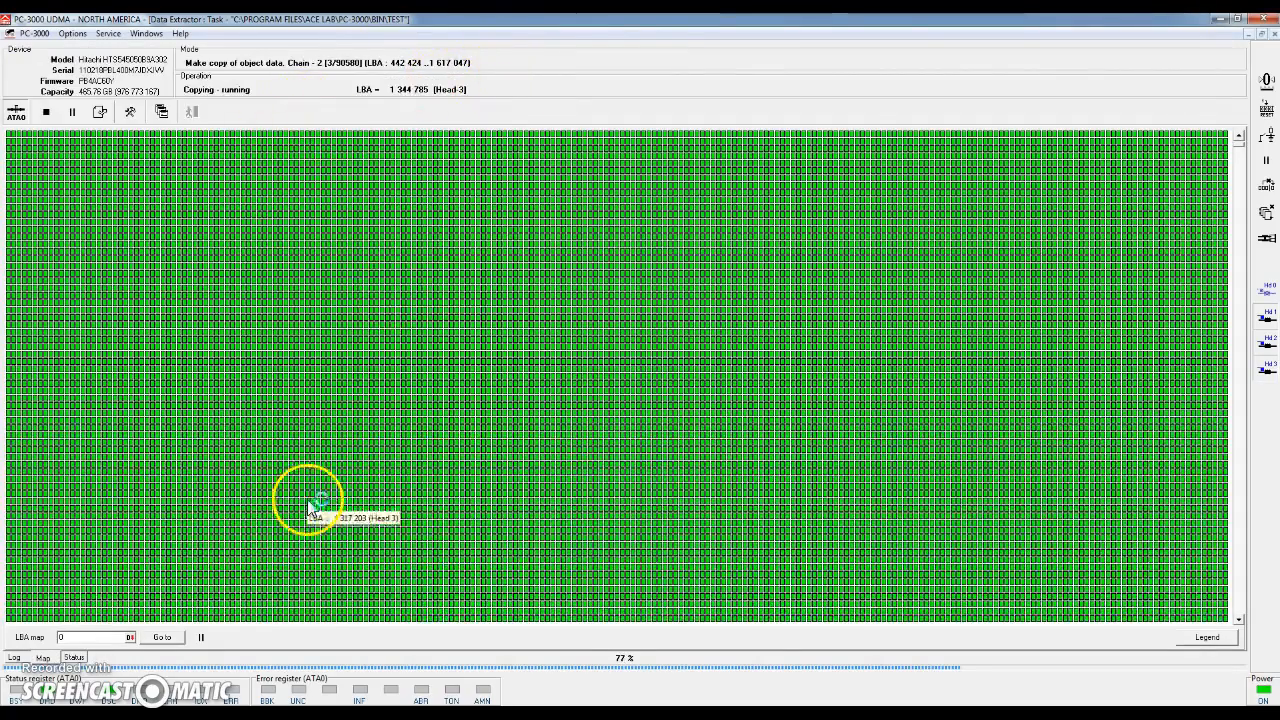
mouse_move(75, 300)
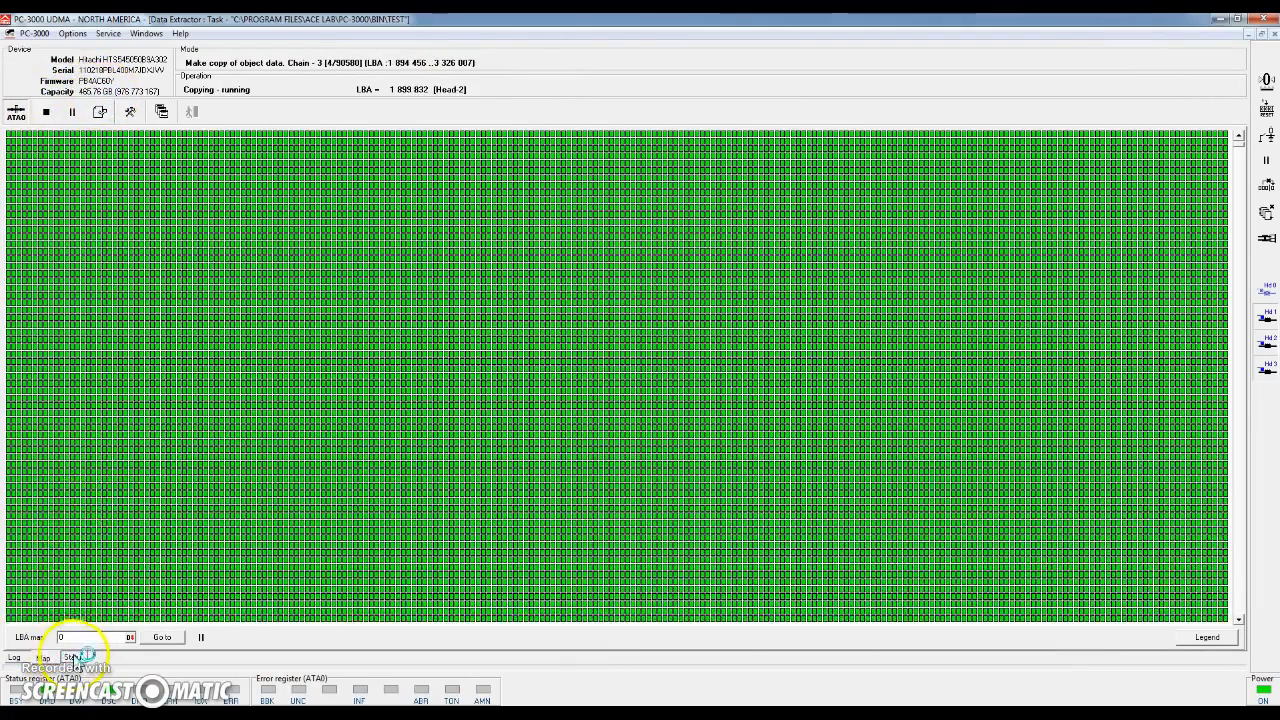
Step: View copied size, speed and elapsed time in Status, then return to the sector map
click(73, 657)
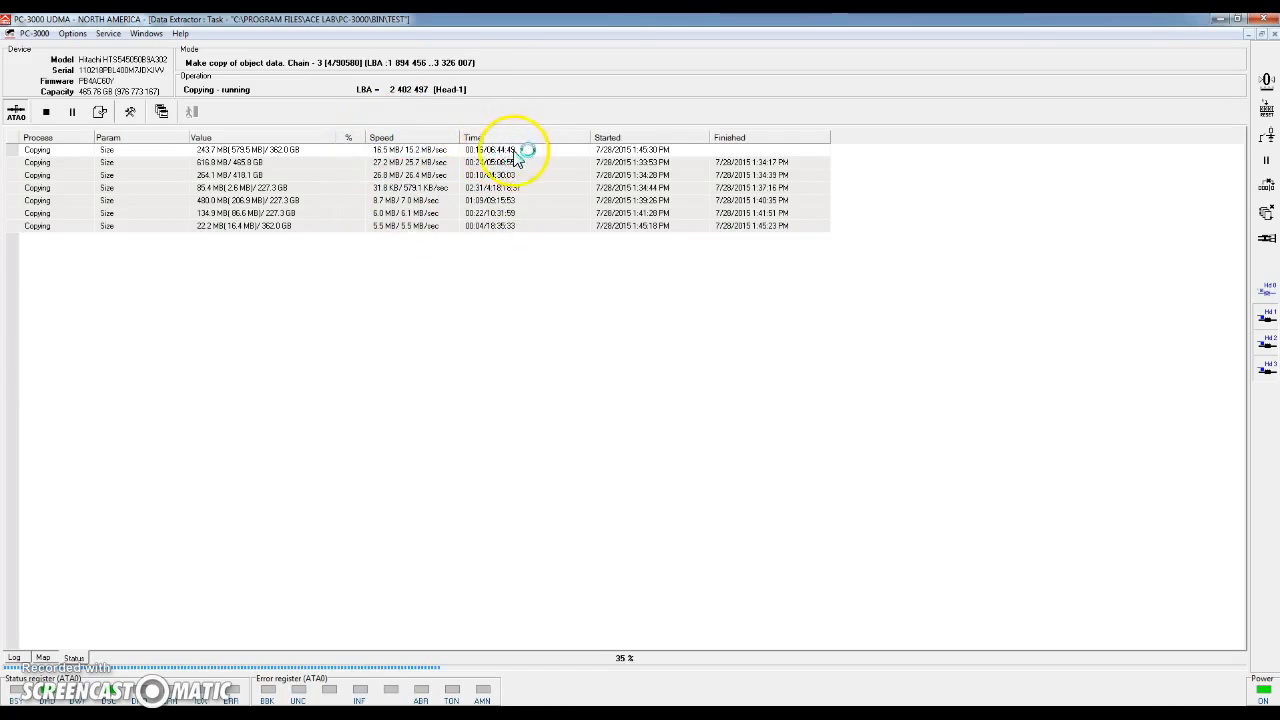
mouse_move(318, 298)
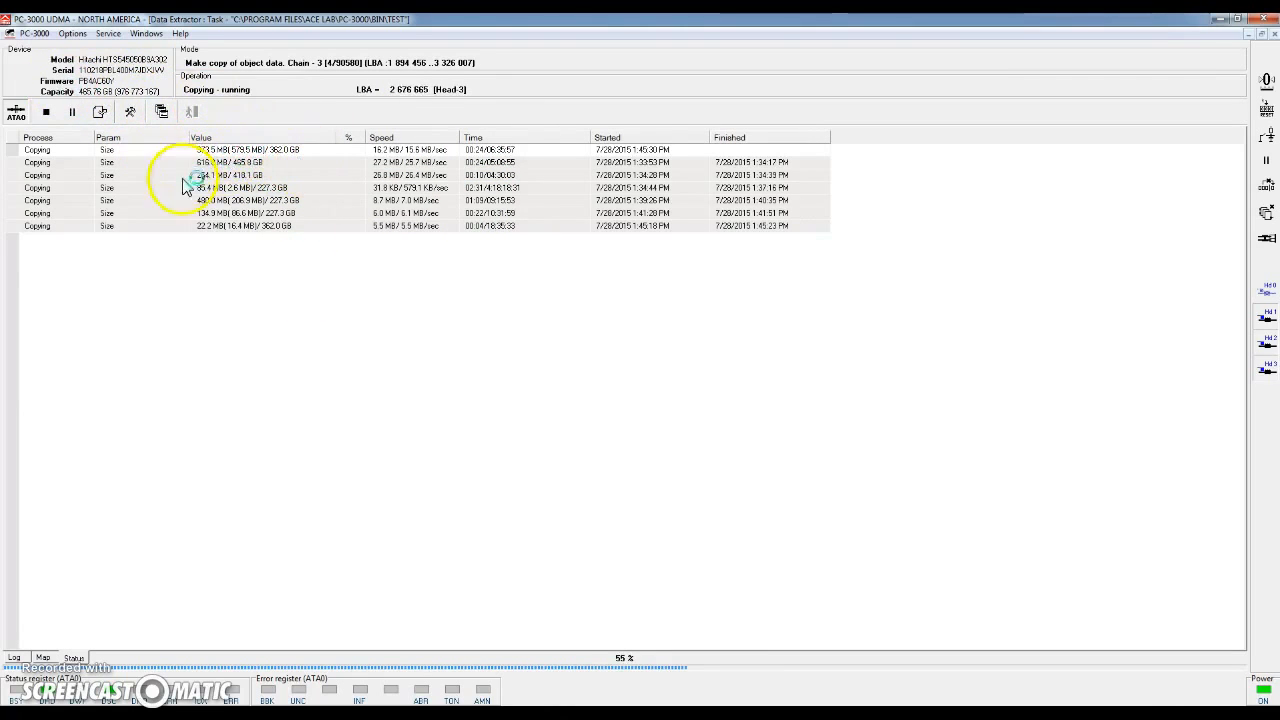
mouse_move(300, 290)
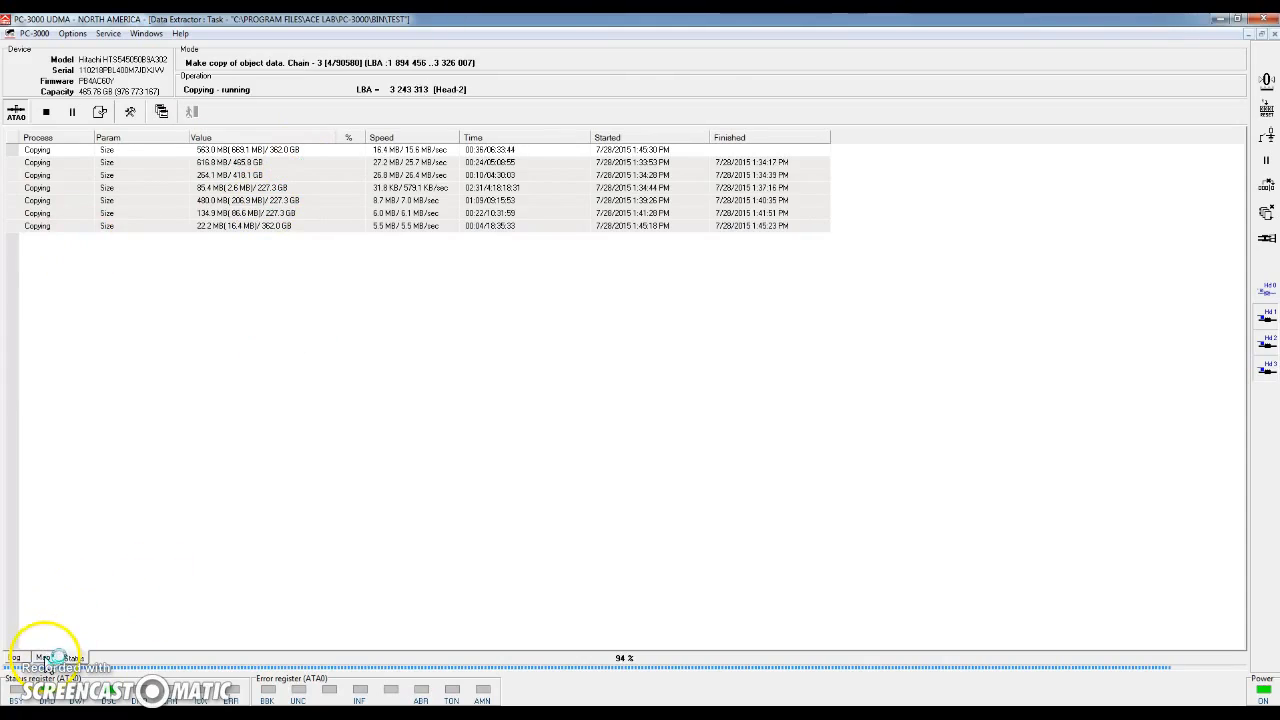
click(43, 657)
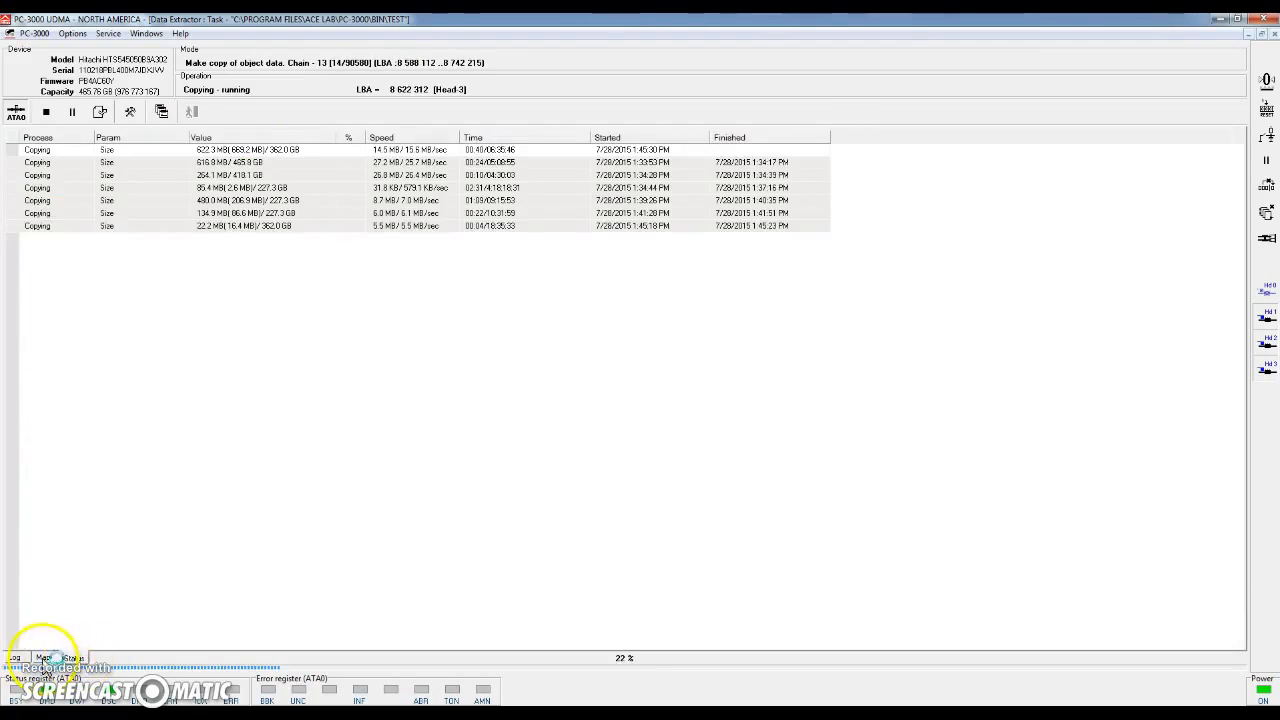
click(43, 657)
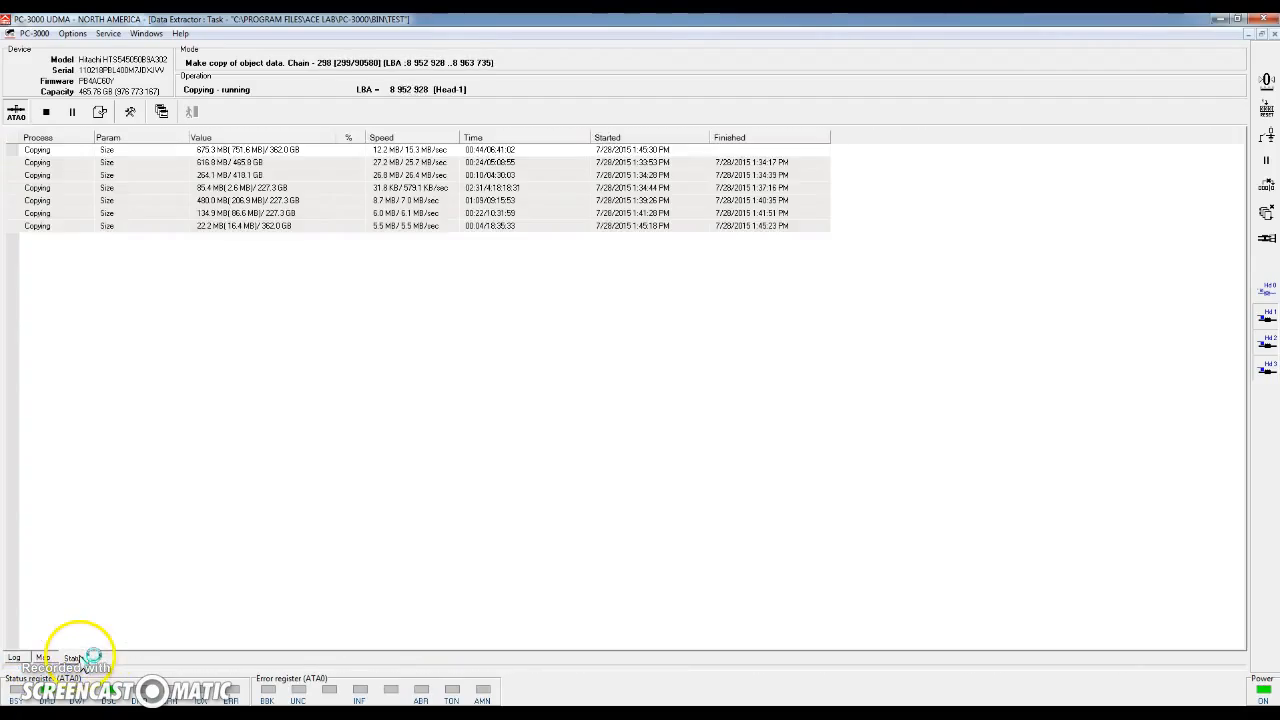
click(42, 657)
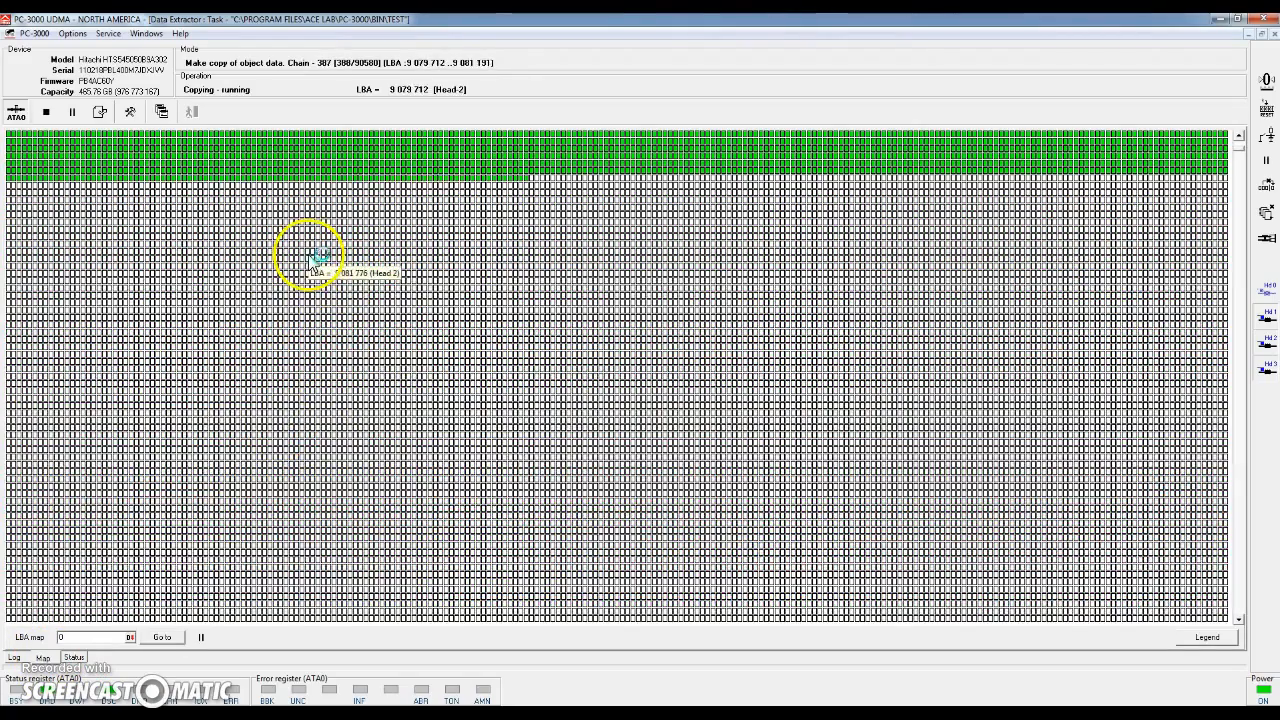
Step: Return to the '1 - HFS+ Used sectors' map to see copied sectors filling in green
click(73, 657)
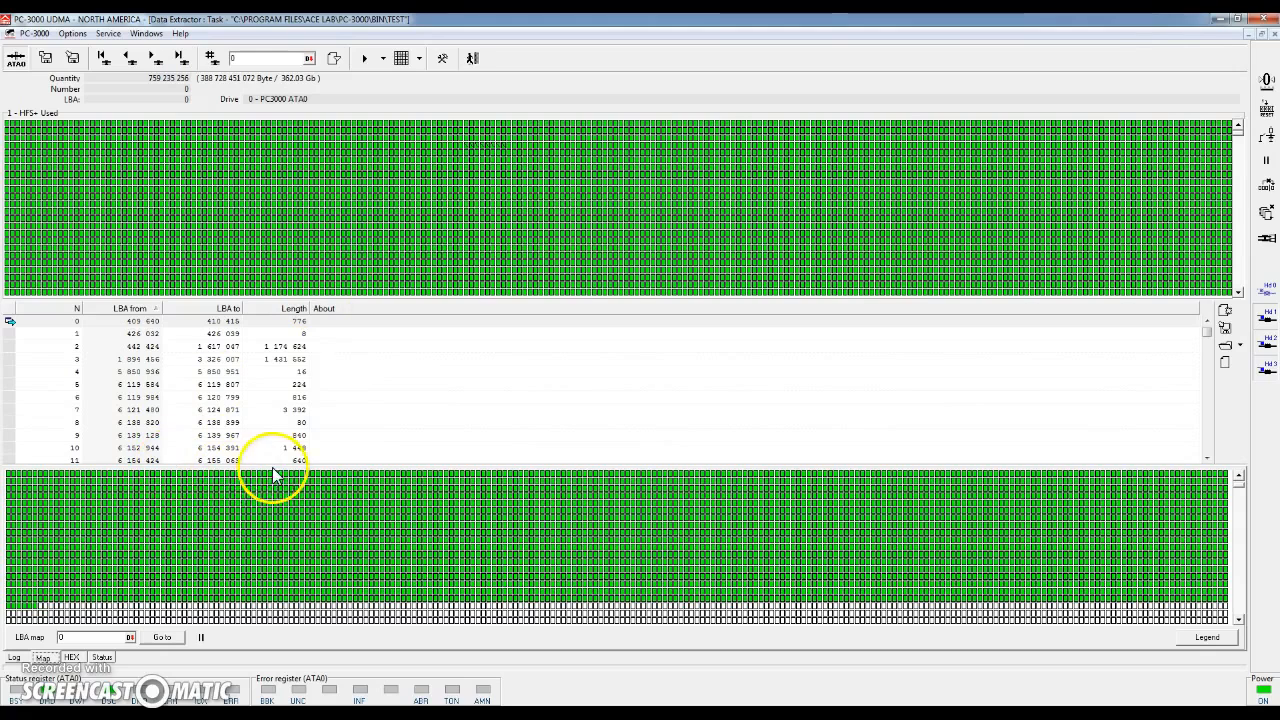
mouse_move(222, 310)
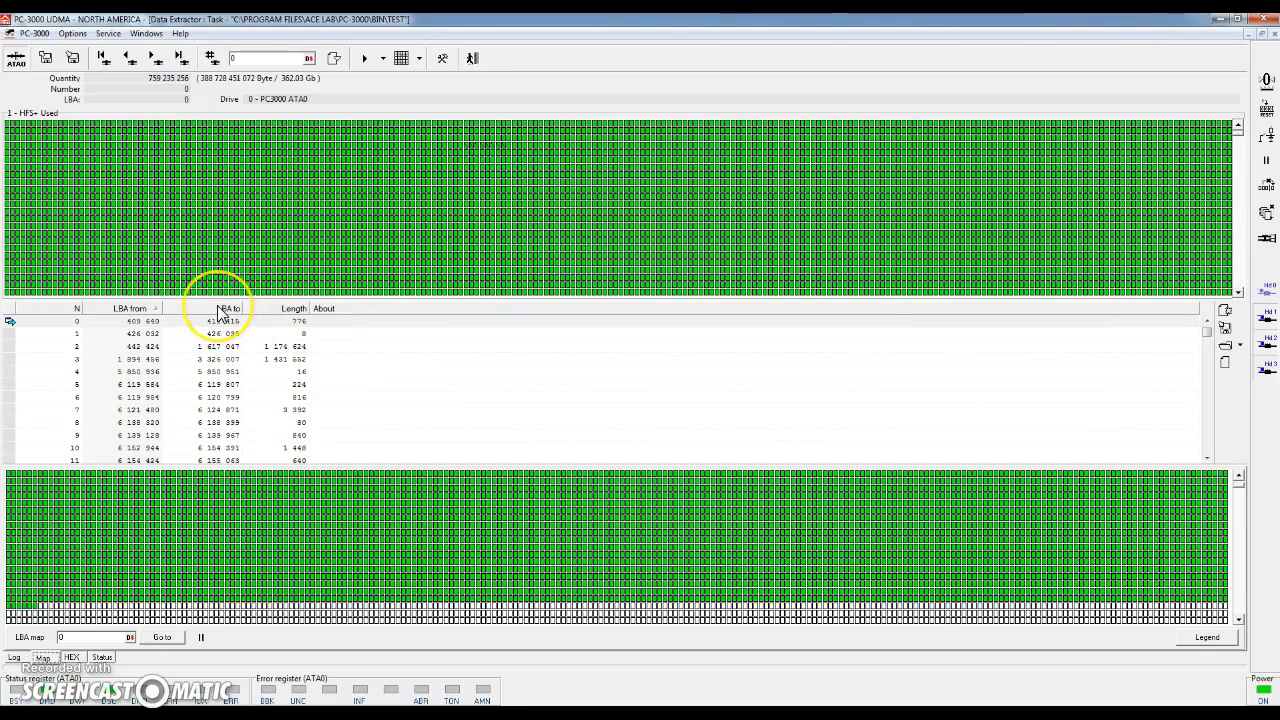